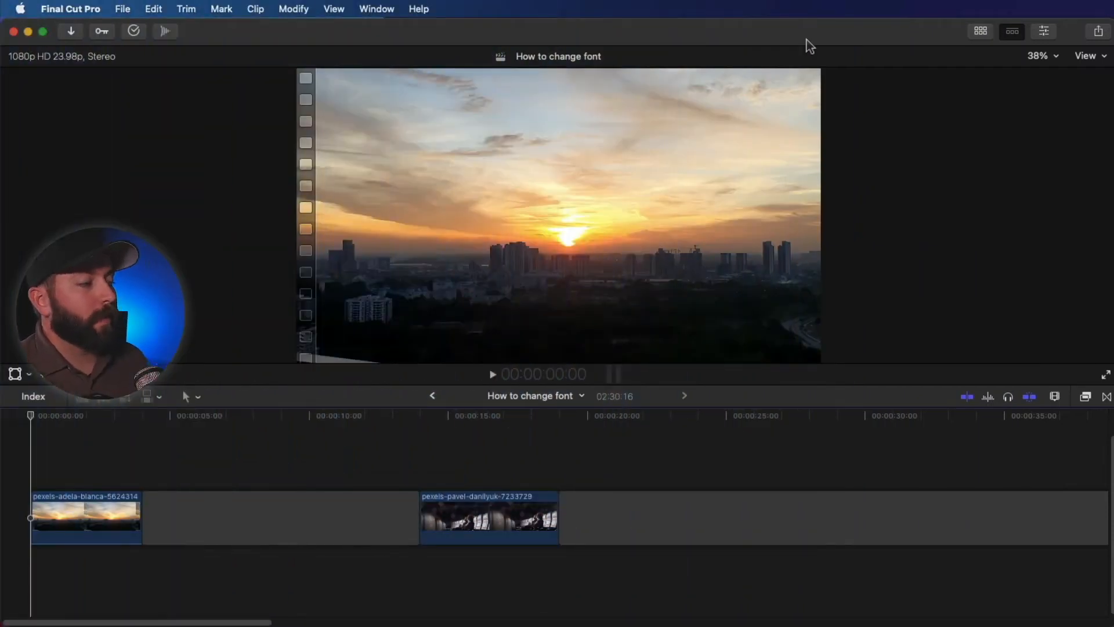
Preview the project, then search the Titles browser for 'cust' to find the Custom title.
key("space")
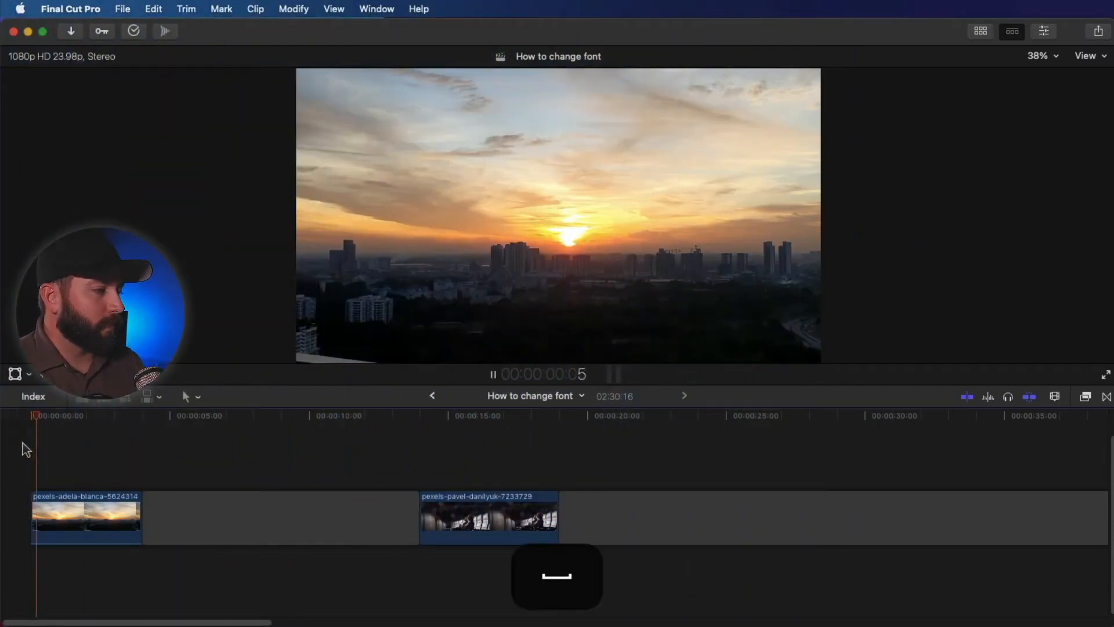
key("space")
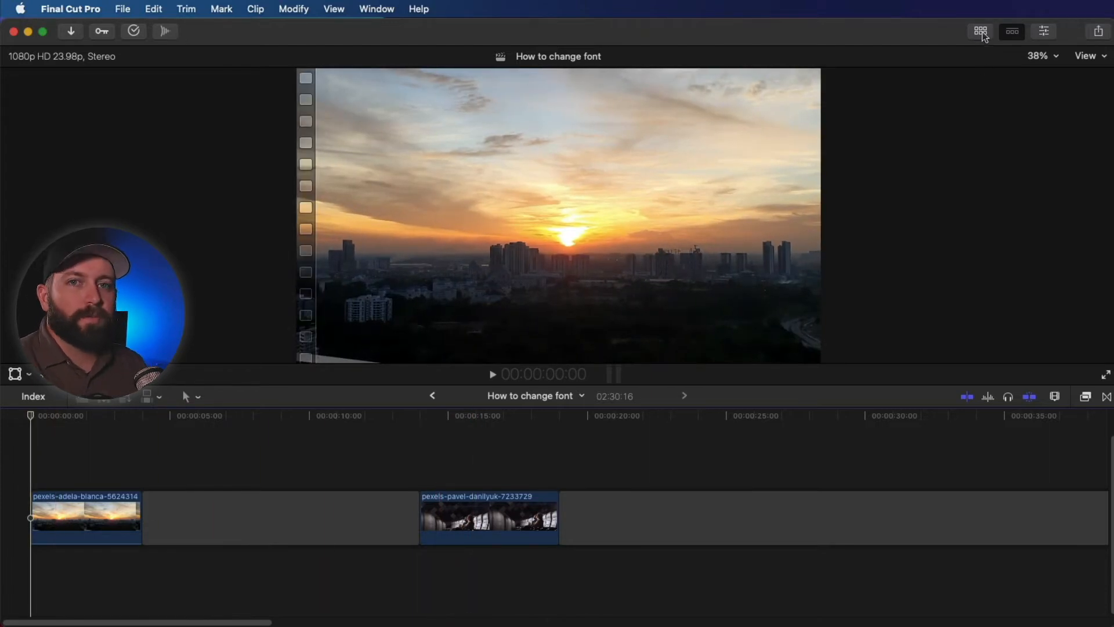
mouse_move(980, 31)
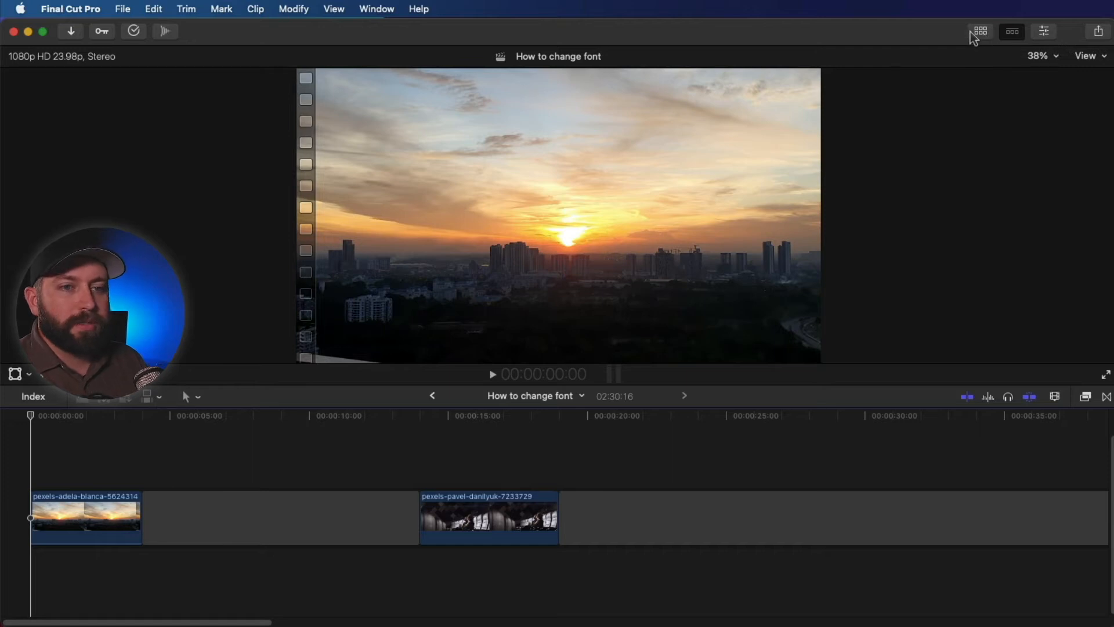
left_click(980, 32)
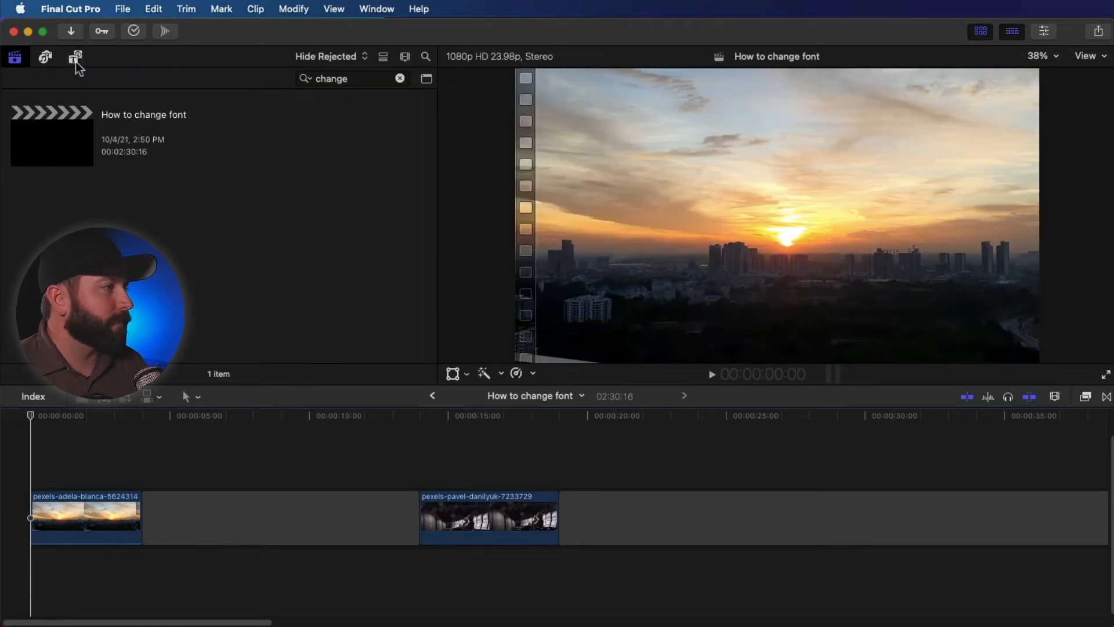
left_click(77, 57)
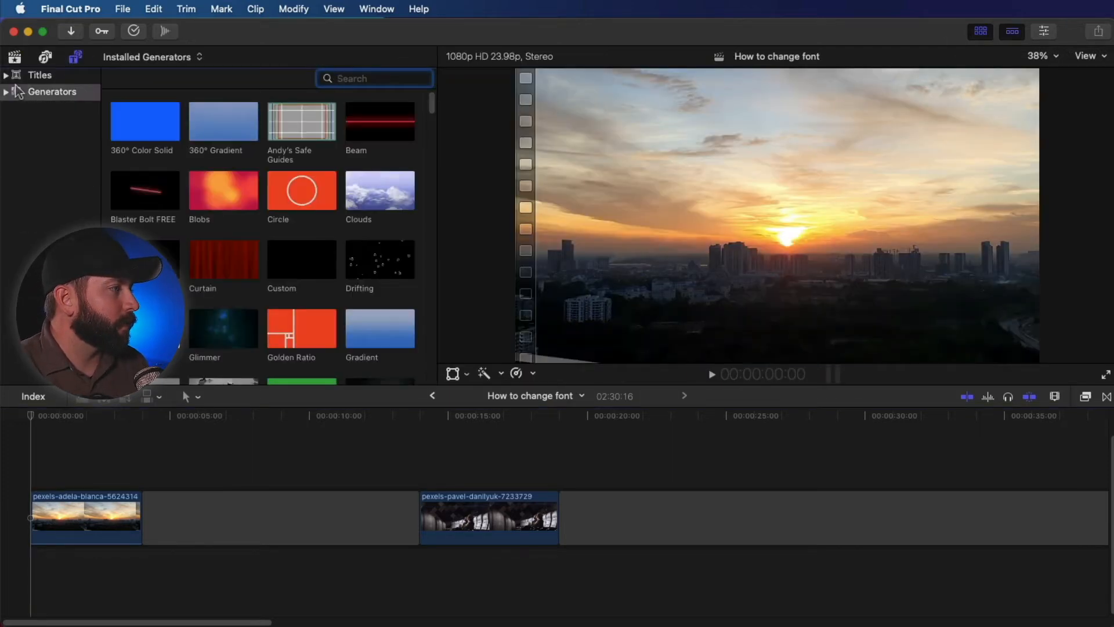
left_click(39, 74)
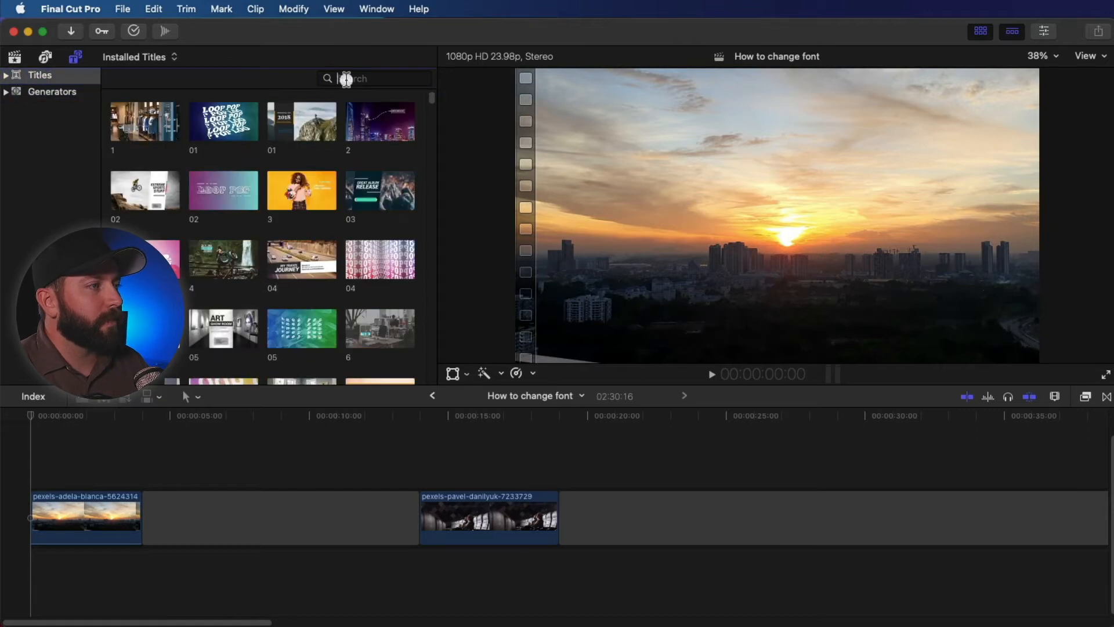
type("cust")
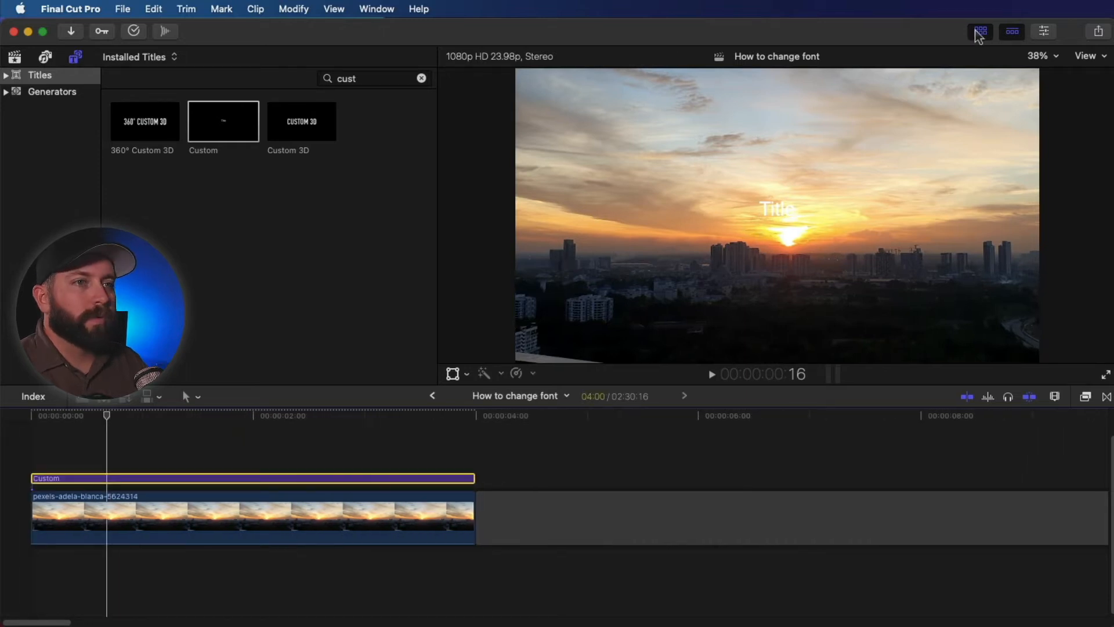
Change the title text to 'Sunset City', enlarge it to size 161 and move it down over the skyline.
left_click(1044, 31)
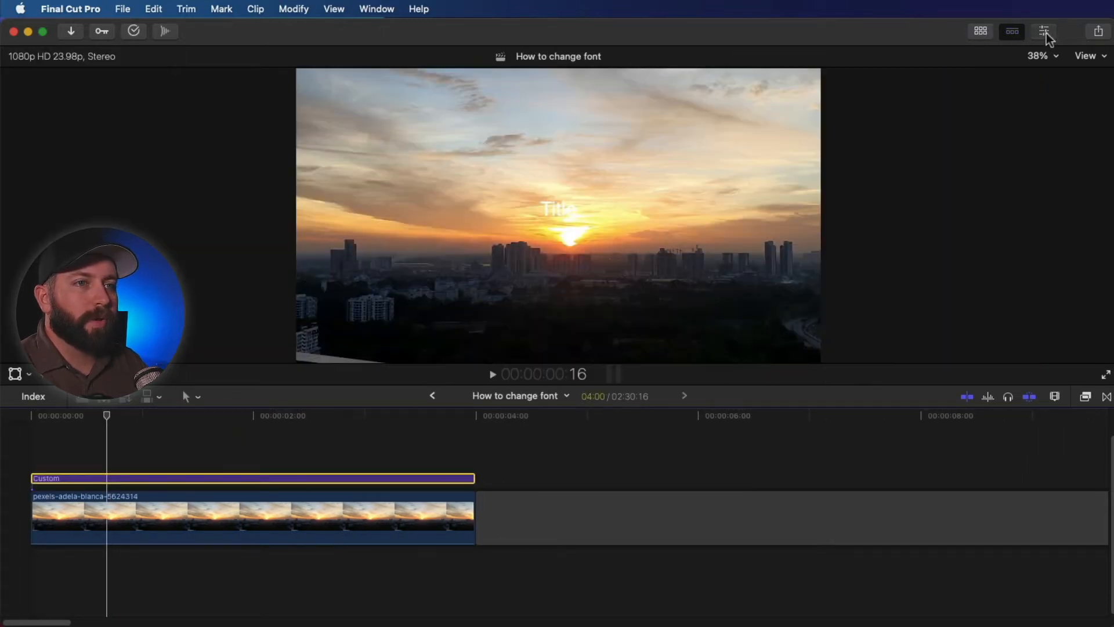
left_click(1043, 30)
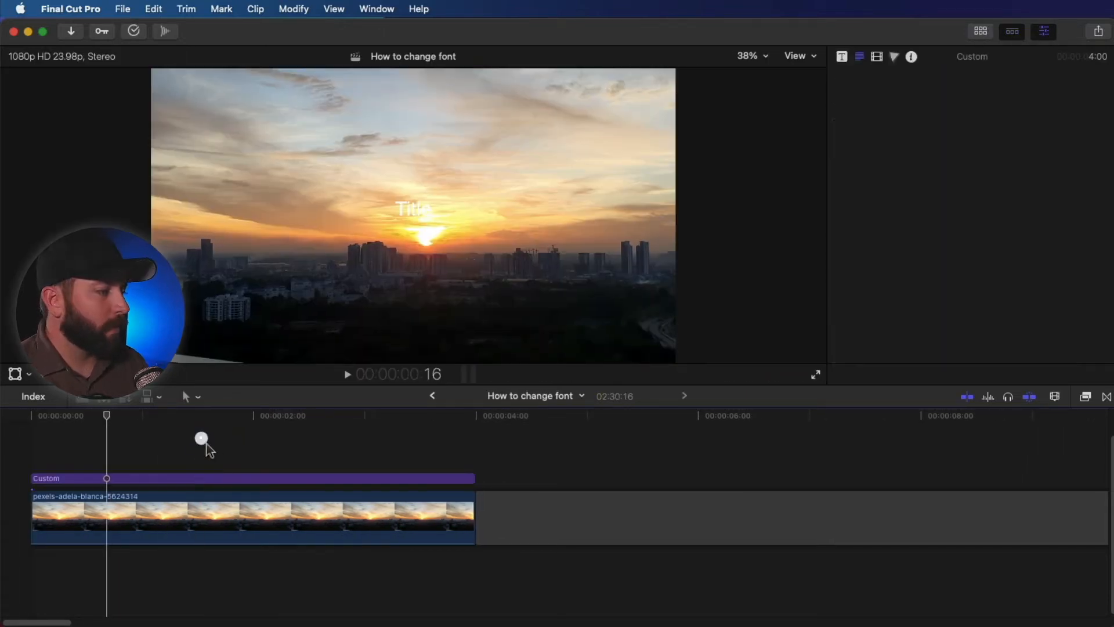
left_click(252, 477)
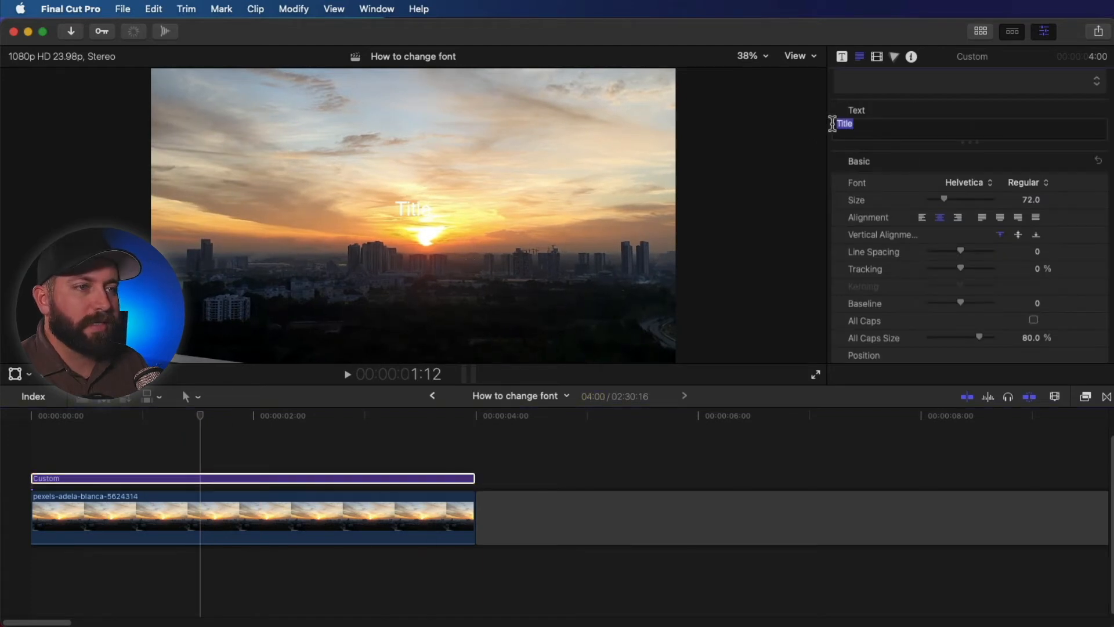
type("Sund")
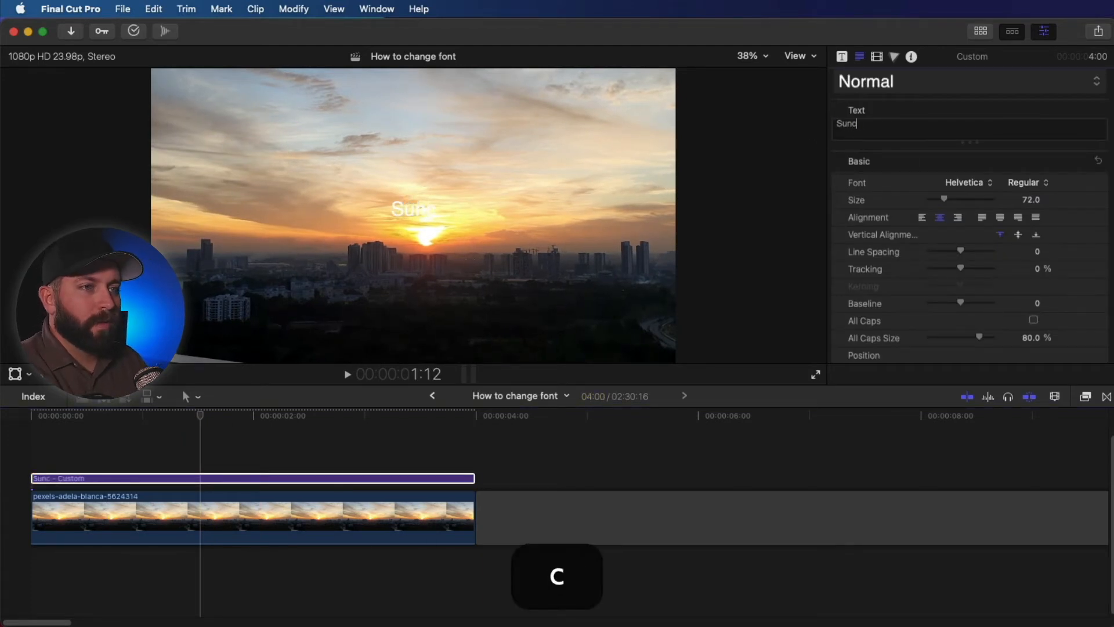
type("Sunset City")
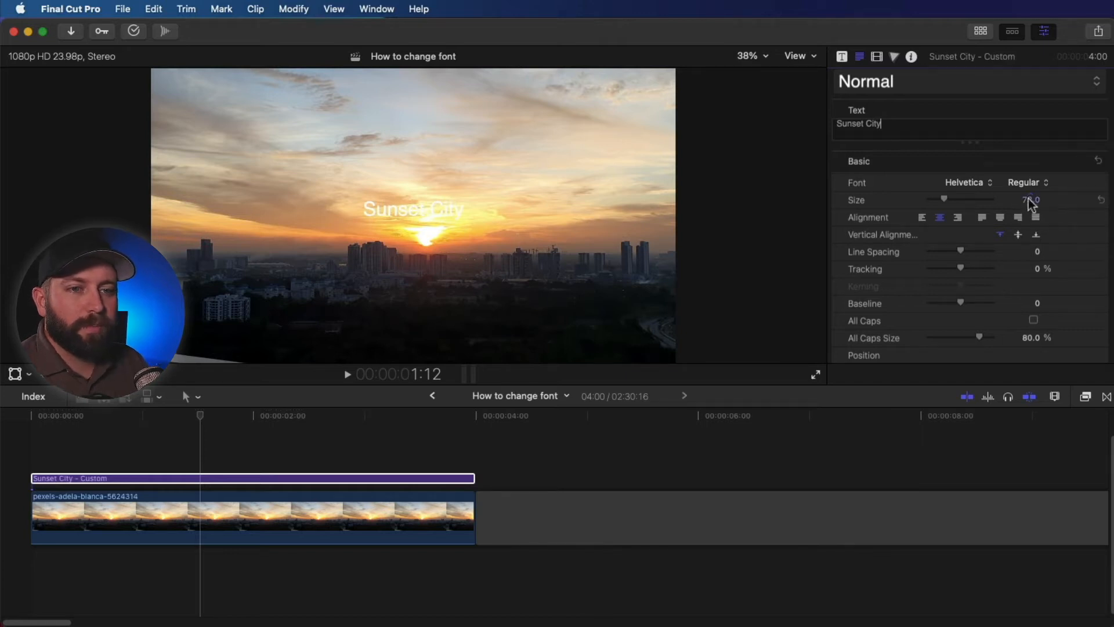
left_click_drag(945, 199, 964, 199)
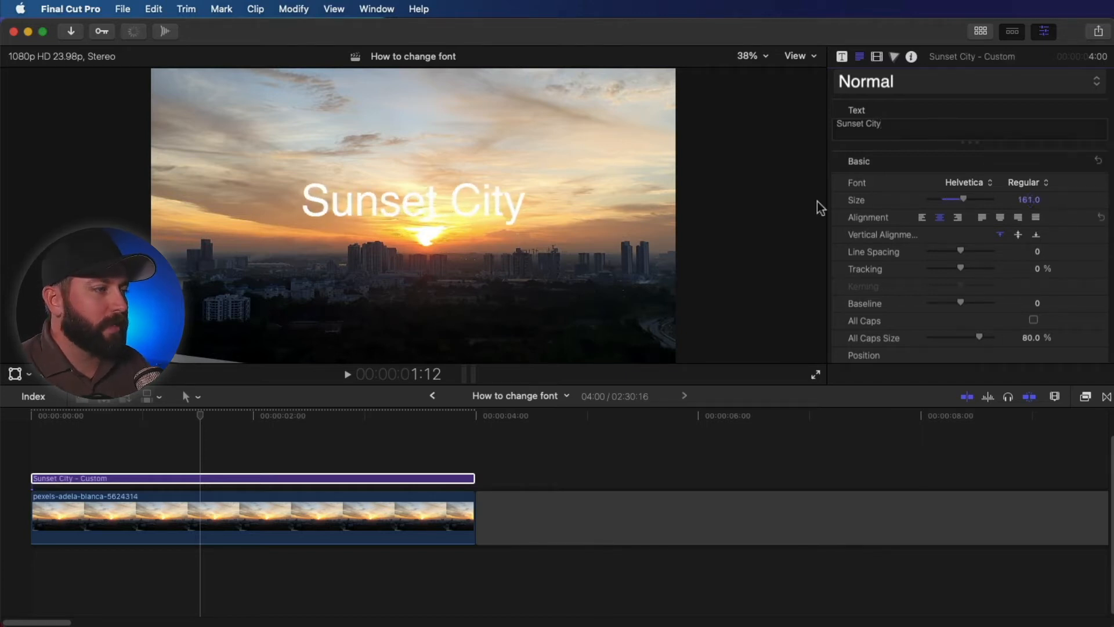
left_click_drag(412, 202, 518, 307)
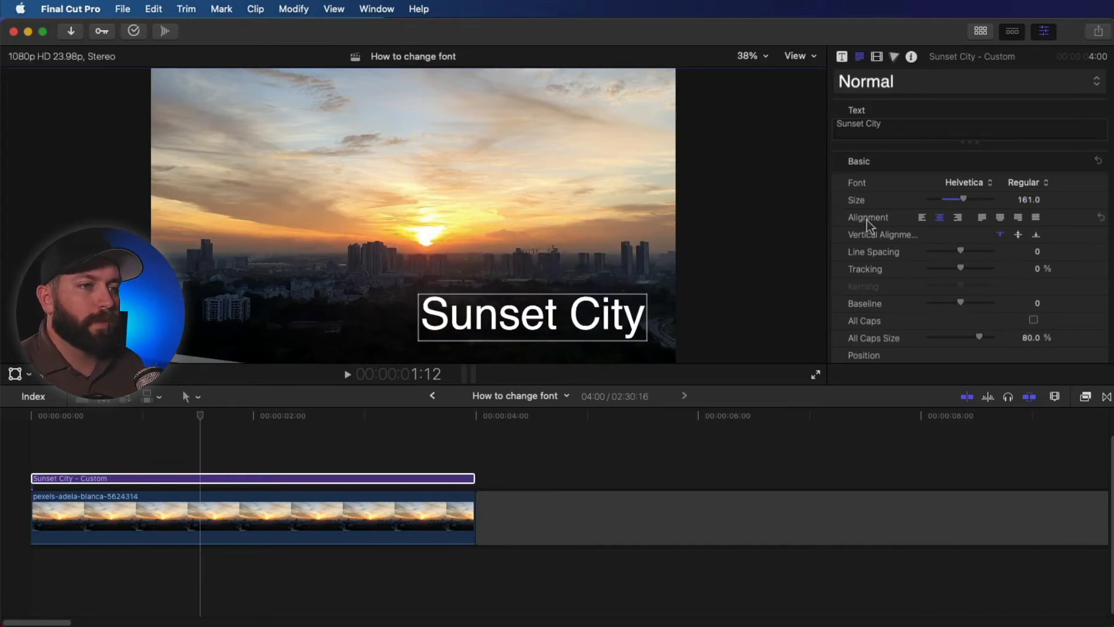
Give the title's Face fill a solid yellow colour from the Colors window.
scroll("down", 3)
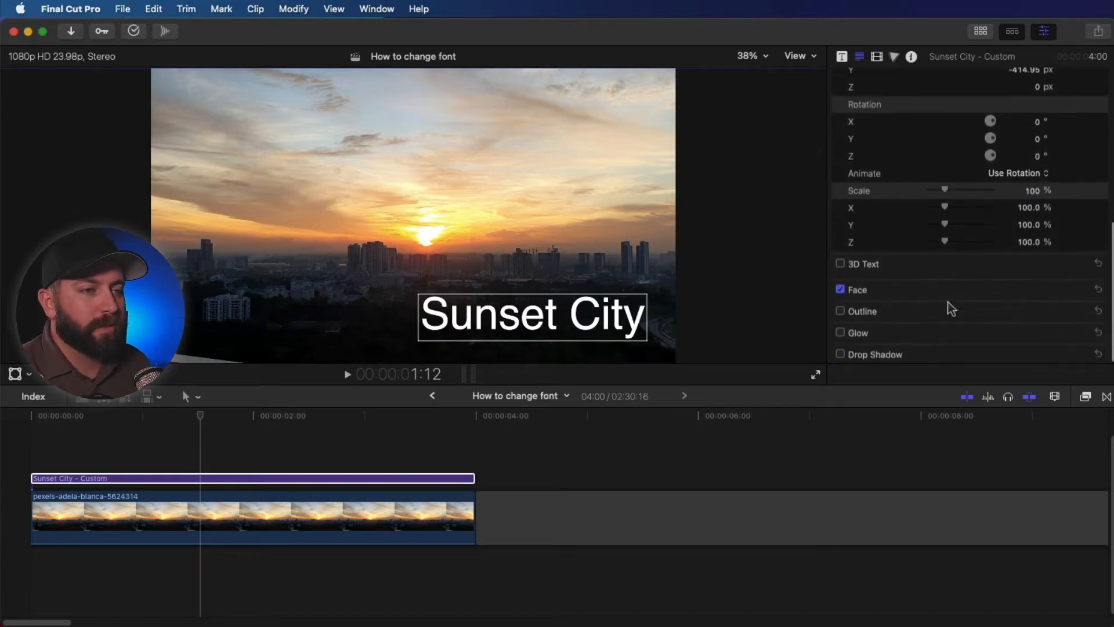
left_click(851, 289)
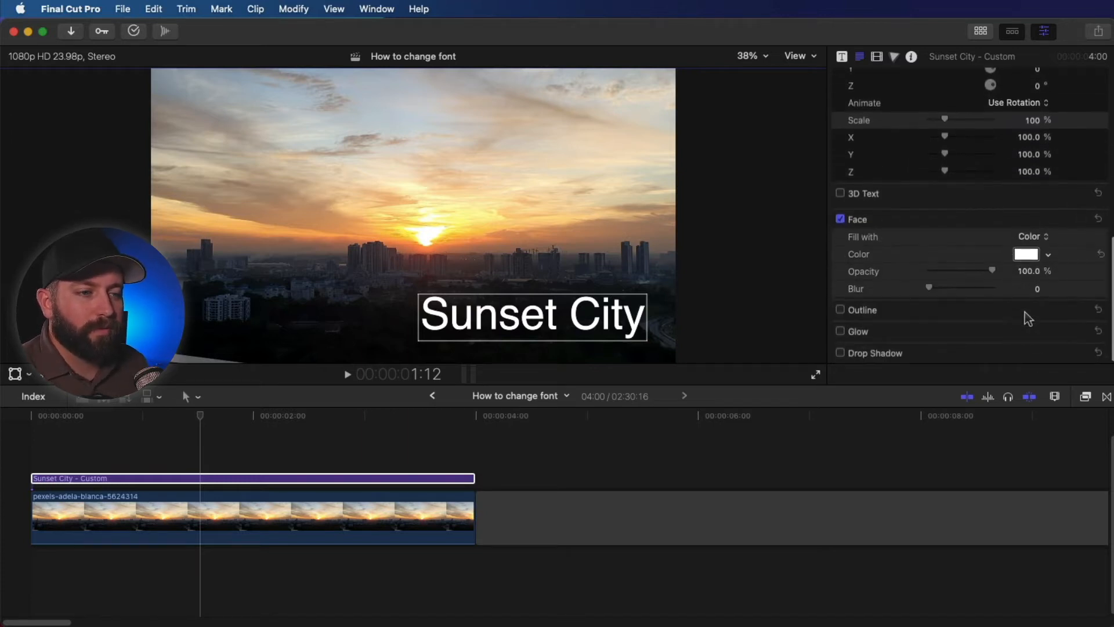
left_click(1027, 254)
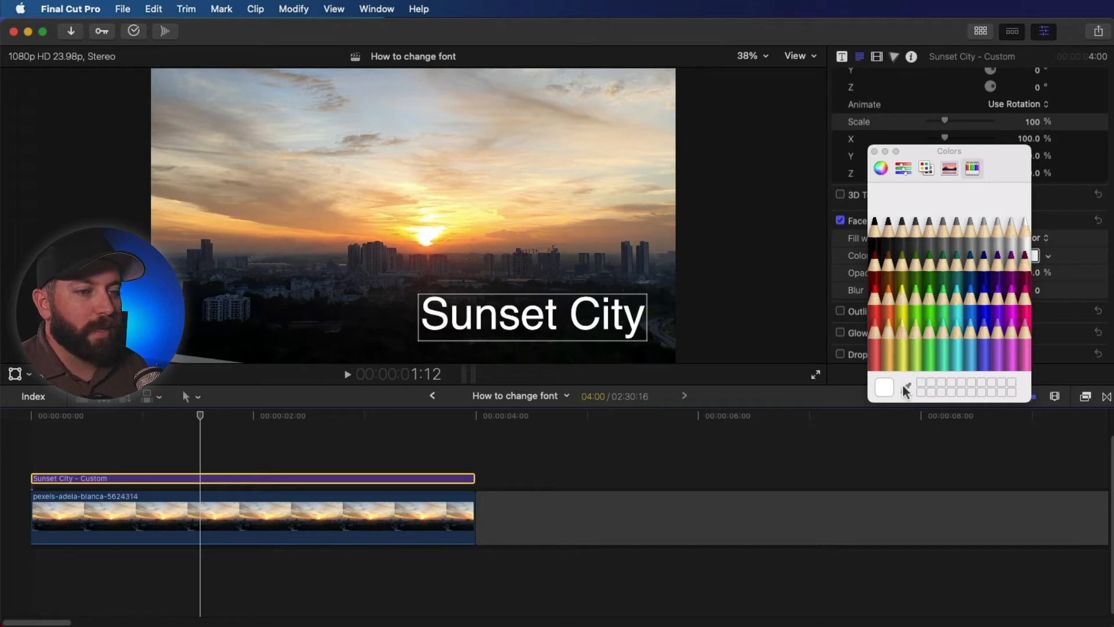
left_click(907, 386)
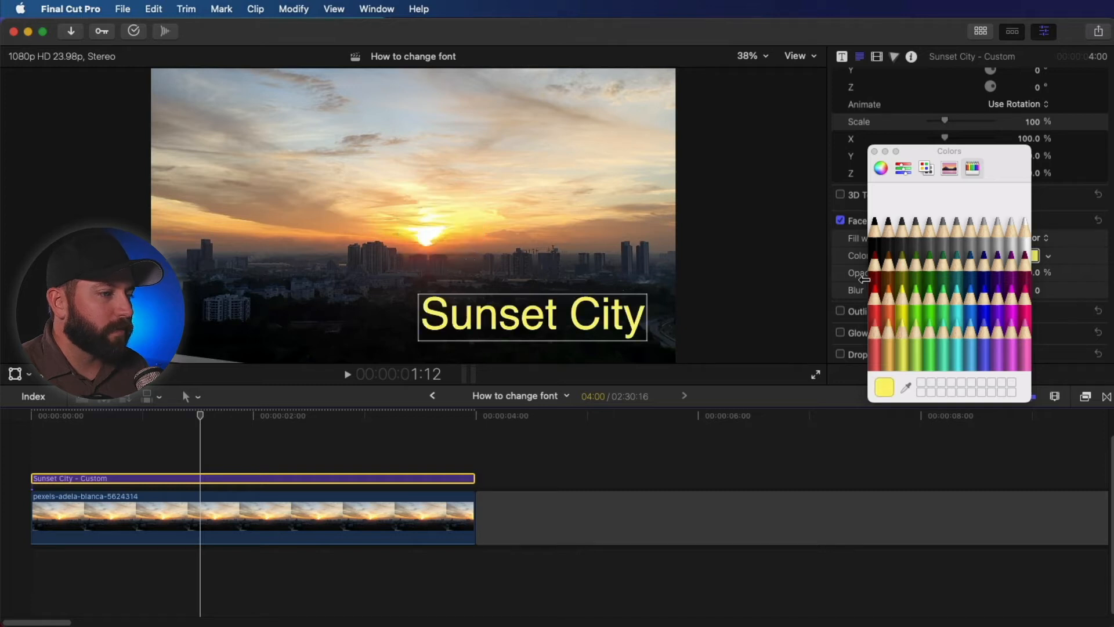
left_click(880, 167)
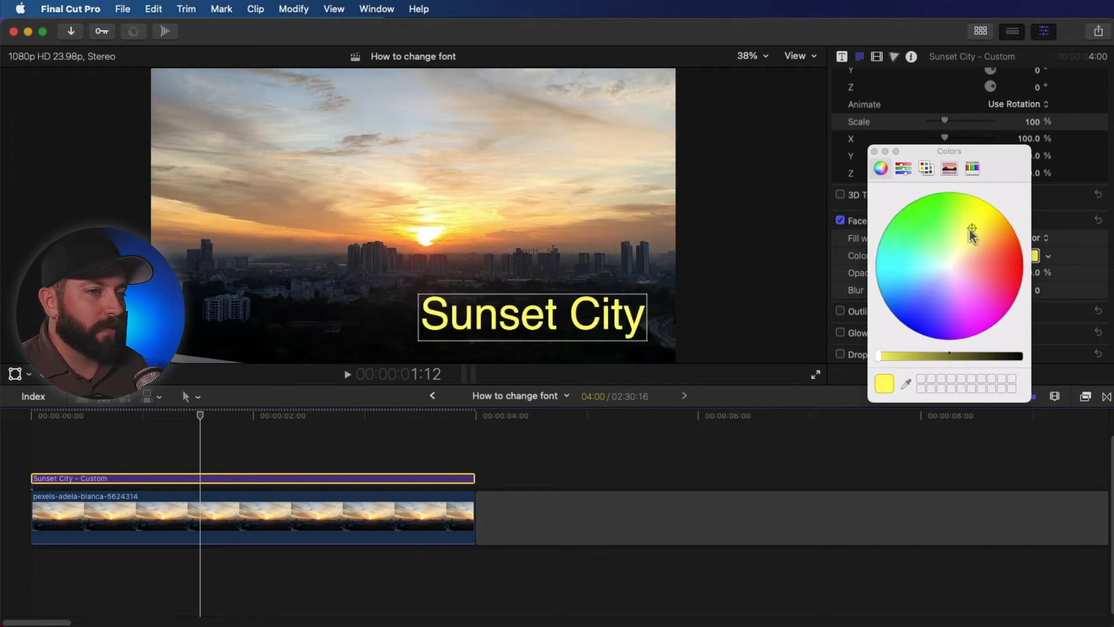
left_click(875, 151)
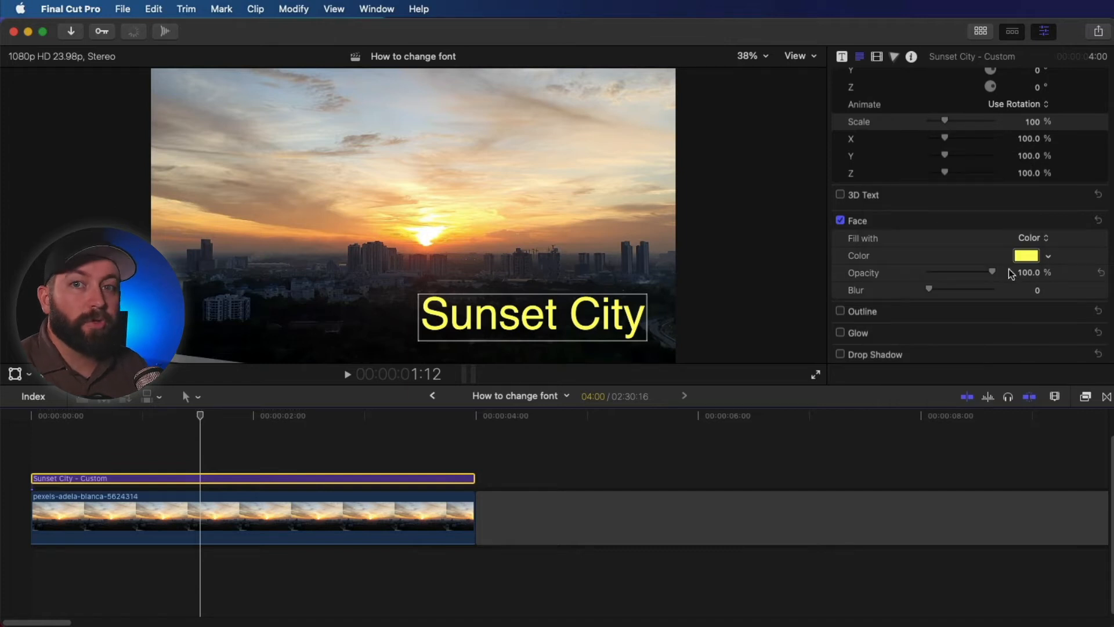
Test lower Face opacity and a Gradient fill, then return to the solid yellow at full opacity.
left_click_drag(992, 271, 949, 273)
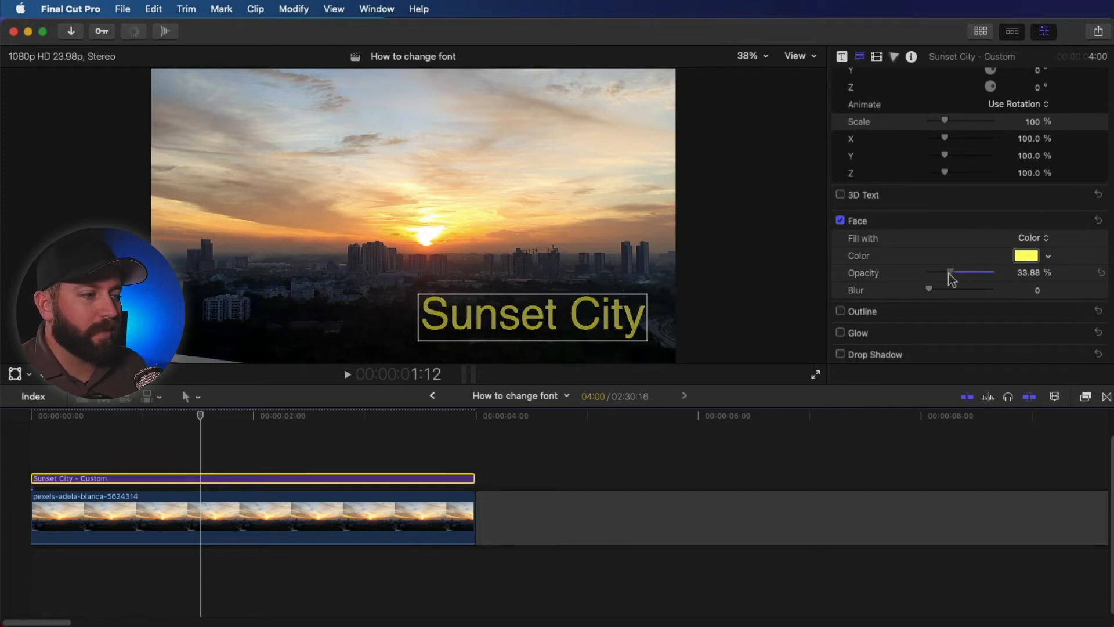
left_click_drag(951, 274, 933, 274)
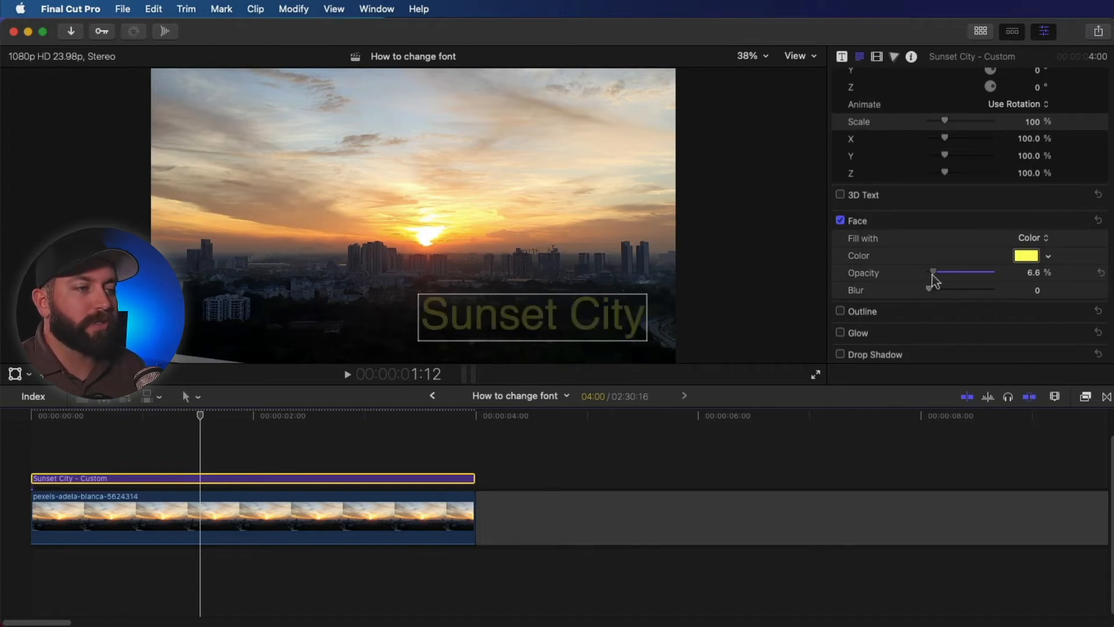
left_click_drag(933, 273, 980, 273)
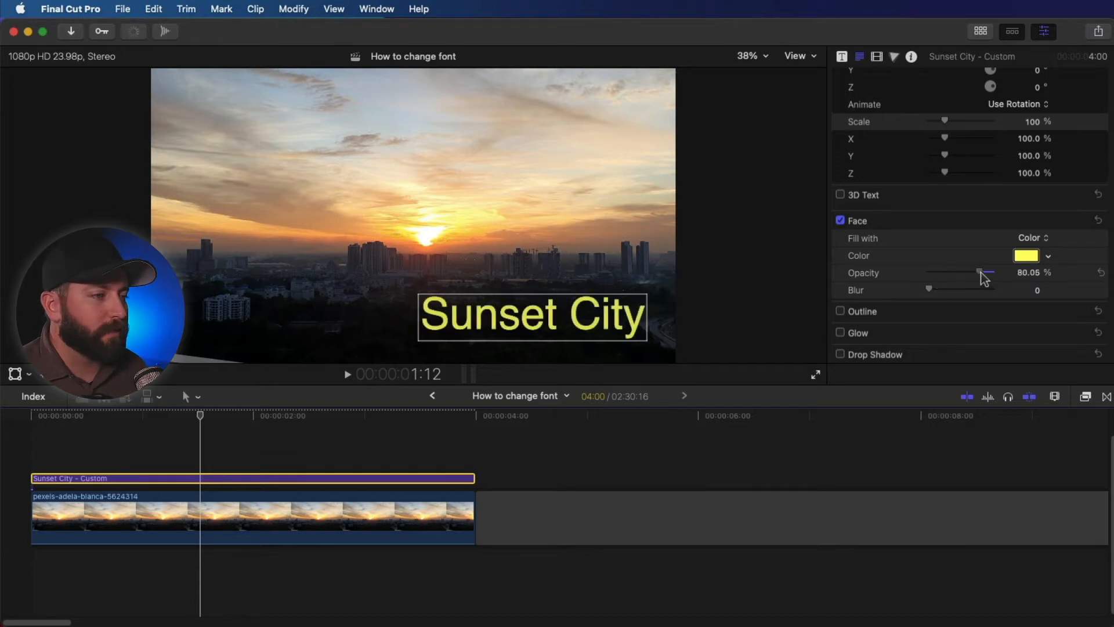
left_click(1032, 237)
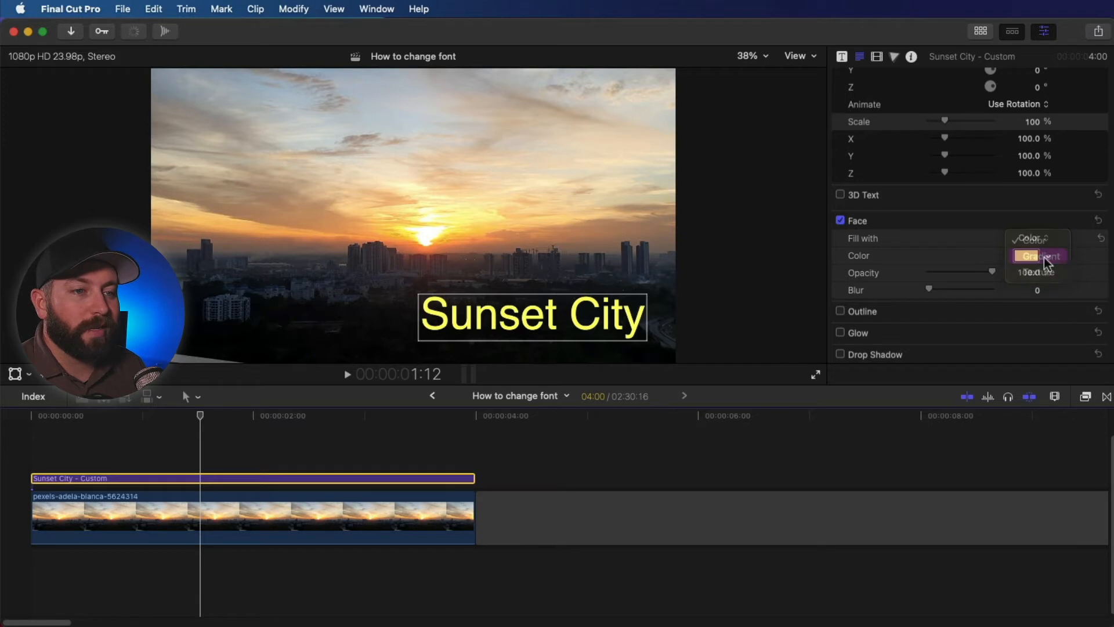
left_click(1040, 255)
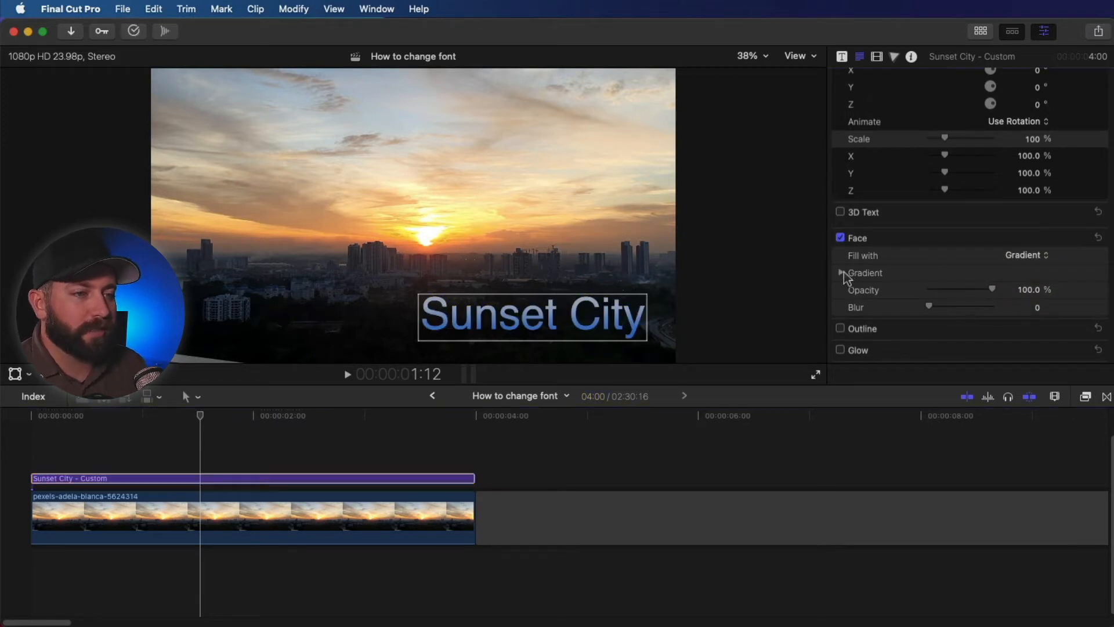
left_click(1026, 256)
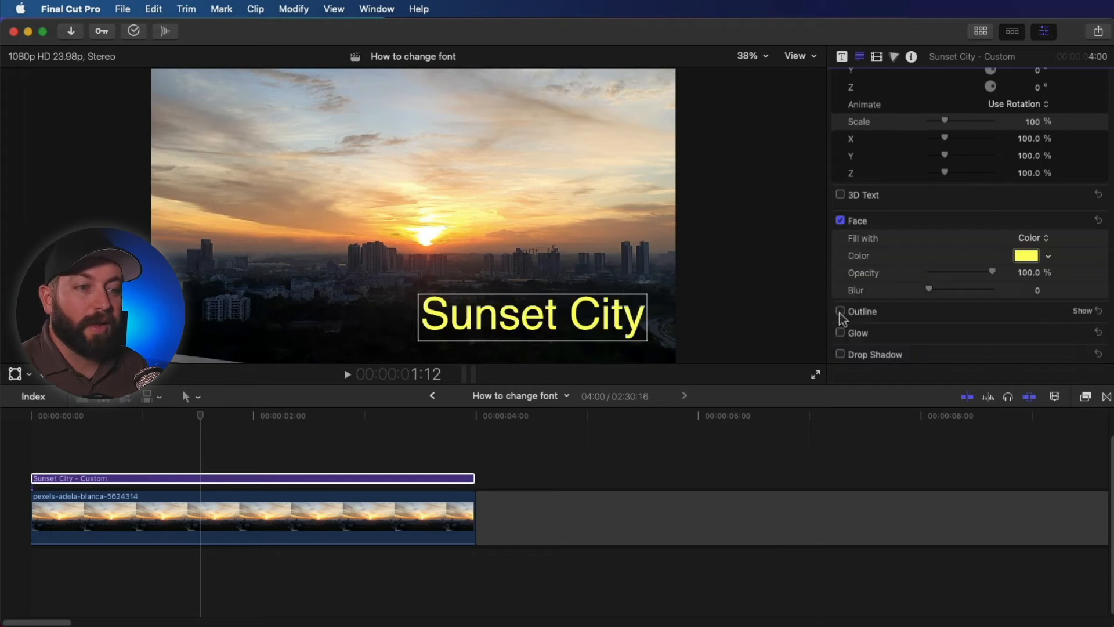
Move the title to the upper right, try a faded outline, then leave Outline off with Glow enabled.
left_click(840, 311)
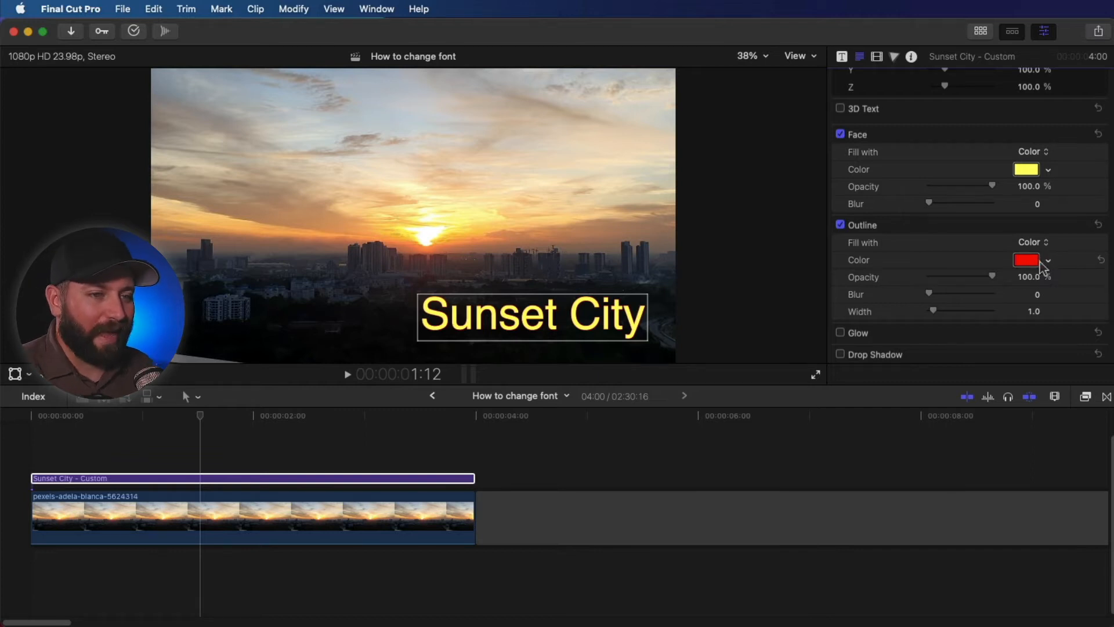
left_click(1025, 259)
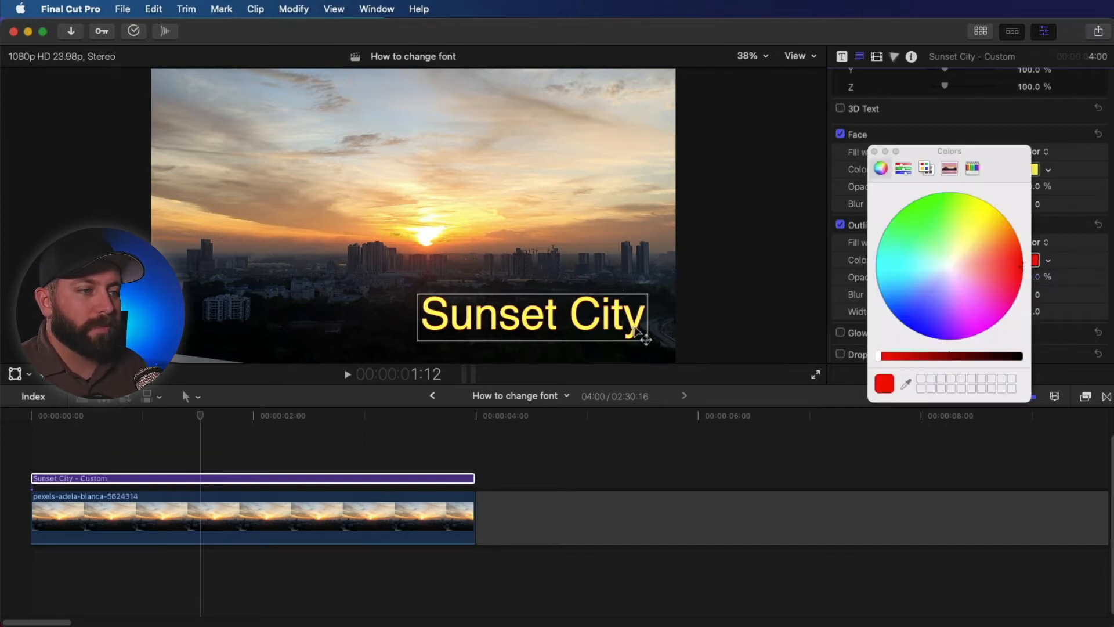
left_click_drag(531, 316, 528, 147)
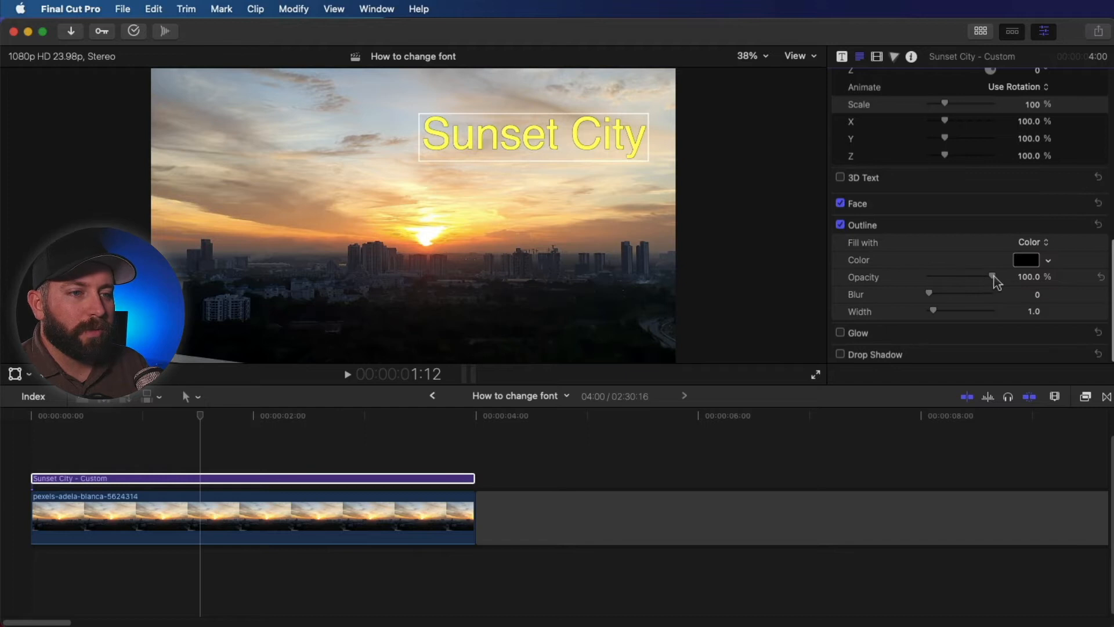
left_click_drag(992, 276, 954, 276)
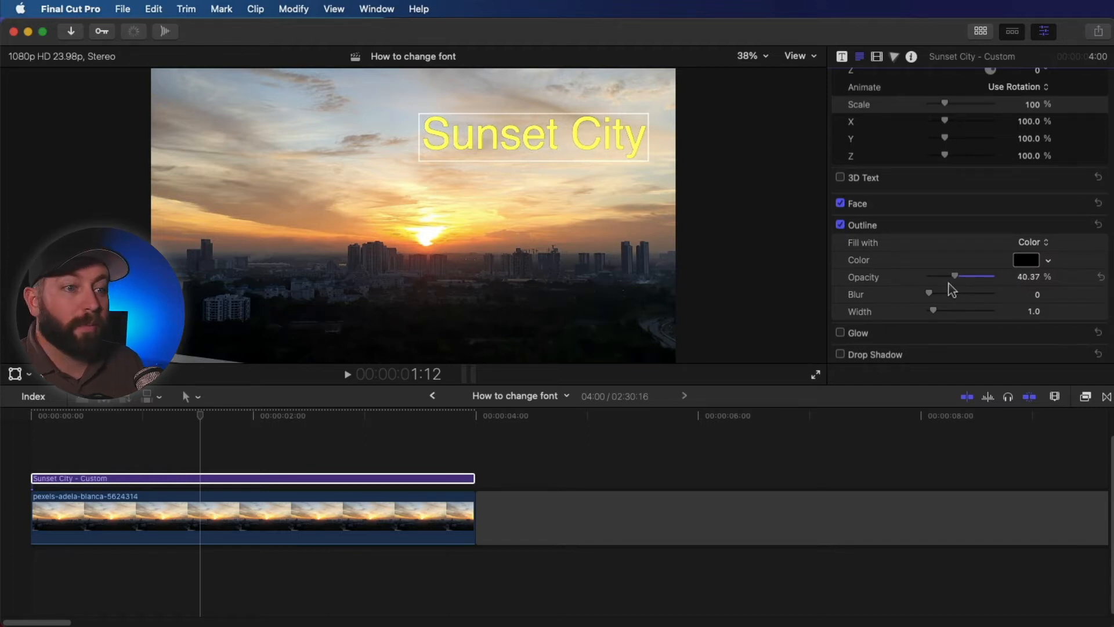
left_click_drag(928, 294, 958, 293)
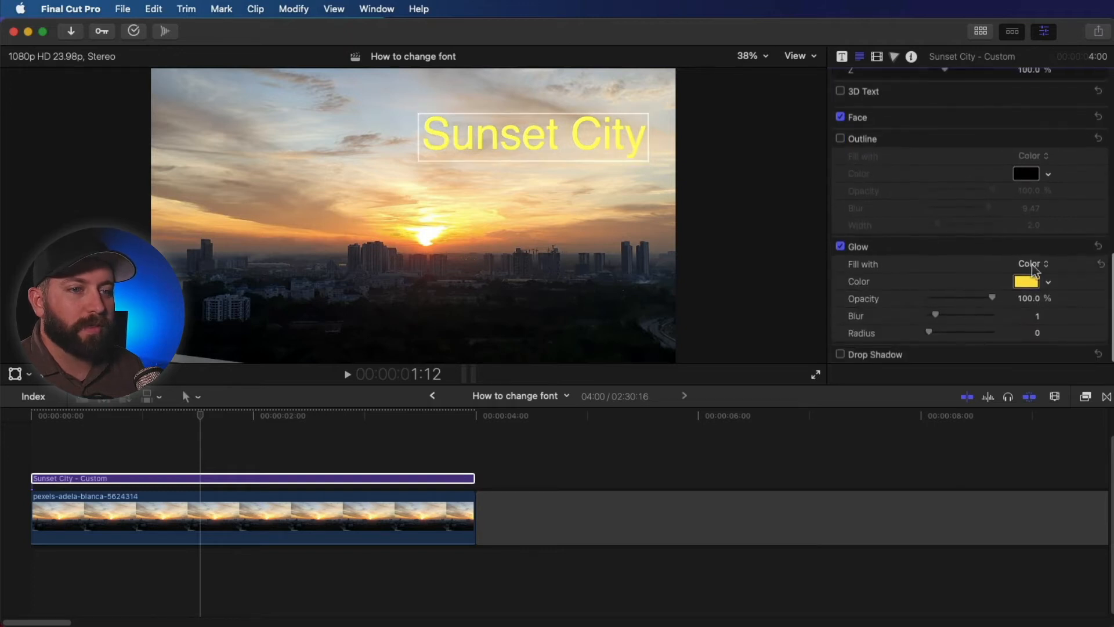
Try a red glow with stronger blur and wider radius, then switch the glow off.
left_click(1027, 281)
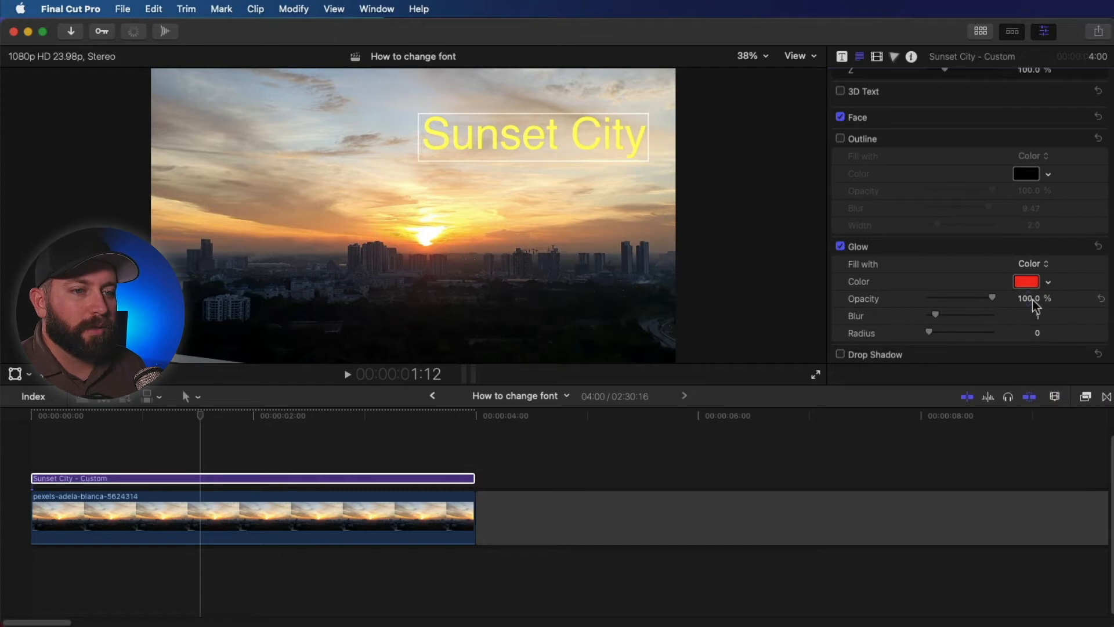
left_click_drag(935, 315, 987, 314)
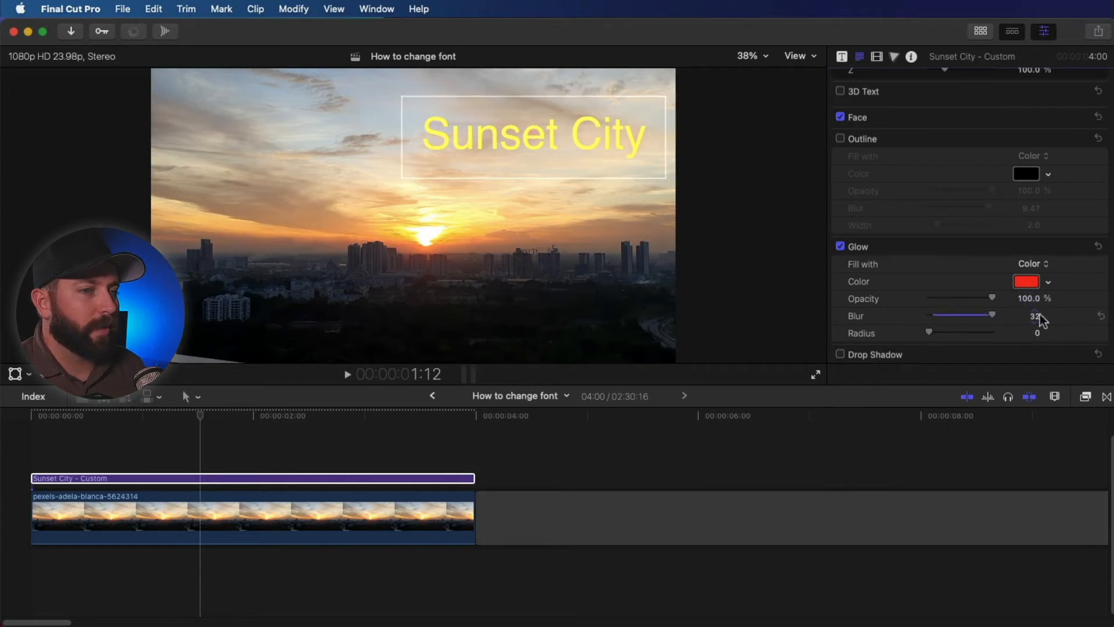
left_click_drag(929, 333, 938, 333)
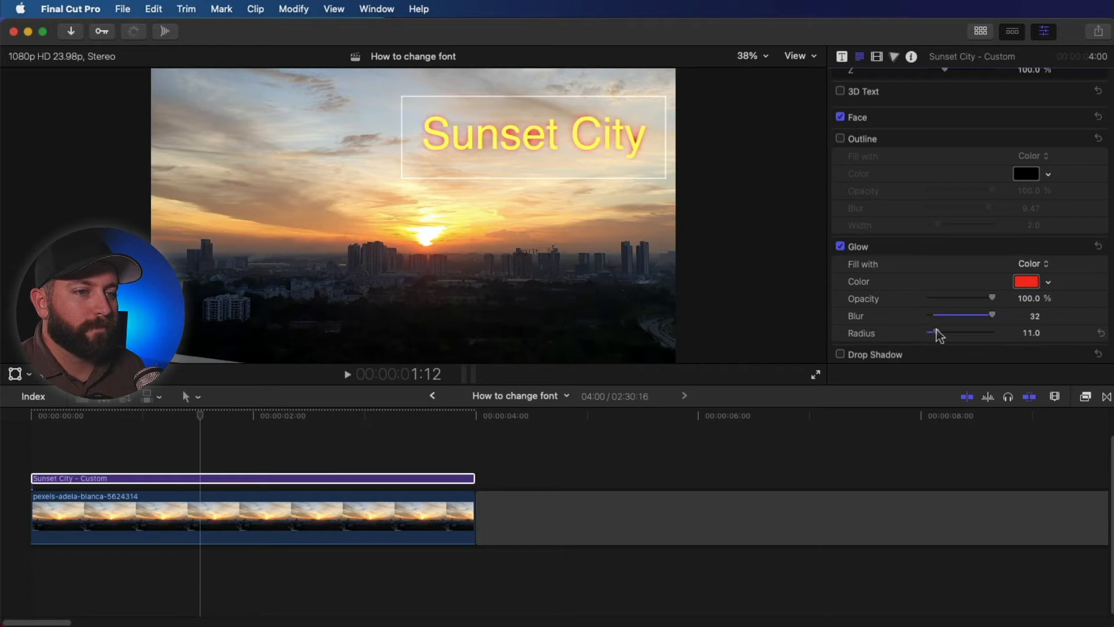
left_click_drag(929, 333, 938, 333)
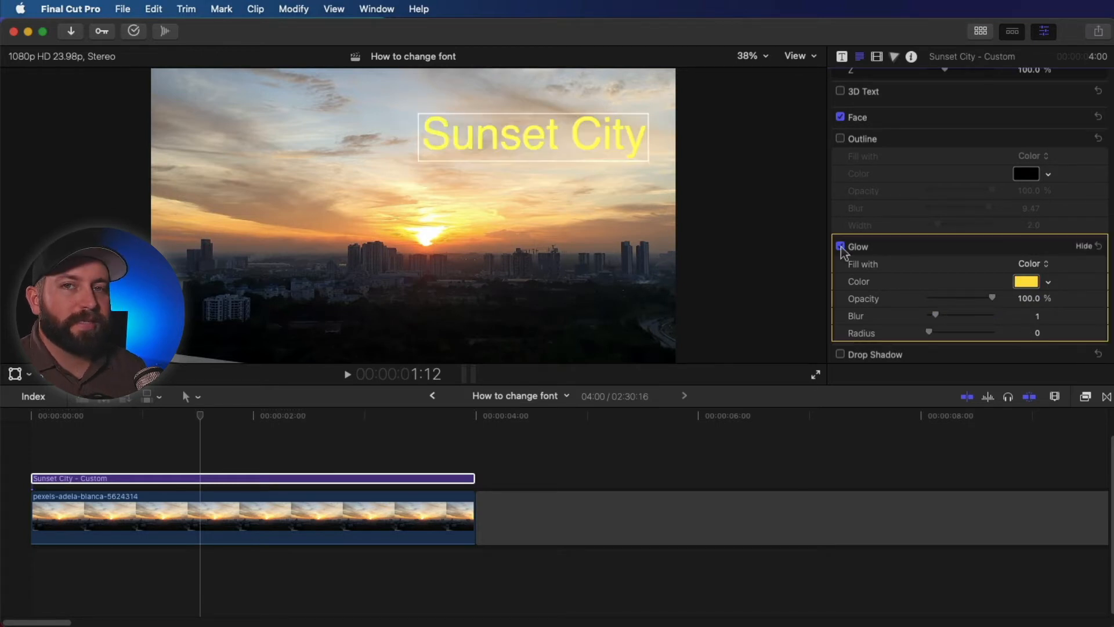
left_click(840, 246)
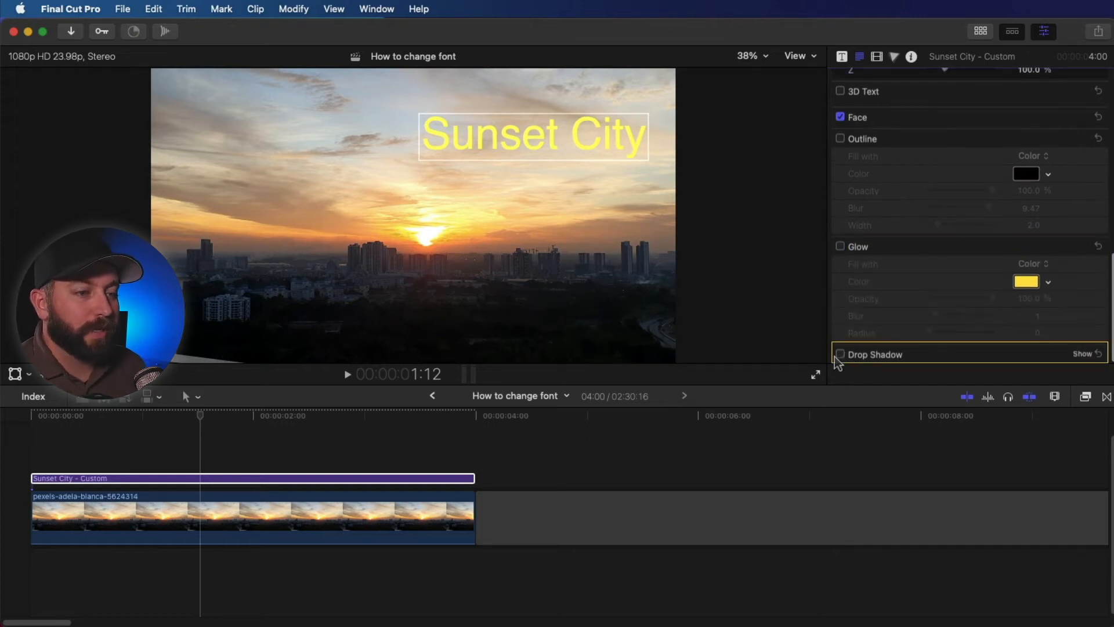
Enable a black drop shadow at 100% opacity with a slight 0.86 blur.
left_click(840, 354)
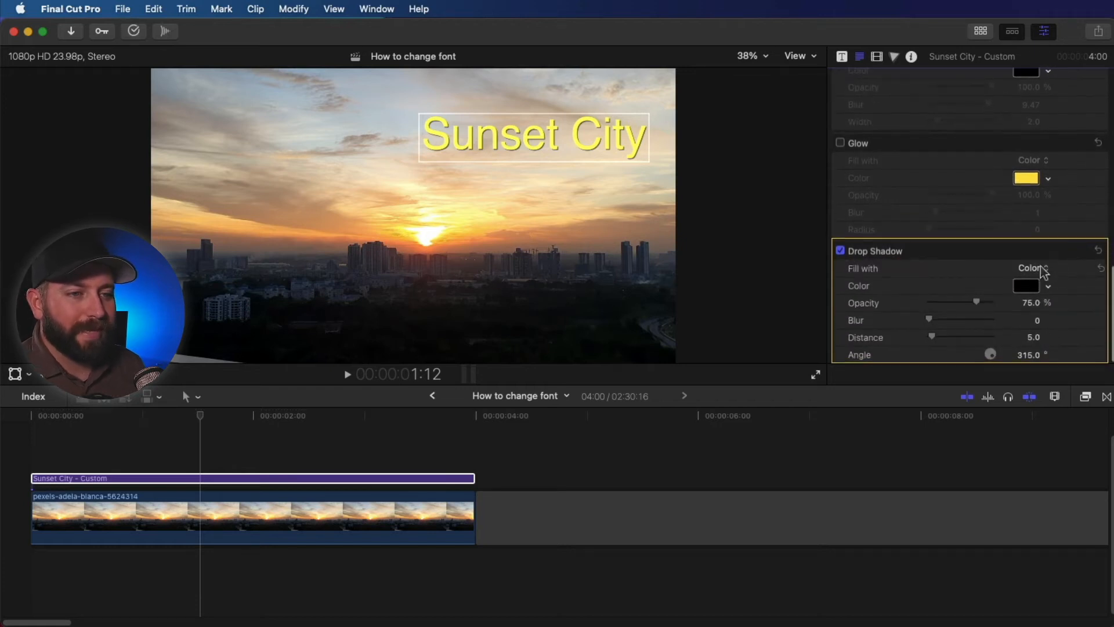
left_click(1034, 268)
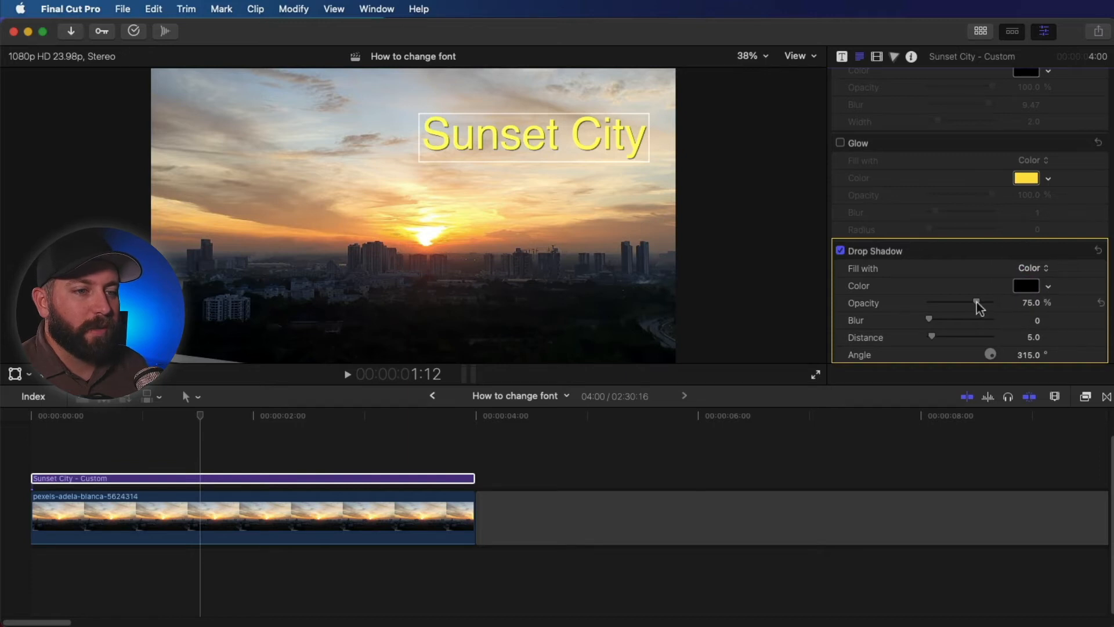
left_click_drag(977, 302, 994, 301)
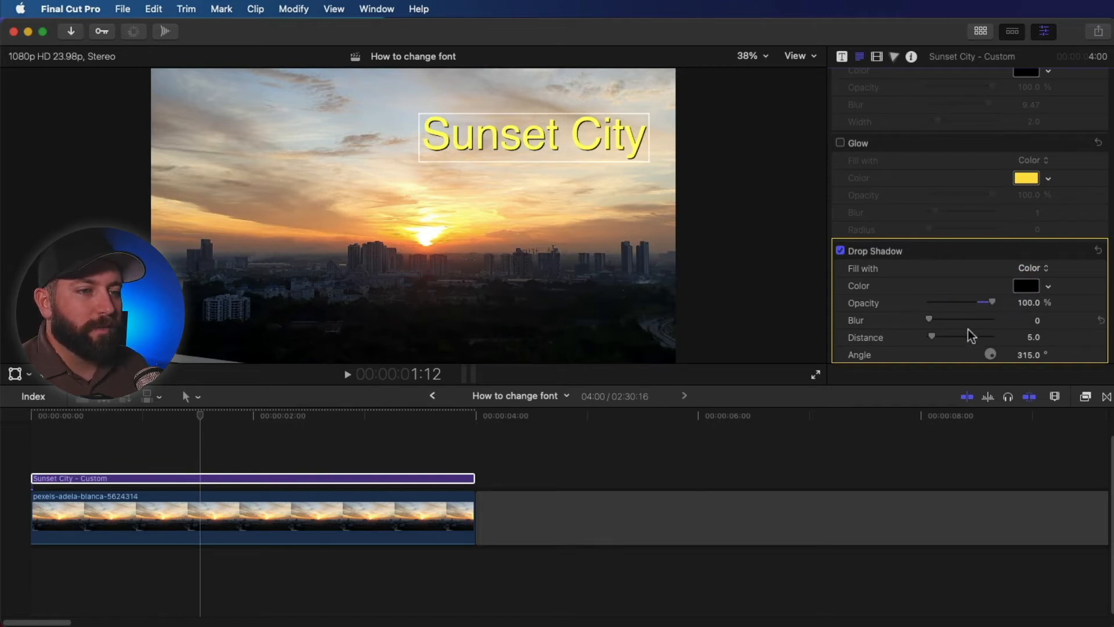
left_click_drag(928, 320, 937, 320)
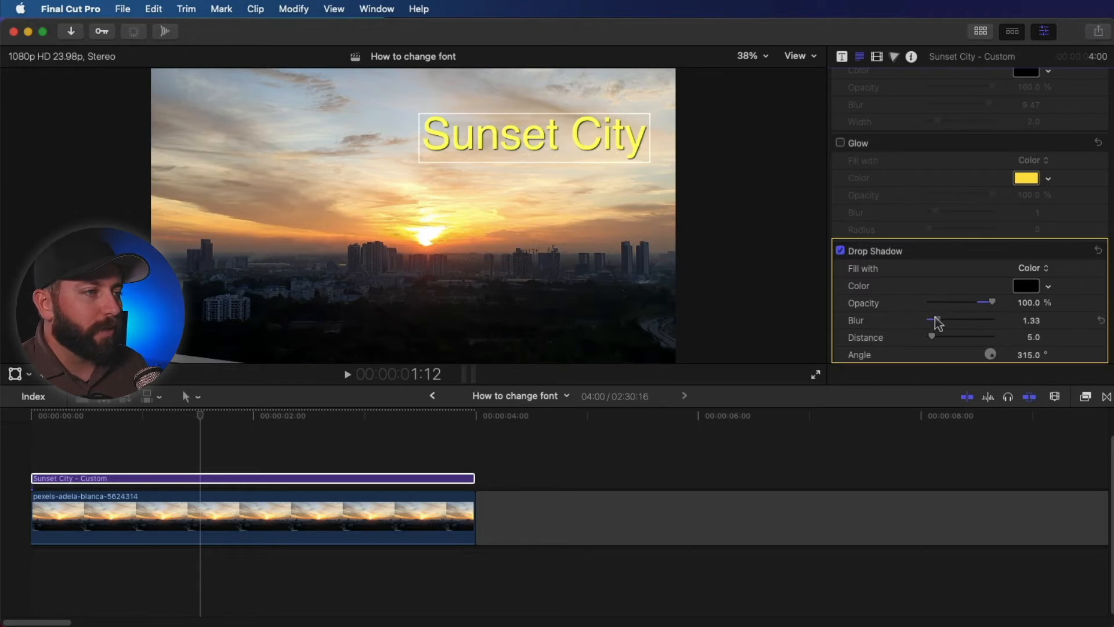
left_click_drag(938, 320, 932, 320)
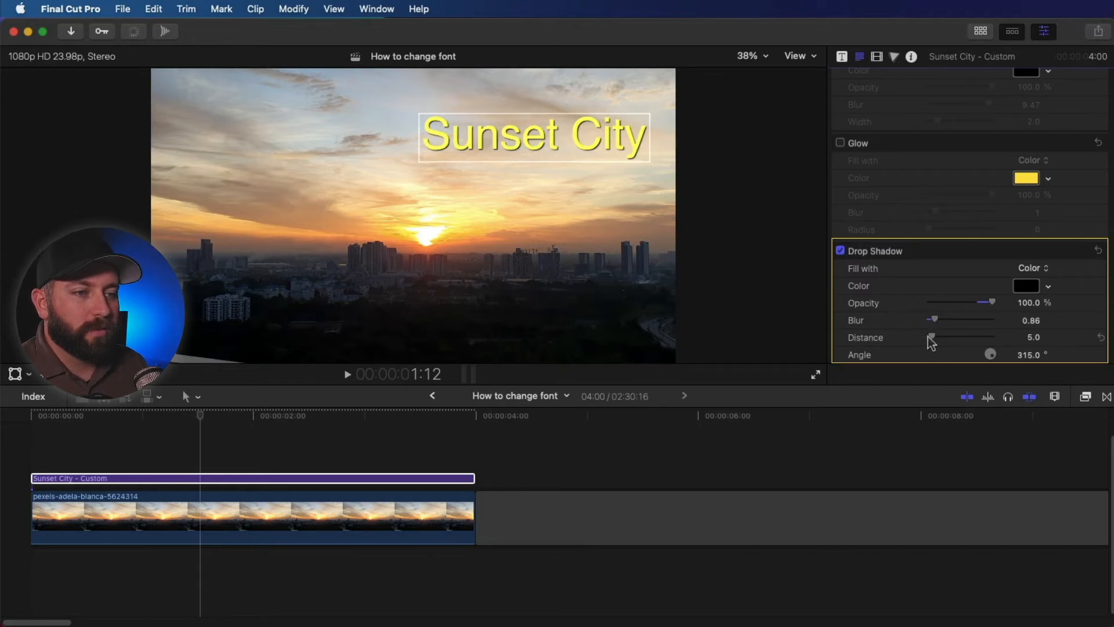
Settle the shadow distance at 10, close behind the text, and adjust its angle.
left_click_drag(930, 336, 937, 336)
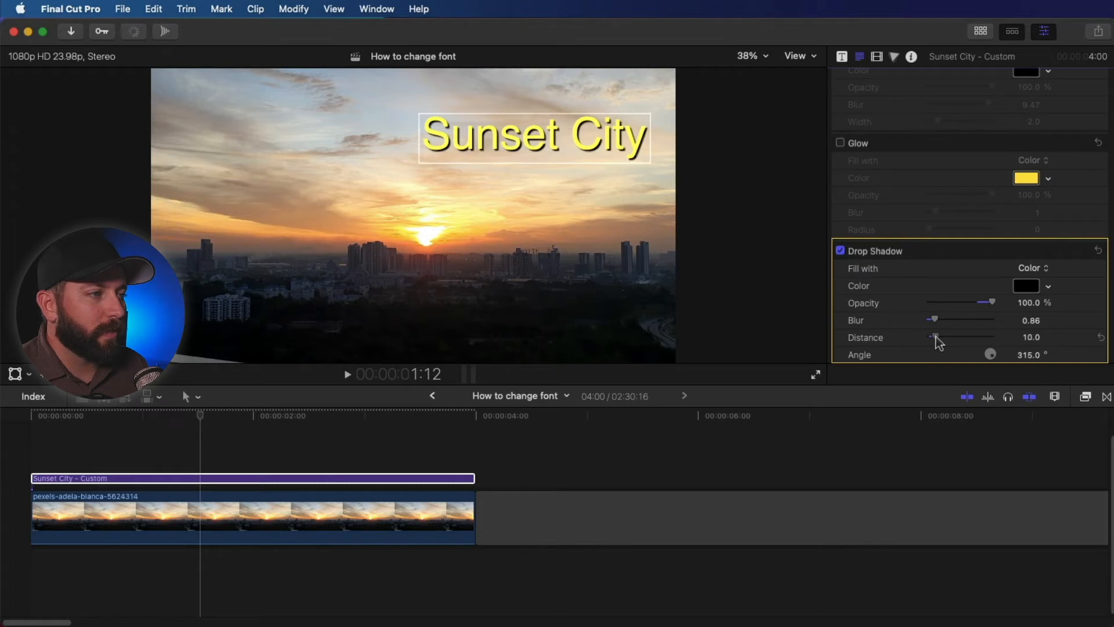
left_click_drag(932, 336, 961, 336)
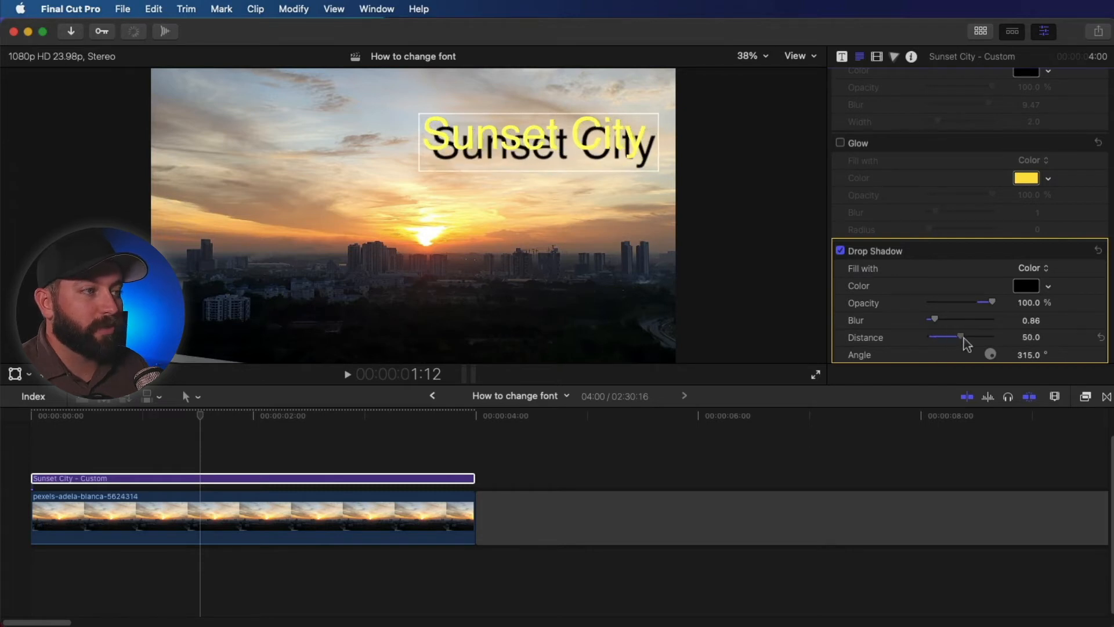
left_click_drag(961, 336, 945, 335)
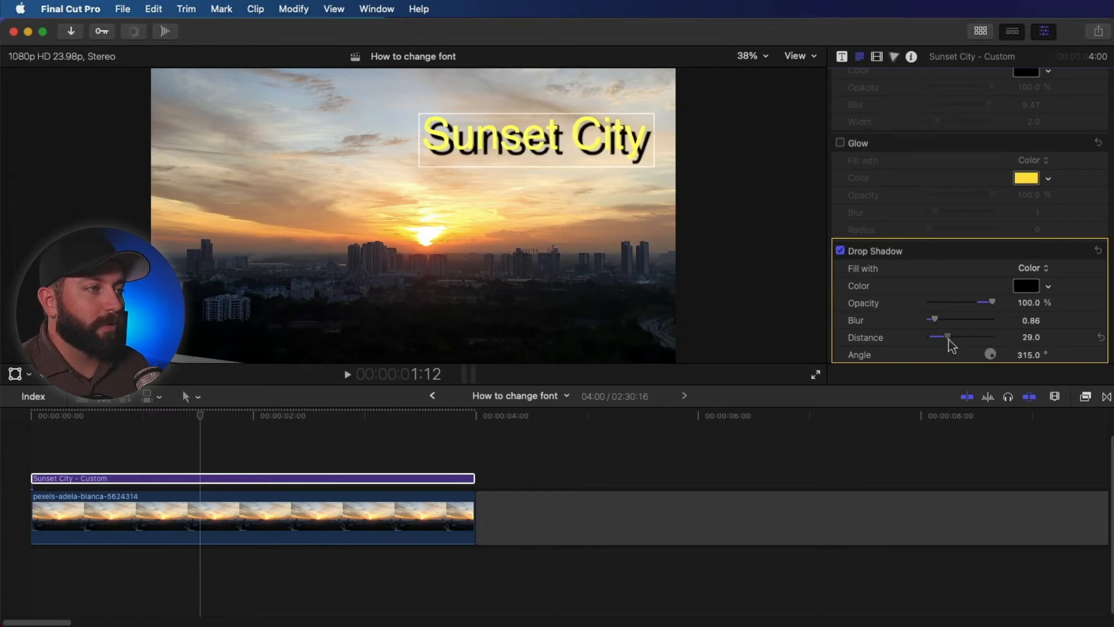
left_click_drag(945, 336, 957, 336)
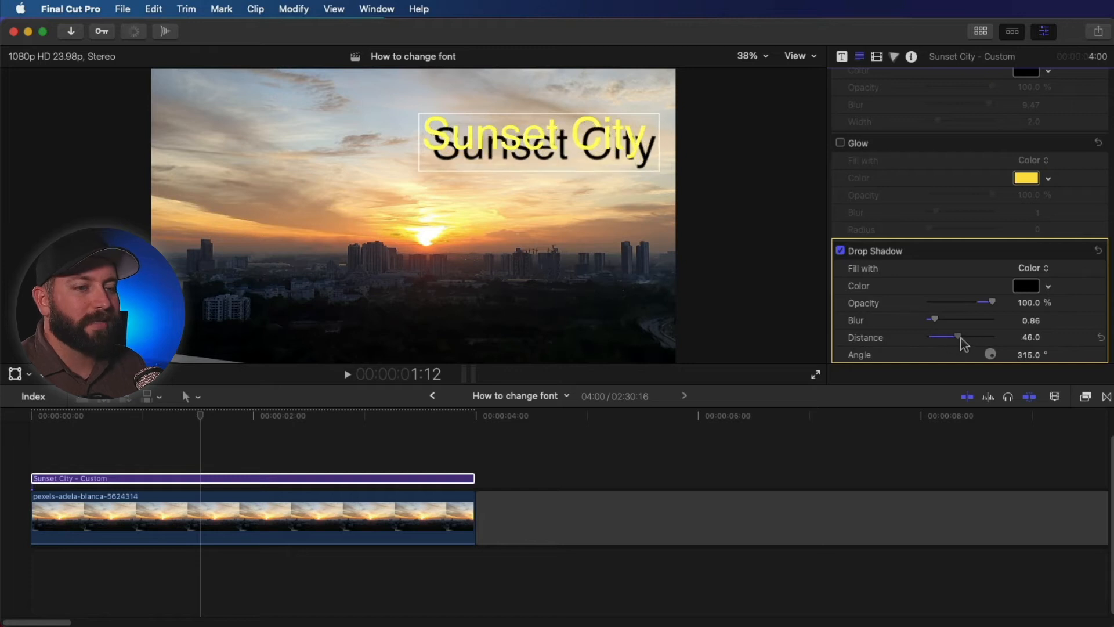
left_click_drag(958, 337, 944, 337)
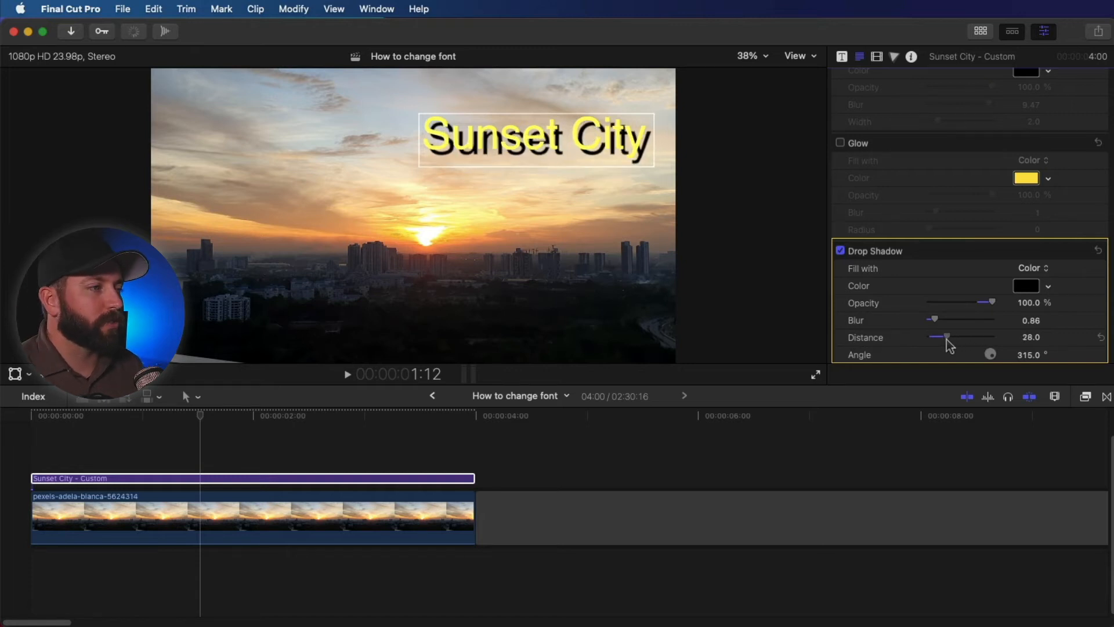
left_click_drag(945, 337, 936, 337)
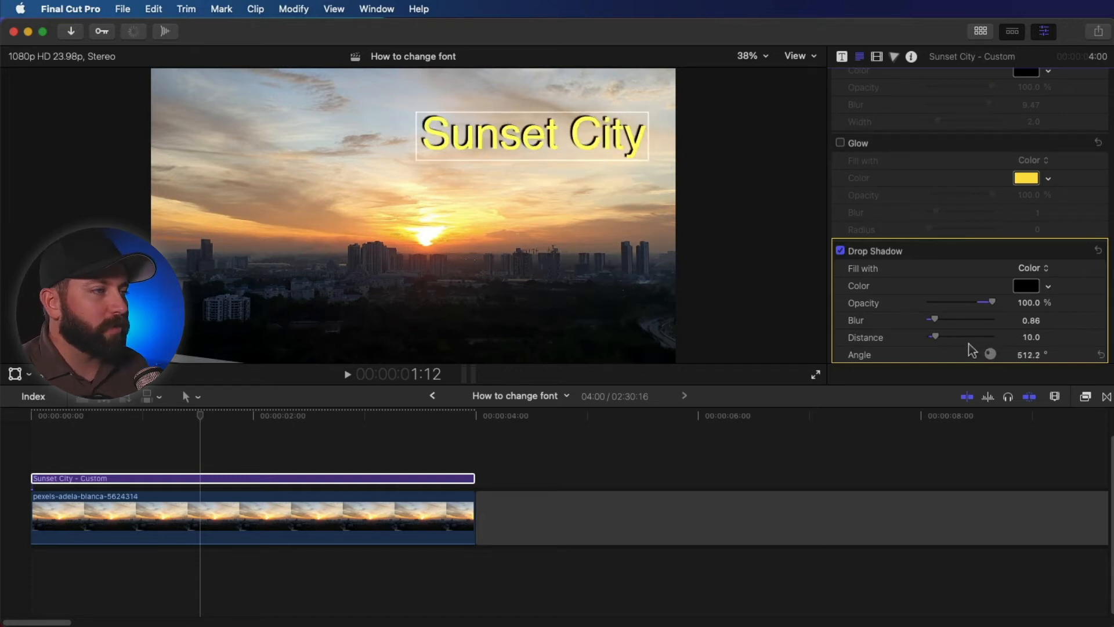
left_click_drag(990, 354, 995, 348)
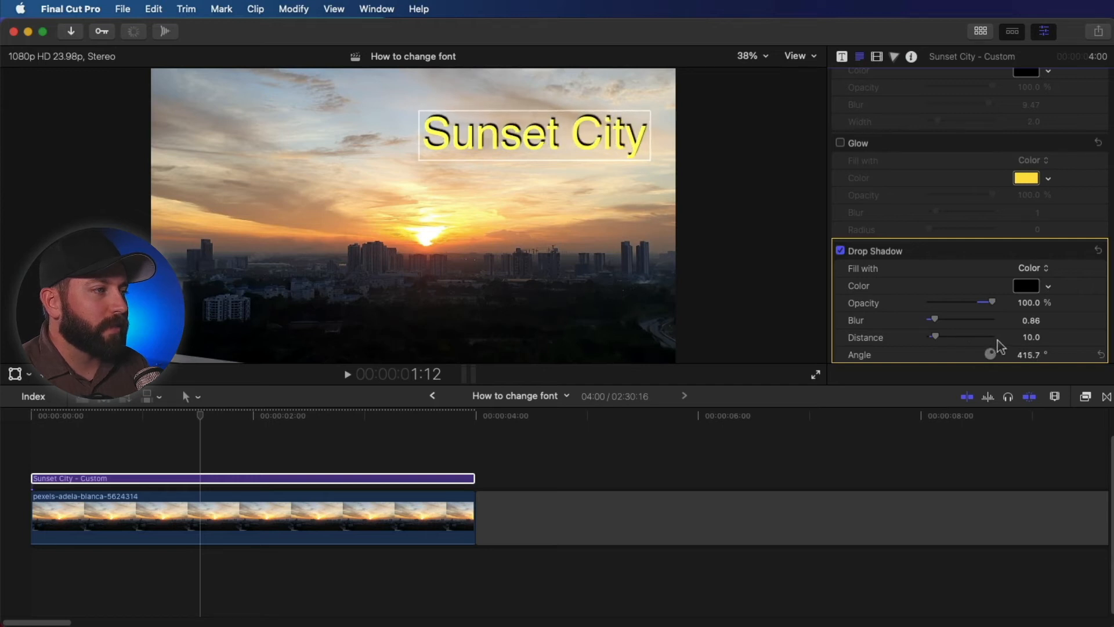
left_click_drag(990, 354, 990, 354)
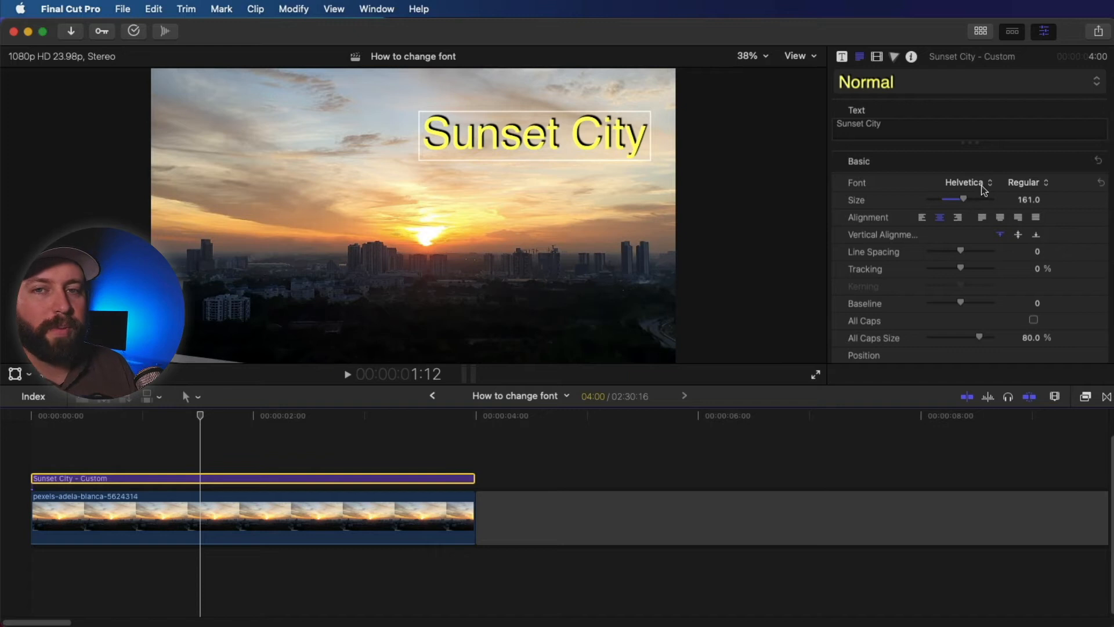
Set the title in the Alex Brush script font and move it to the lower middle of the frame.
left_click(967, 183)
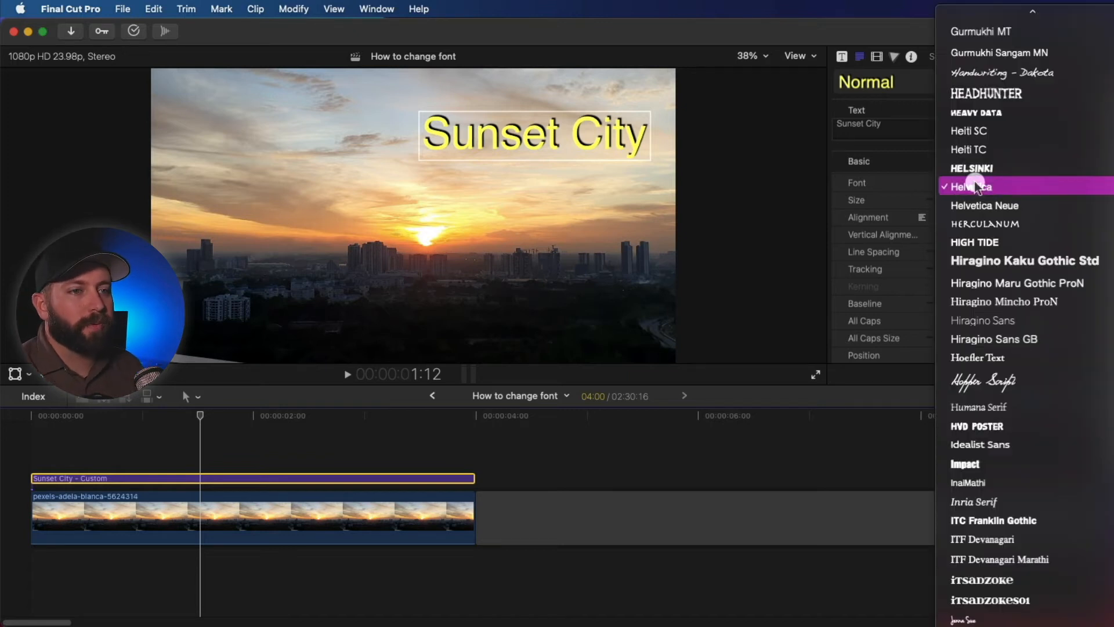
mouse_move(984, 149)
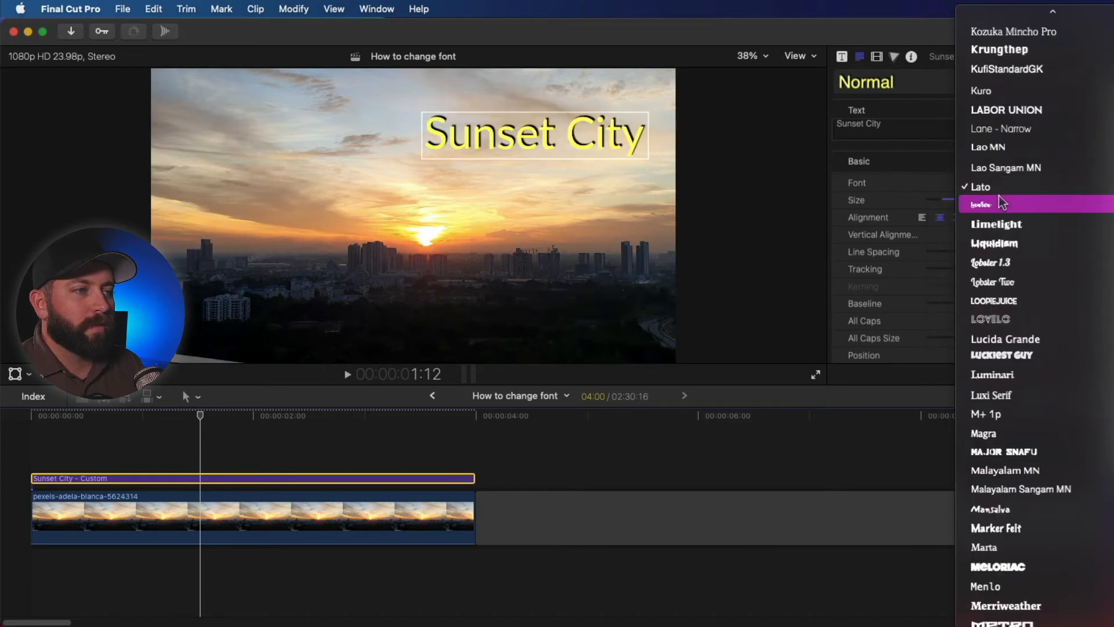
mouse_move(990, 262)
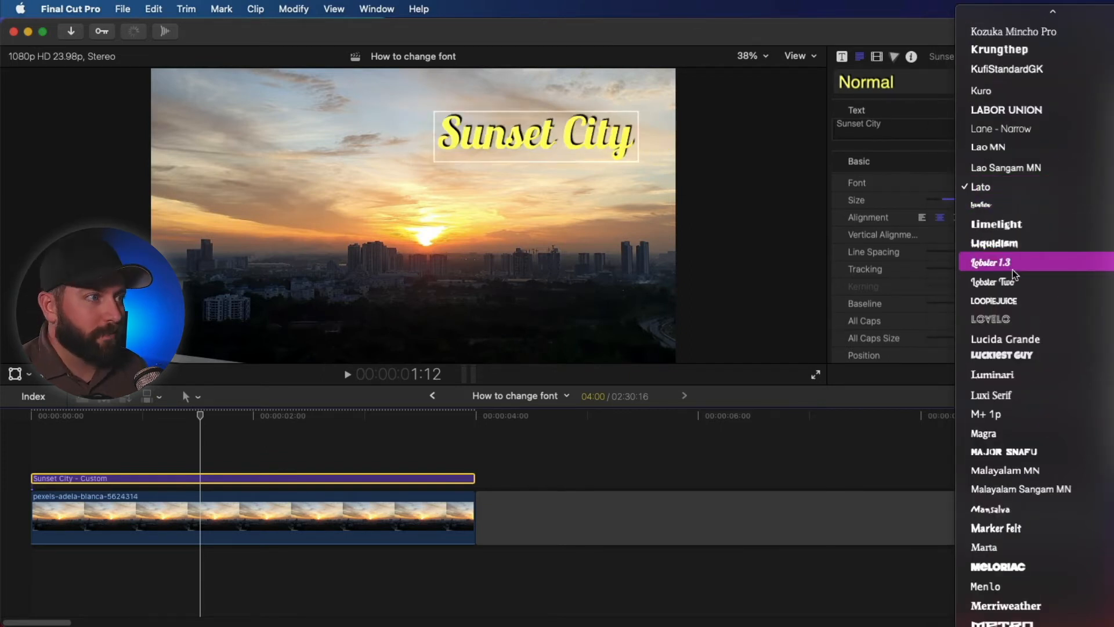
scroll("down", 3)
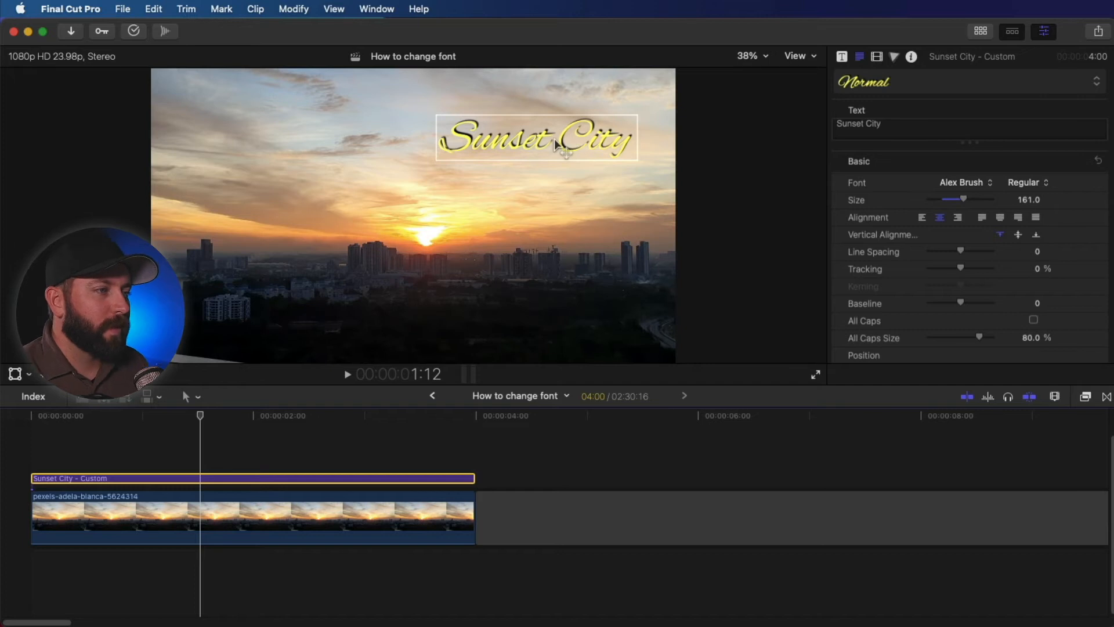
left_click_drag(536, 137, 547, 303)
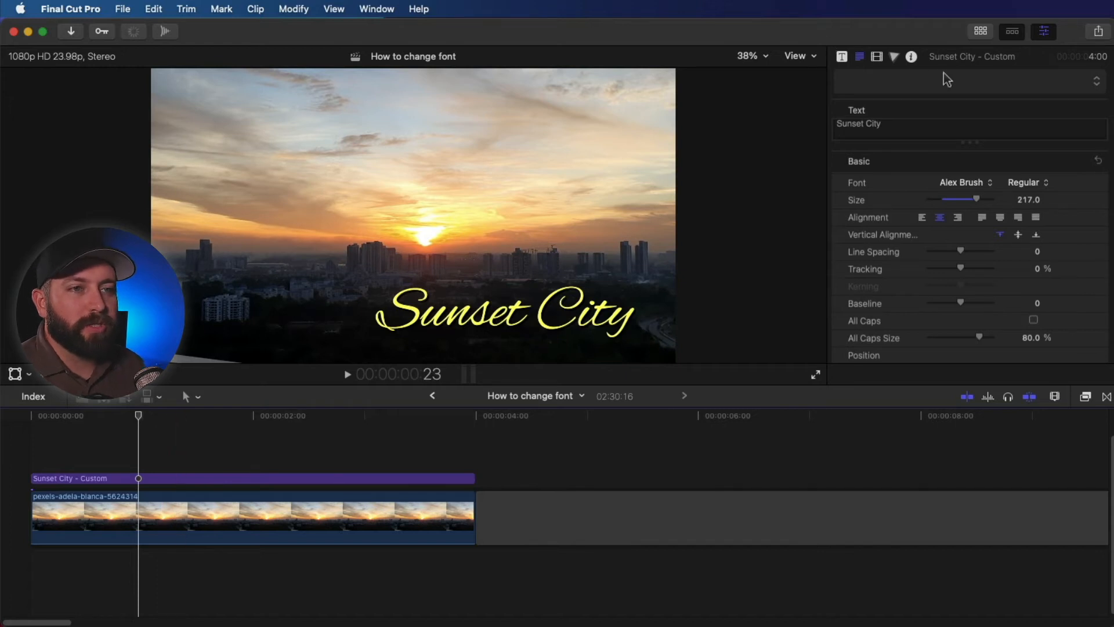
Save all format and appearance attributes as a preset named 'Sunset', then move past the sunset clip.
left_click(967, 81)
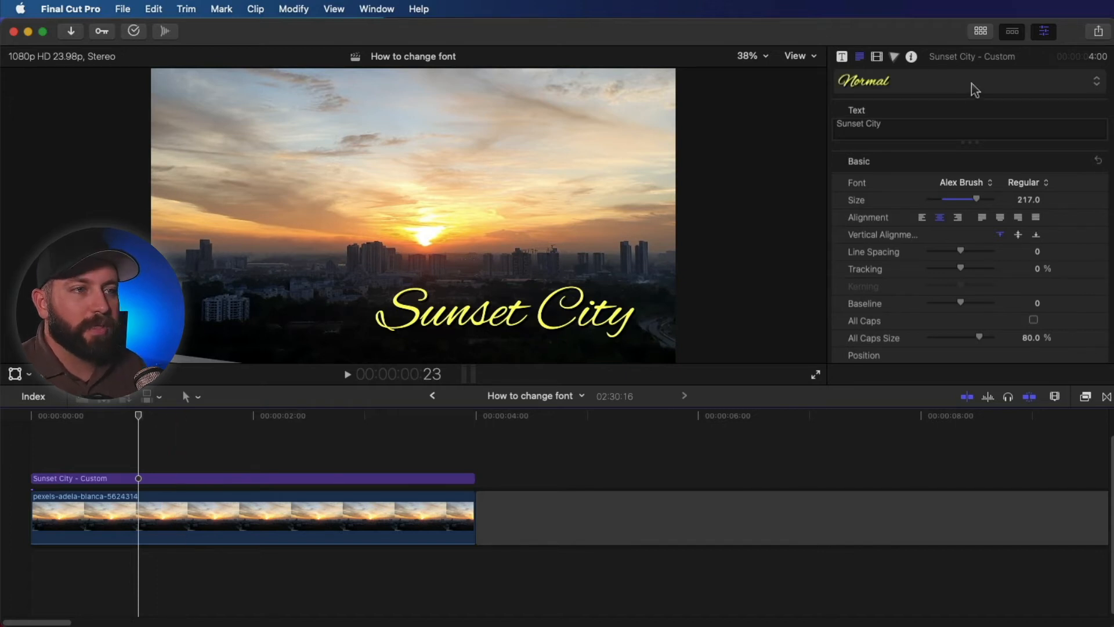
left_click(968, 80)
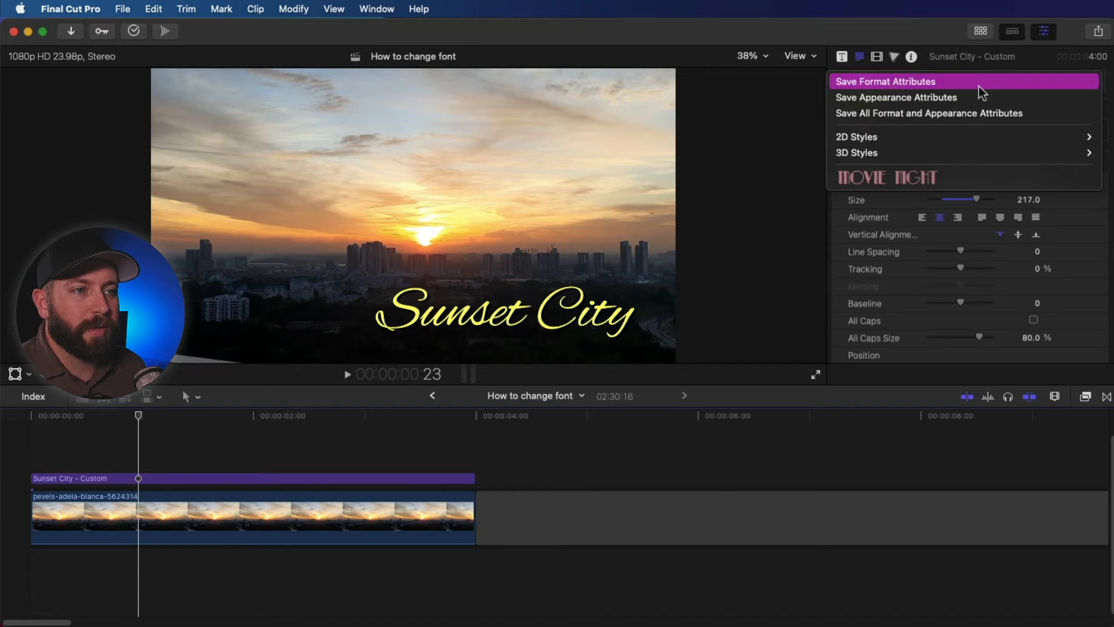
mouse_move(912, 100)
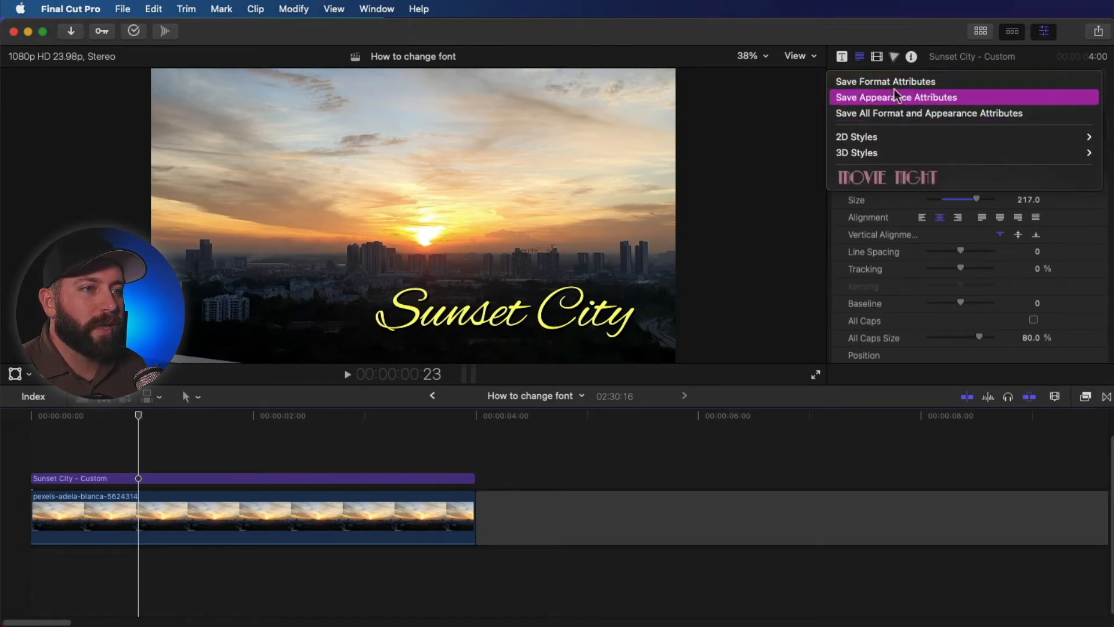
mouse_move(903, 112)
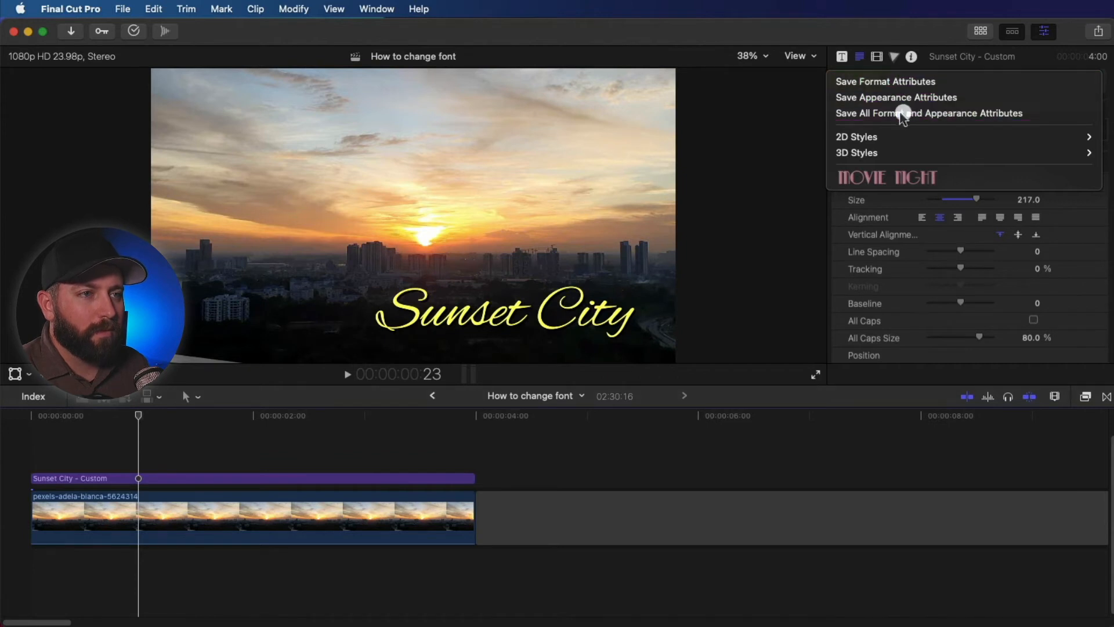
left_click(928, 112)
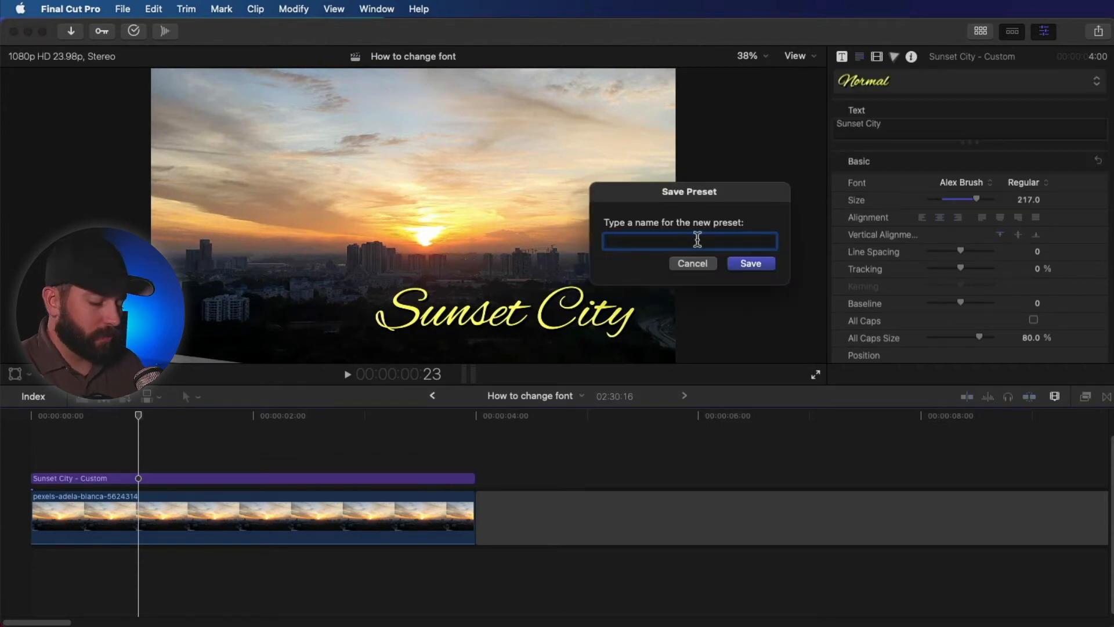
type("Sunset")
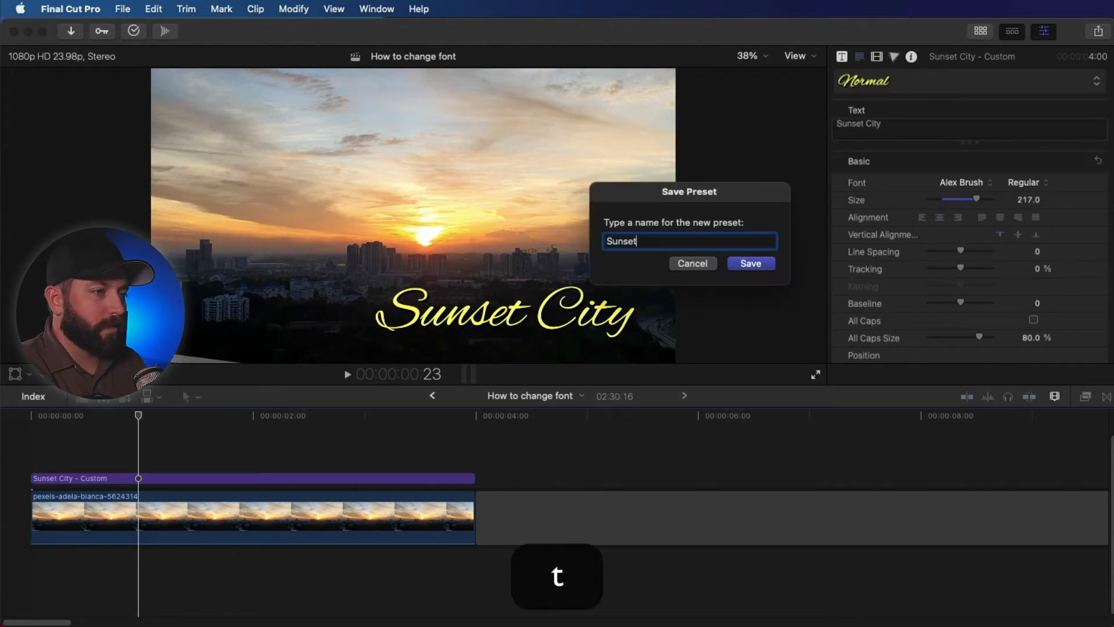
key("return")
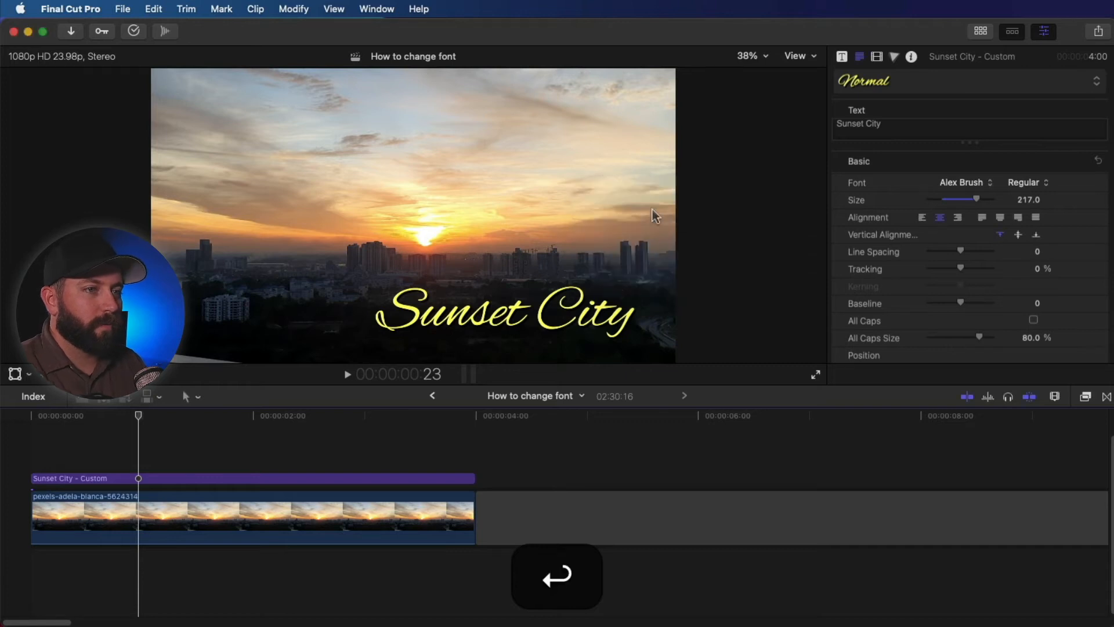
left_click(515, 416)
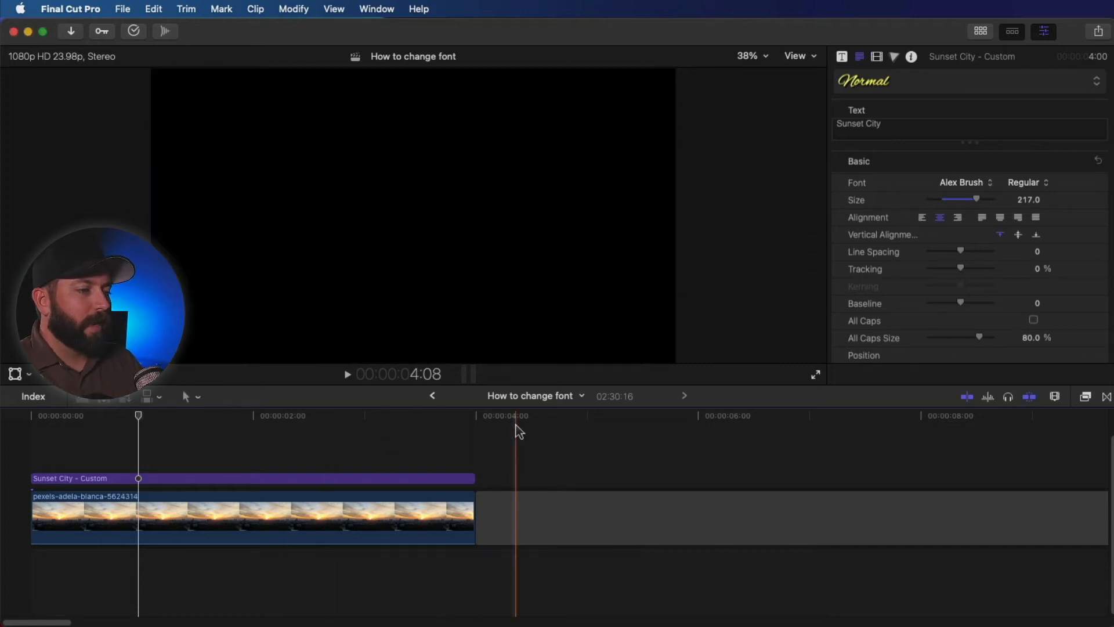
Add a new title with Control-T over the cinema-seat footage further along the timeline.
key("ctrl+t")
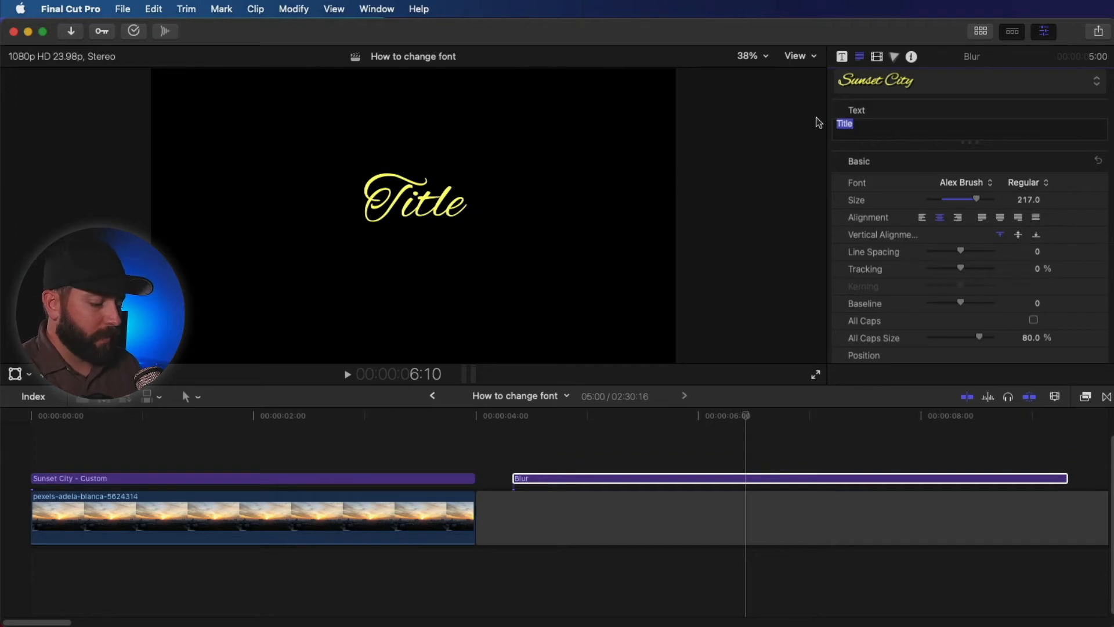
type("City")
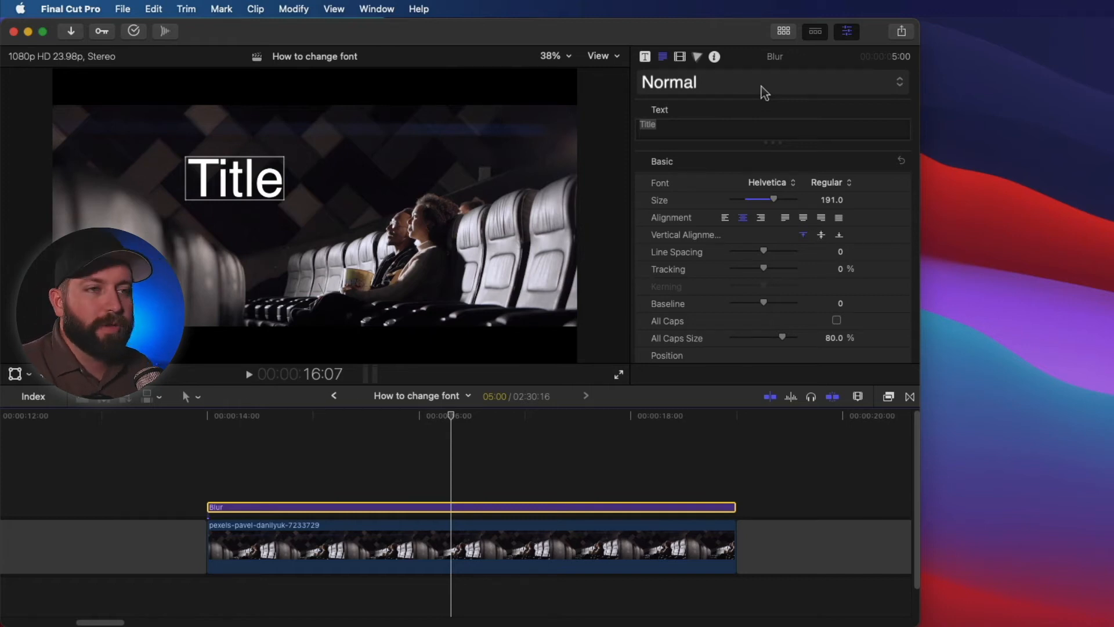
Apply the built-in 2D Styles > Faux 3D preset to the new title.
left_click(770, 81)
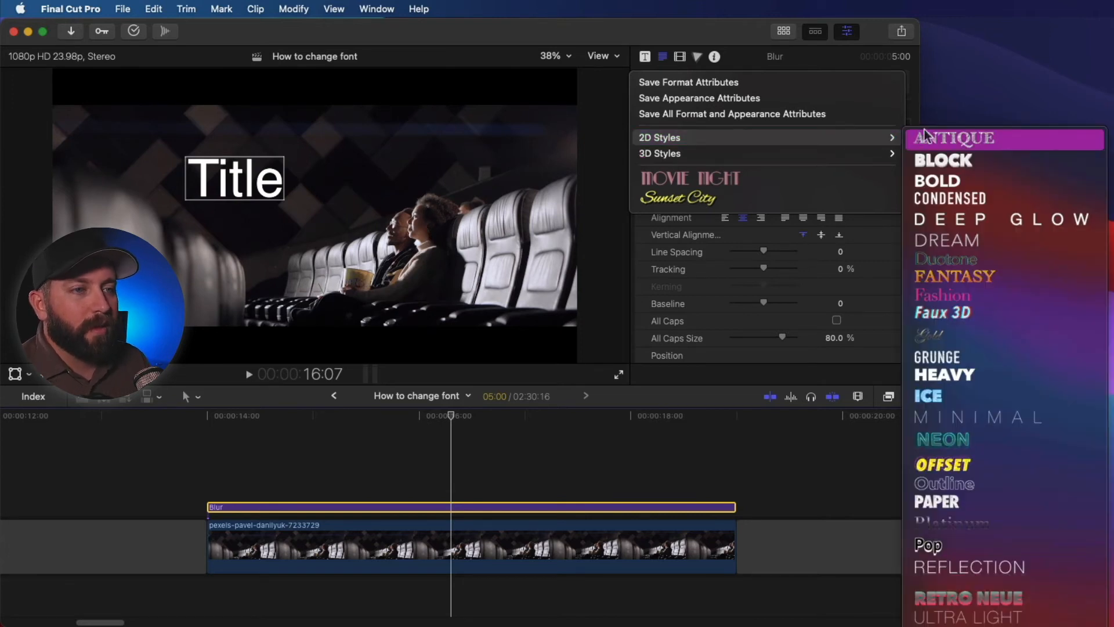
mouse_move(995, 220)
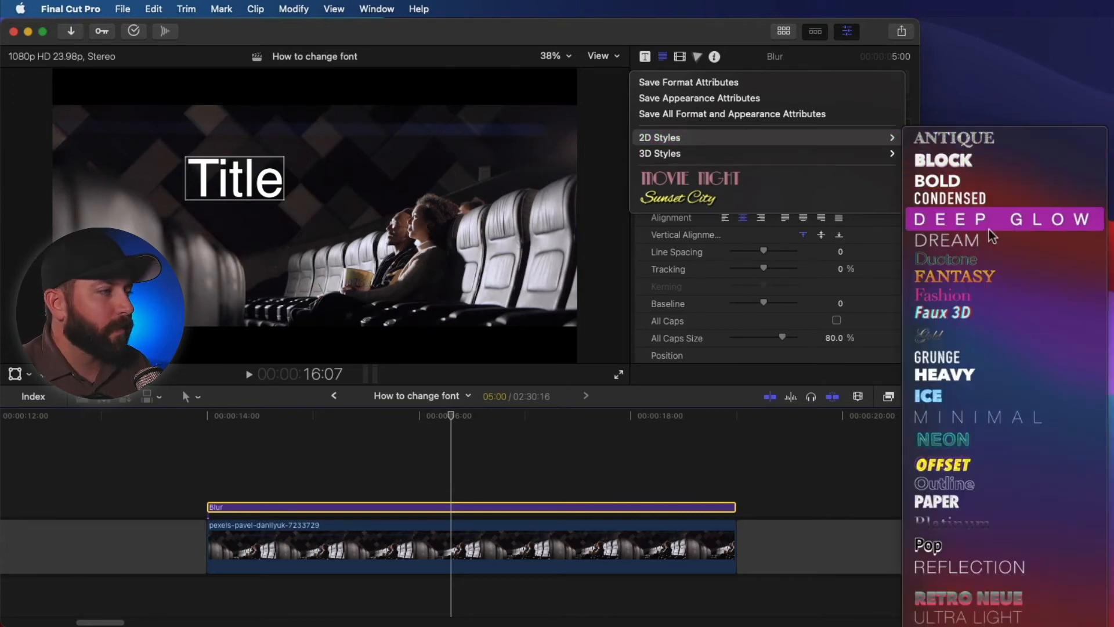
mouse_move(985, 374)
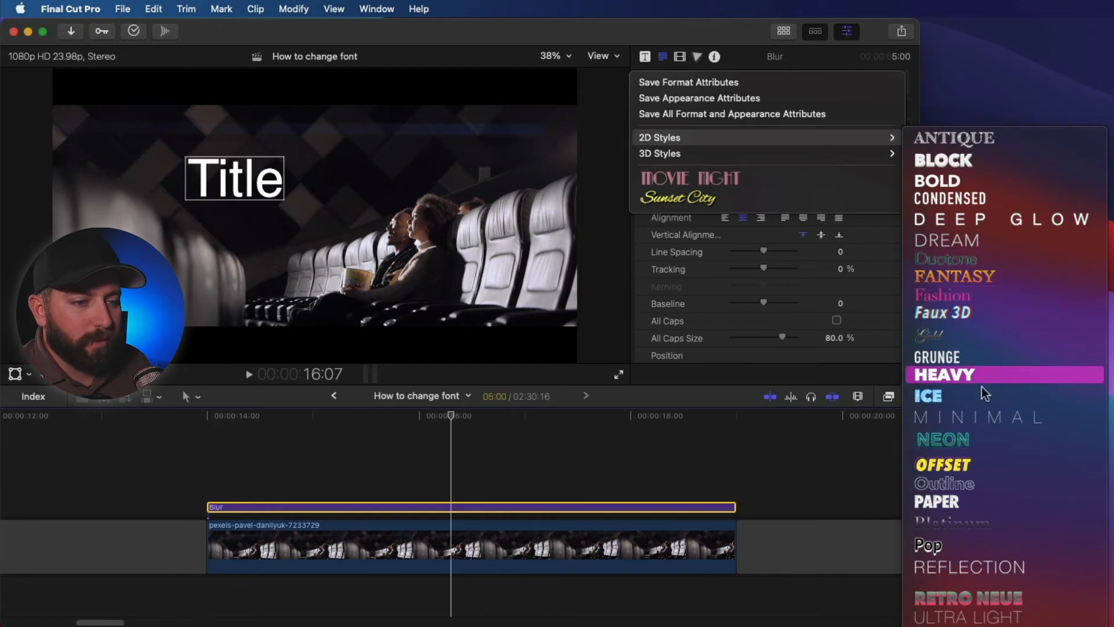
mouse_move(981, 552)
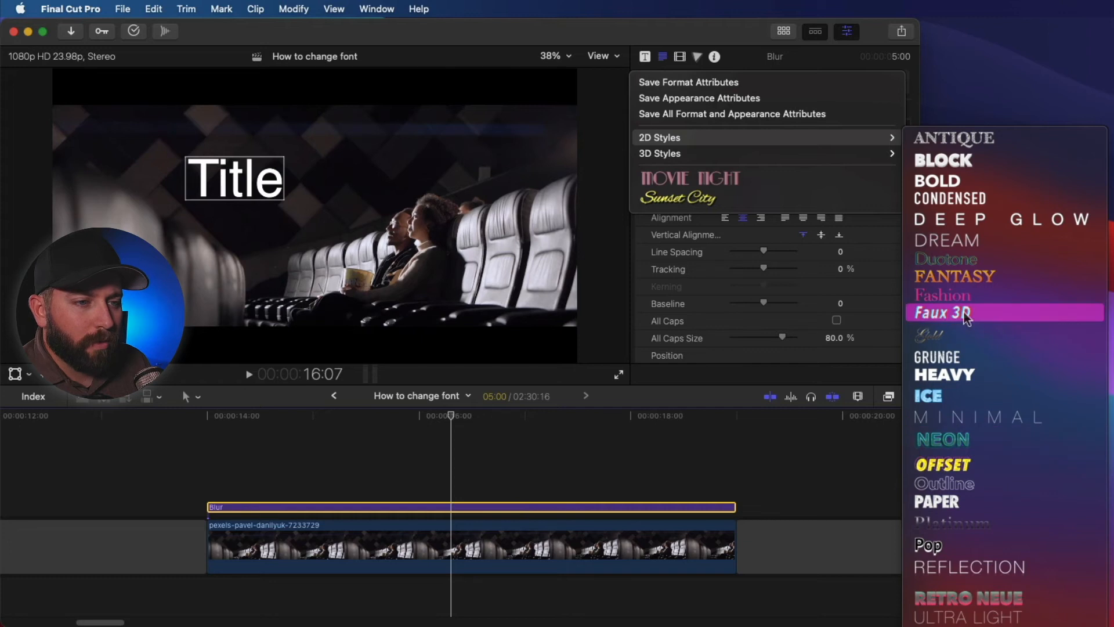
left_click(941, 312)
type("M")
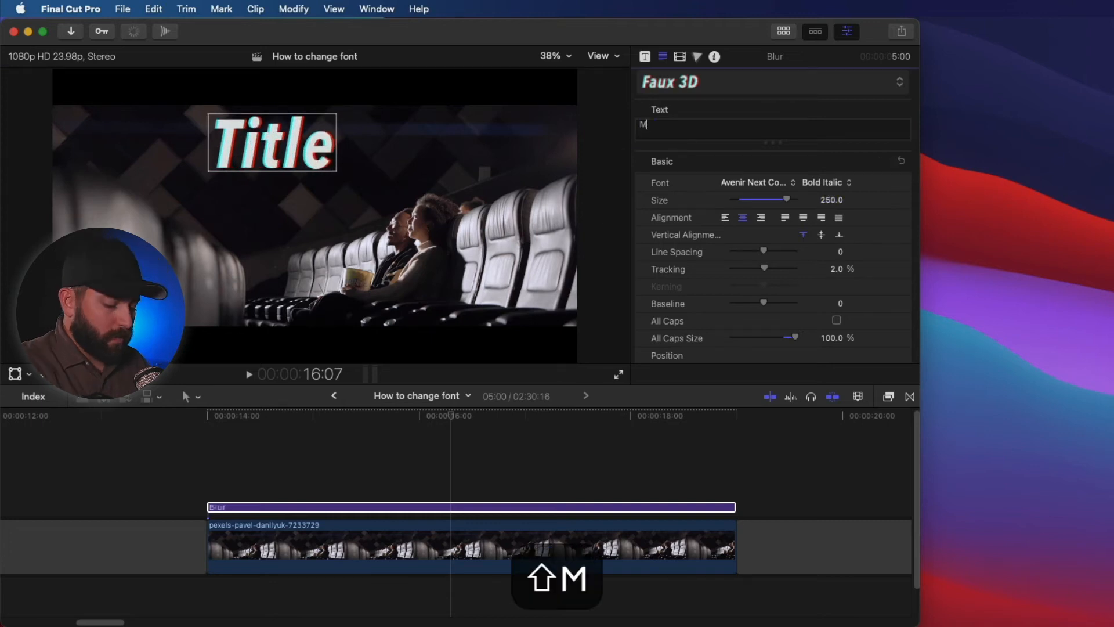
Change the Faux 3D title's text to 'Movie Night' and browse the font list.
type("ovie Night")
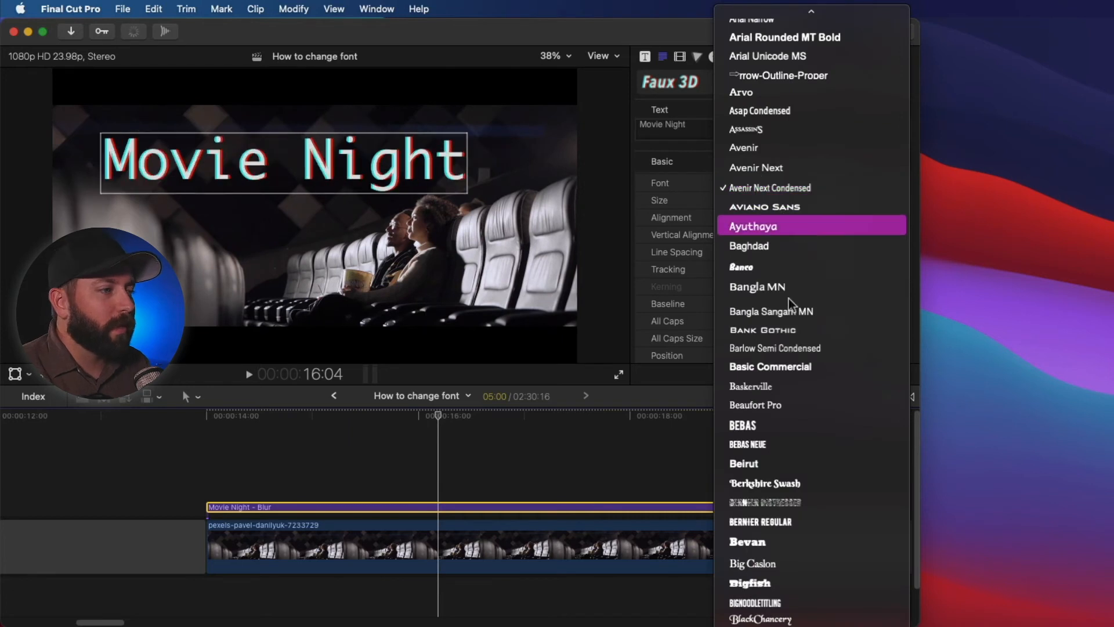
scroll("down", 3)
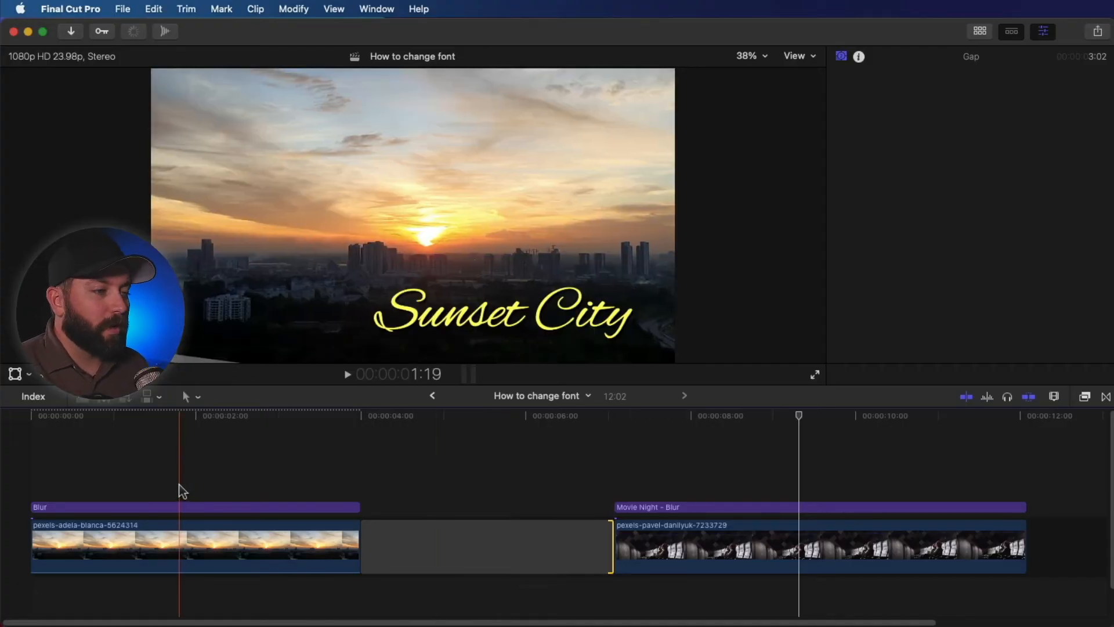
left_click(746, 479)
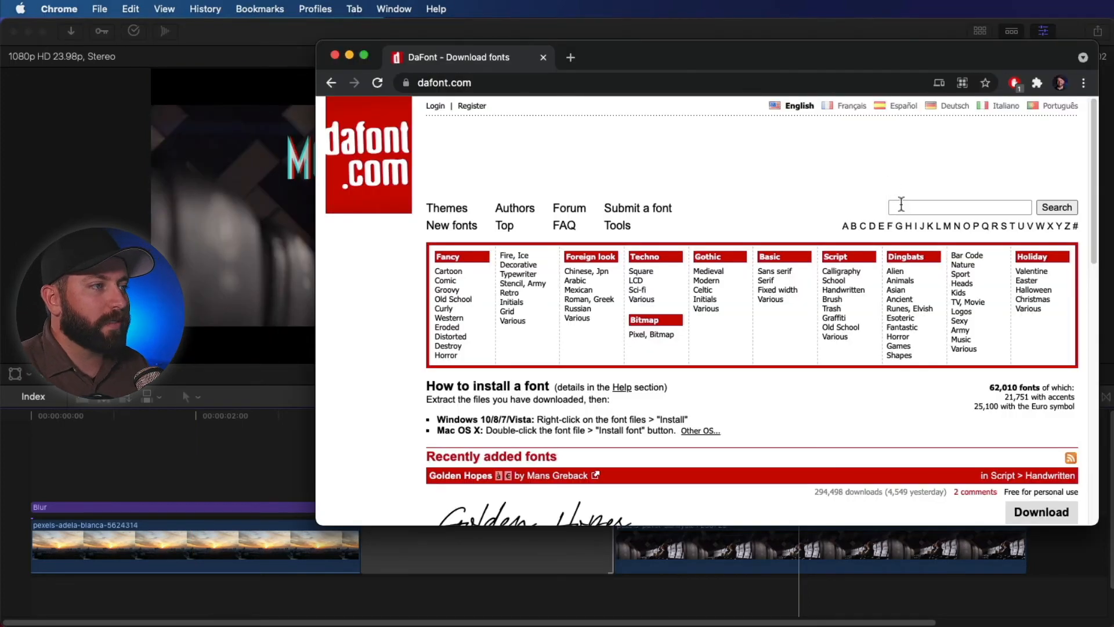
Search DaFont for 'cinema' and preview all results with the text 'Movie Night'.
left_click(960, 207)
type("cin")
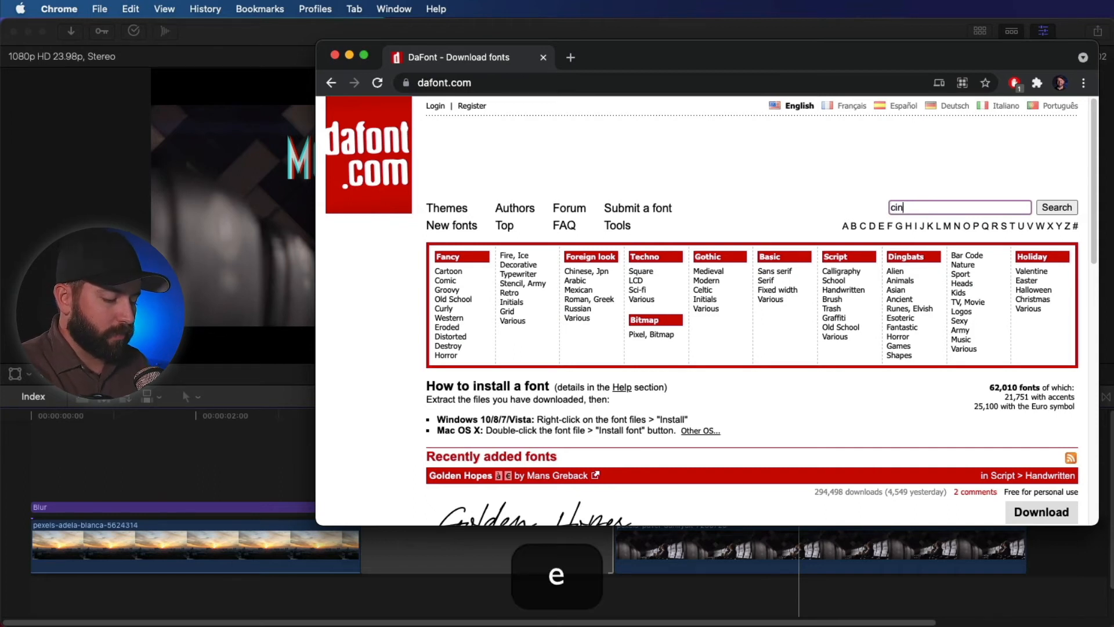
left_click(1056, 206)
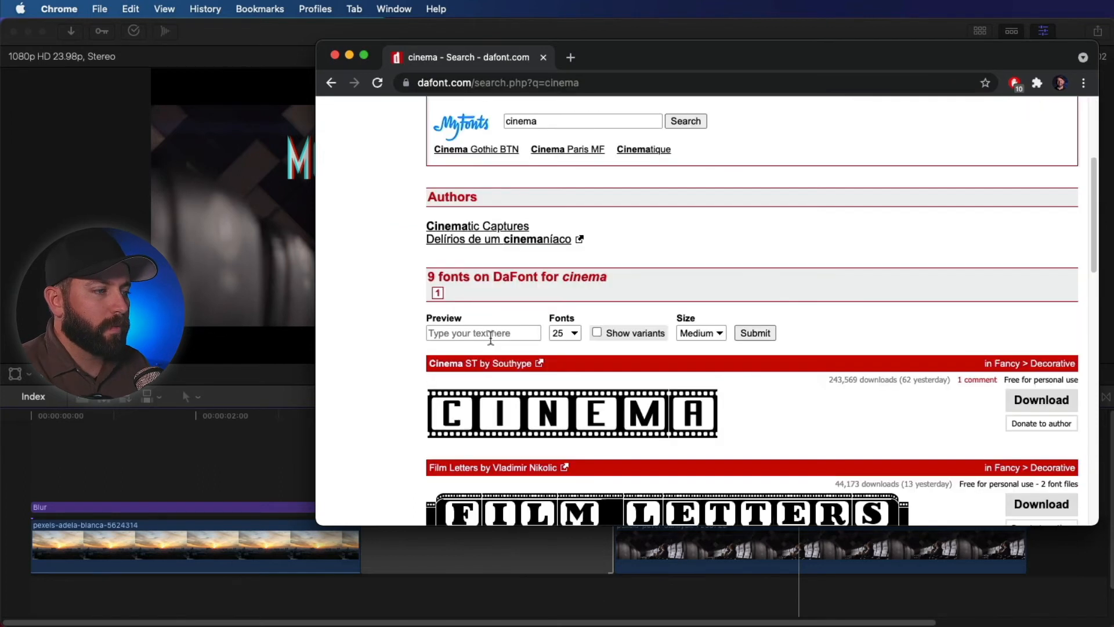
left_click(483, 333)
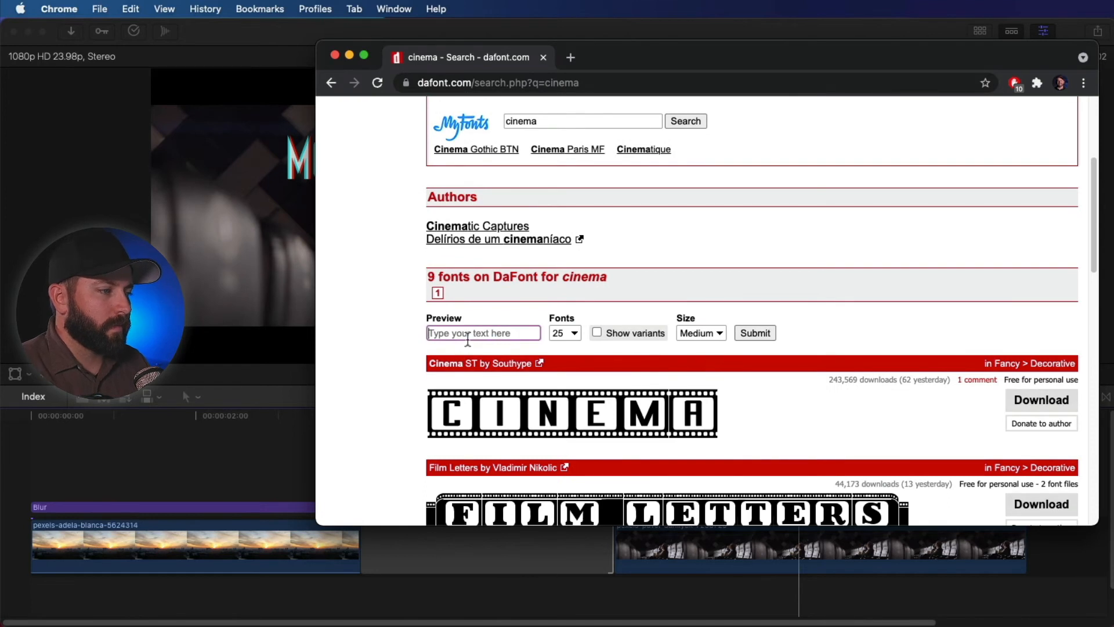
type("Movie Night")
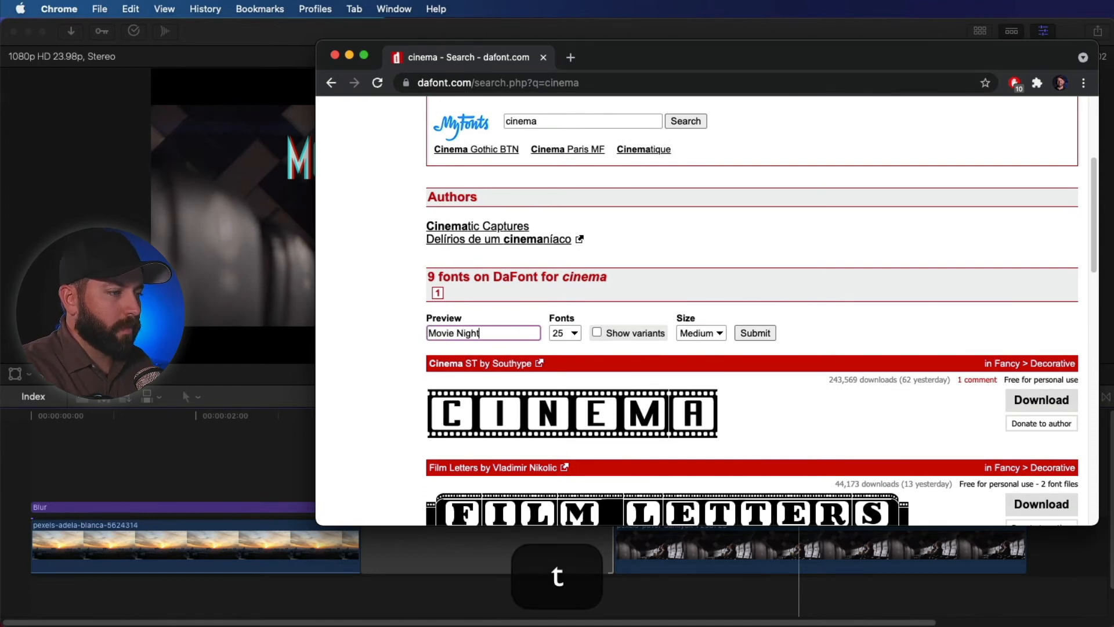
scroll("down", 3)
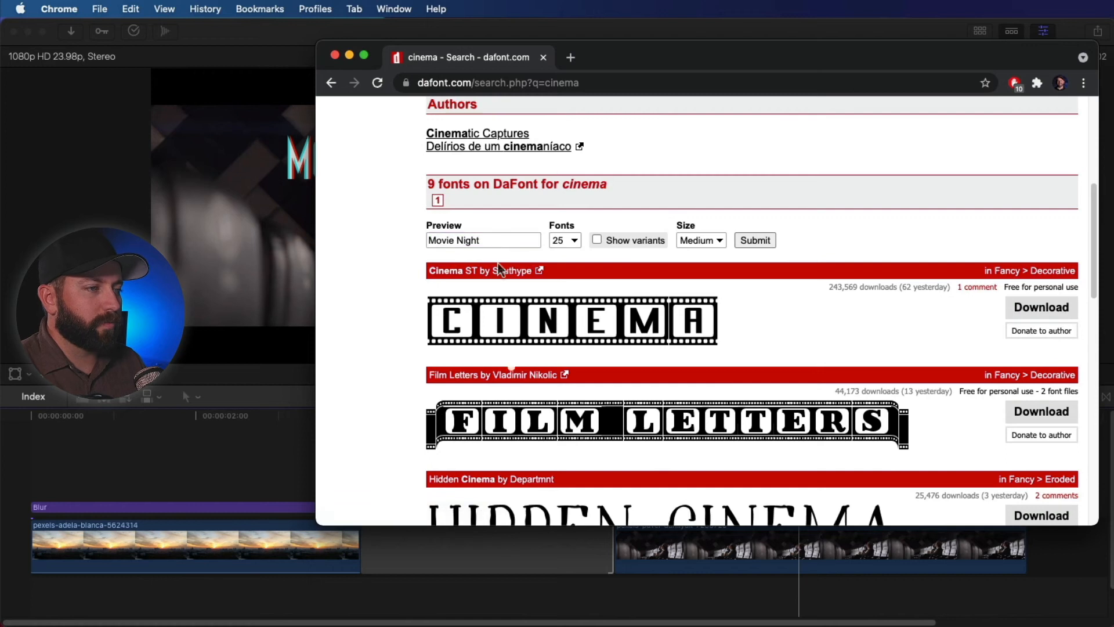
left_click(754, 241)
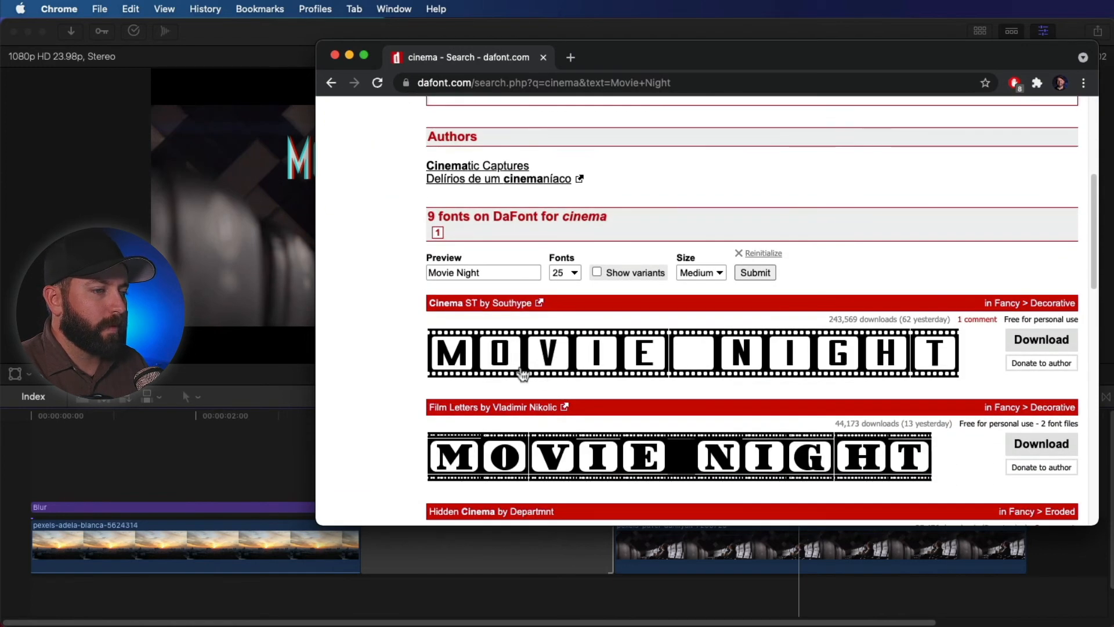
Find Eclipse Cinema in the results and download its font zip.
scroll("down", 3)
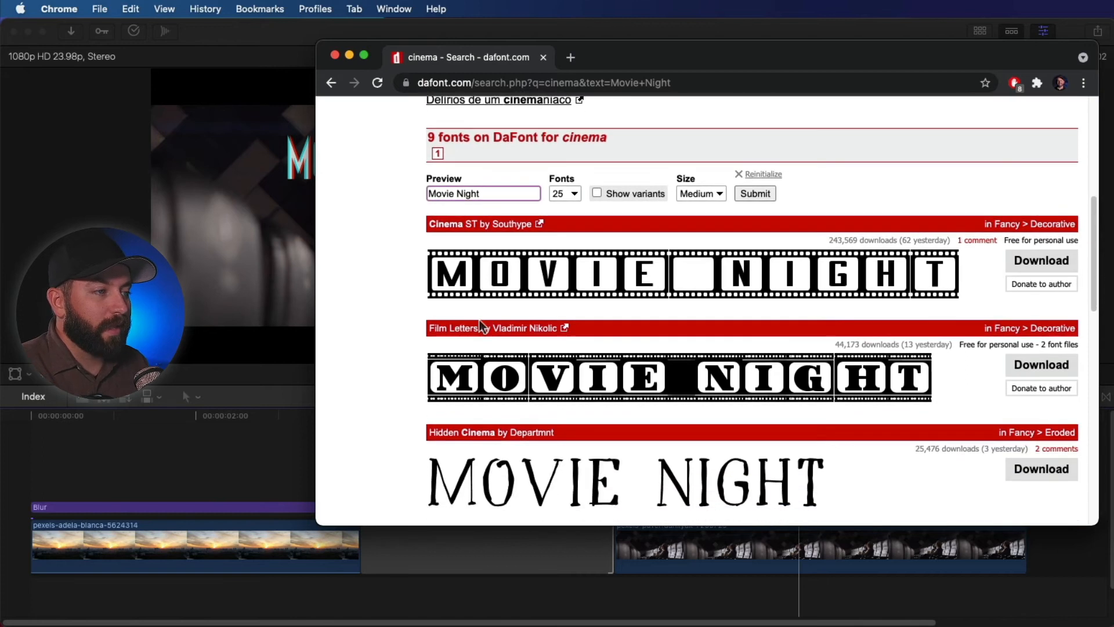
scroll("down", 3)
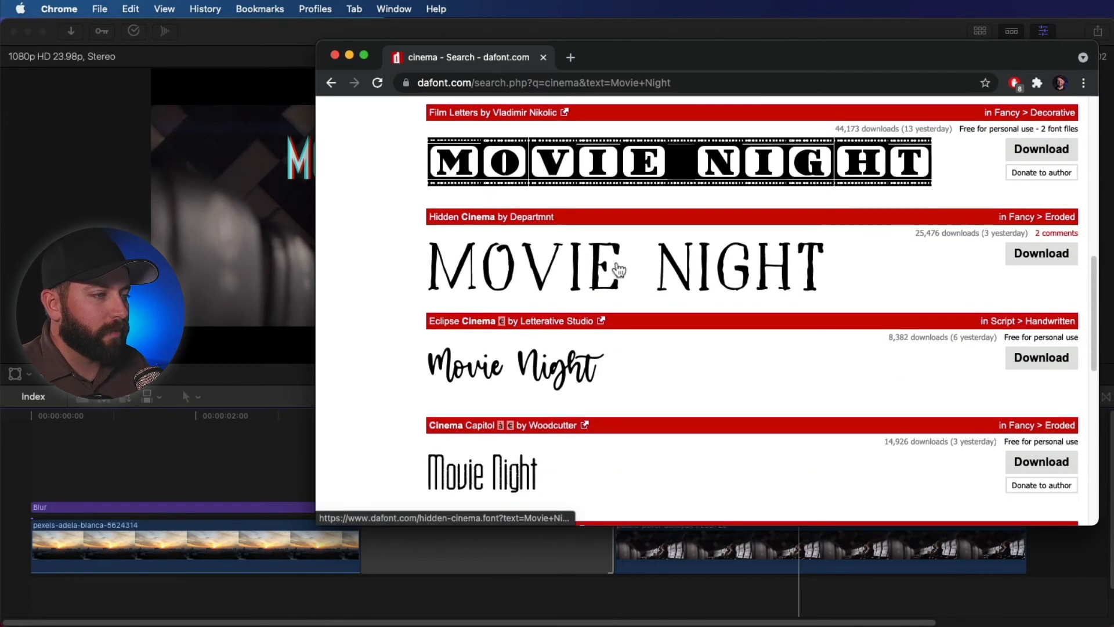
scroll("down", 3)
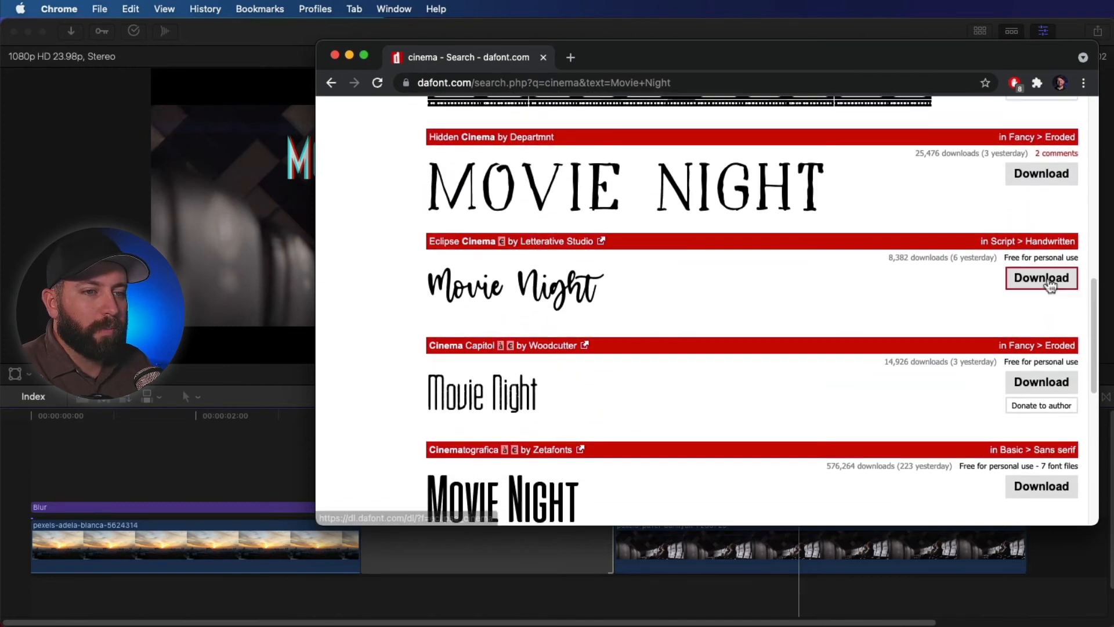
left_click(1040, 277)
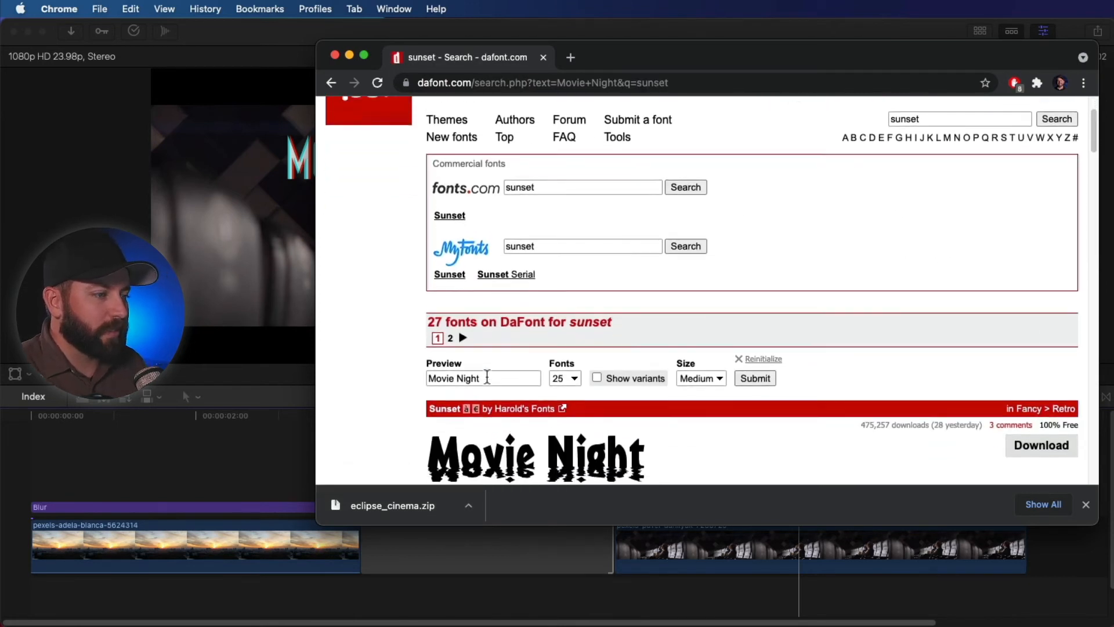
Find Sunset Clouds in the DaFont search results and download its zip.
type("set City")
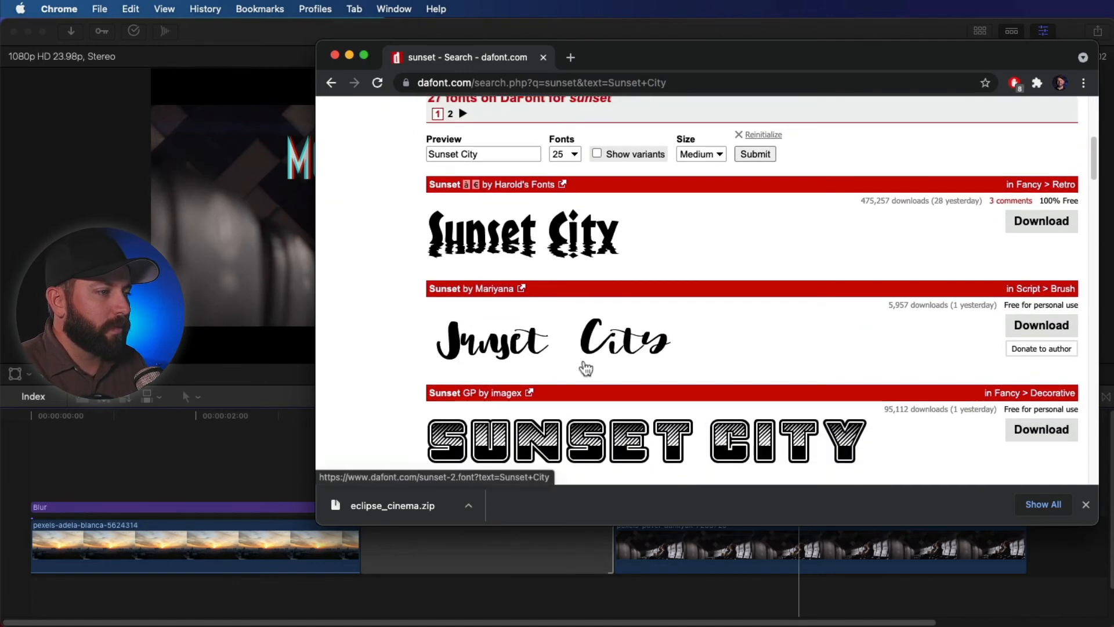
scroll("down", 3)
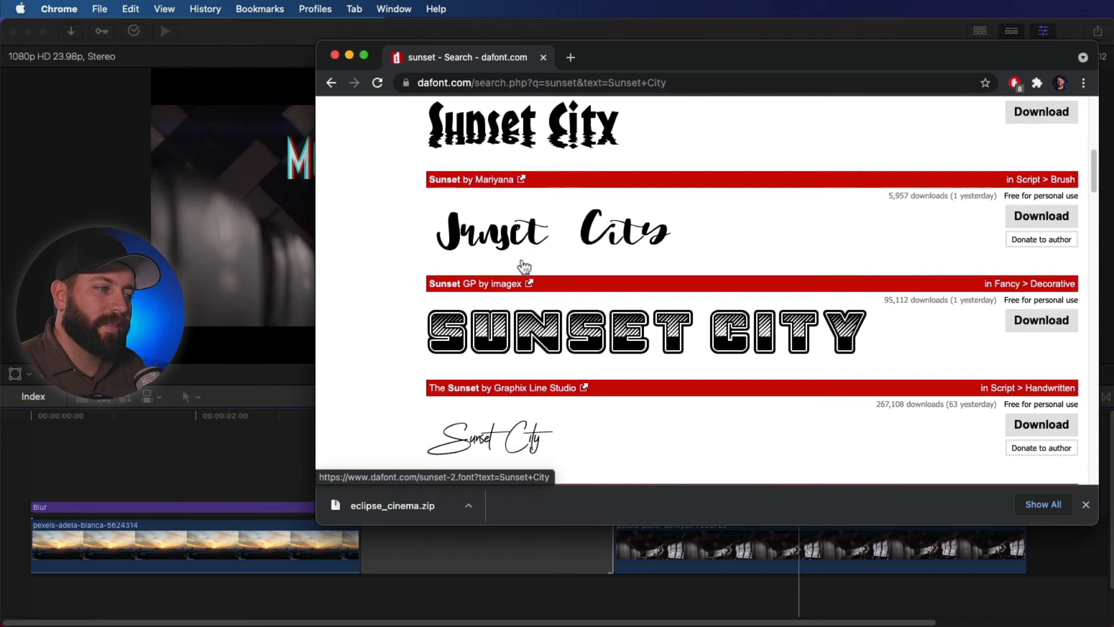
scroll("down", 3)
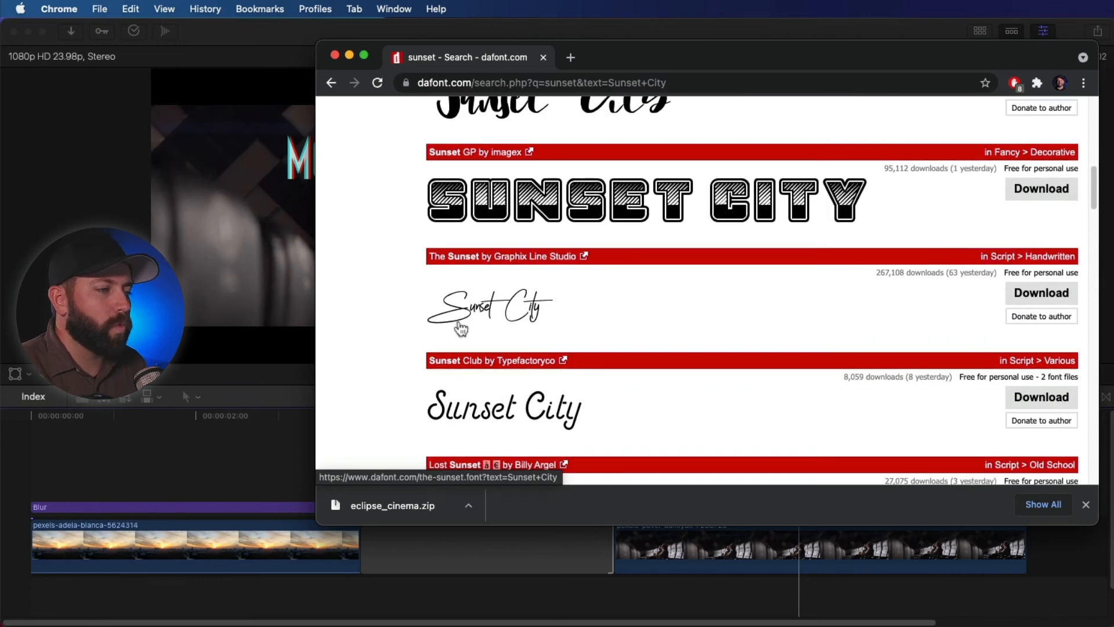
scroll("down", 3)
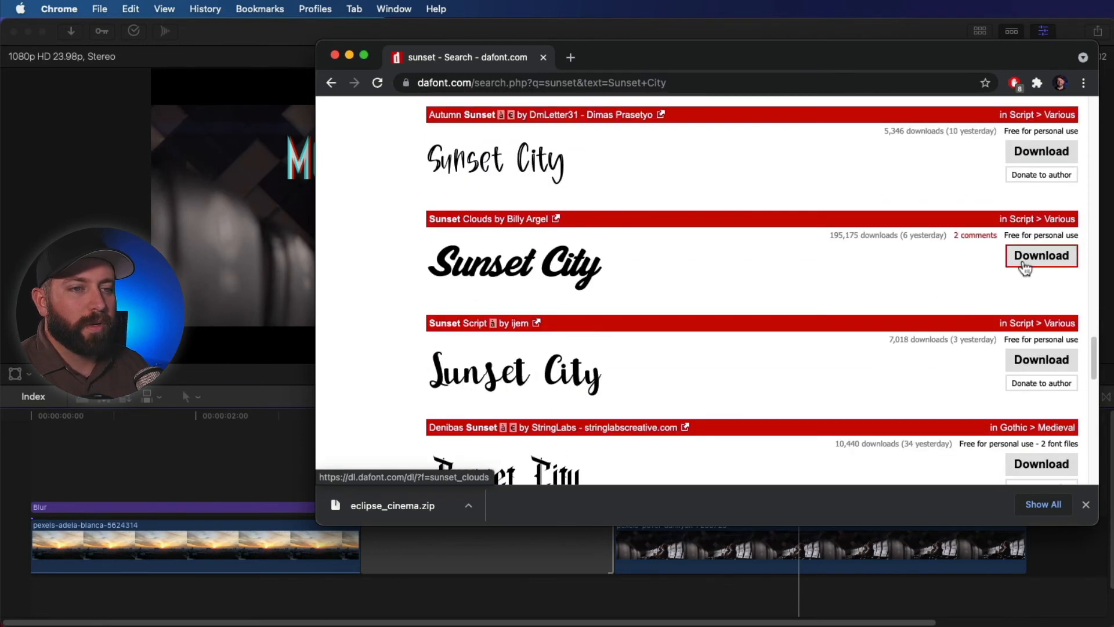
left_click(1041, 256)
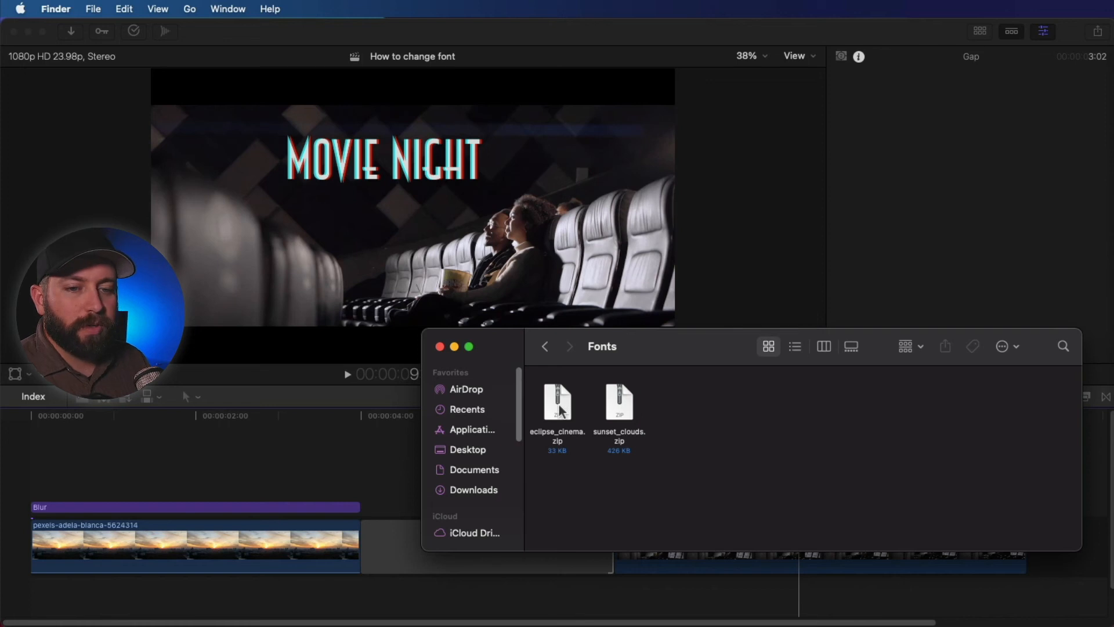
Extract the eclipse_cinema and sunset_clouds zips and preview the Sunset Clouds .ttf.
double_click(557, 405)
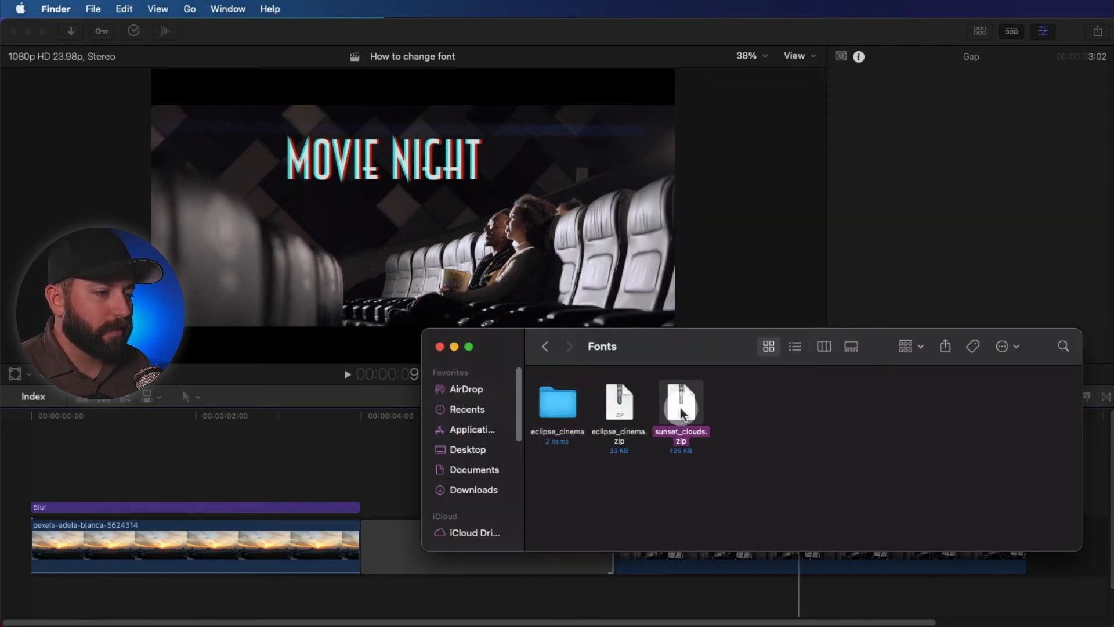
double_click(680, 403)
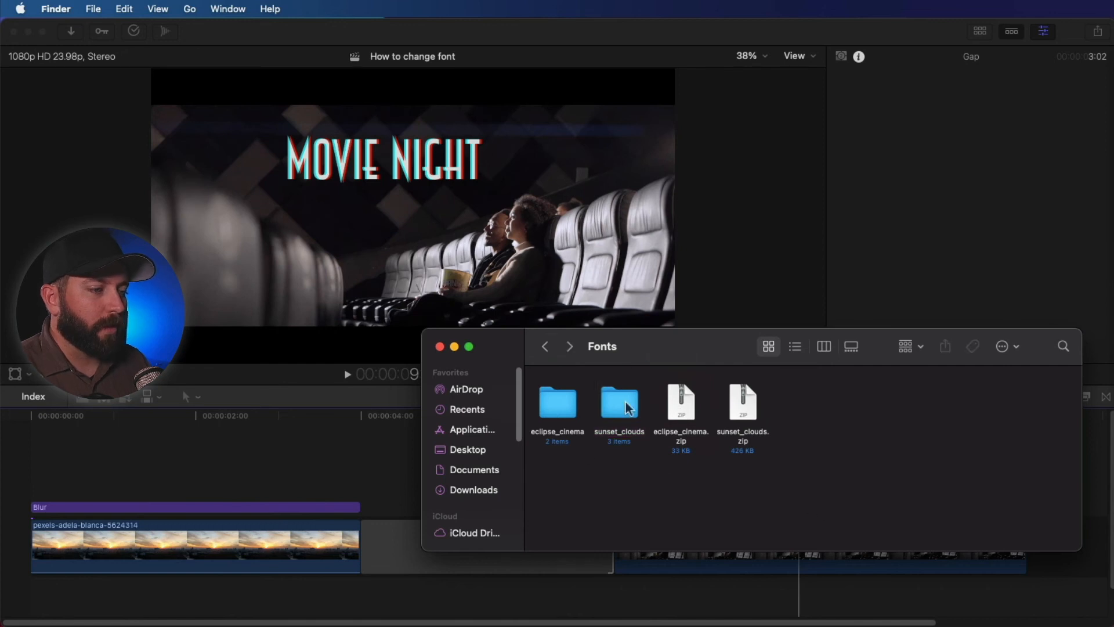
double_click(618, 401)
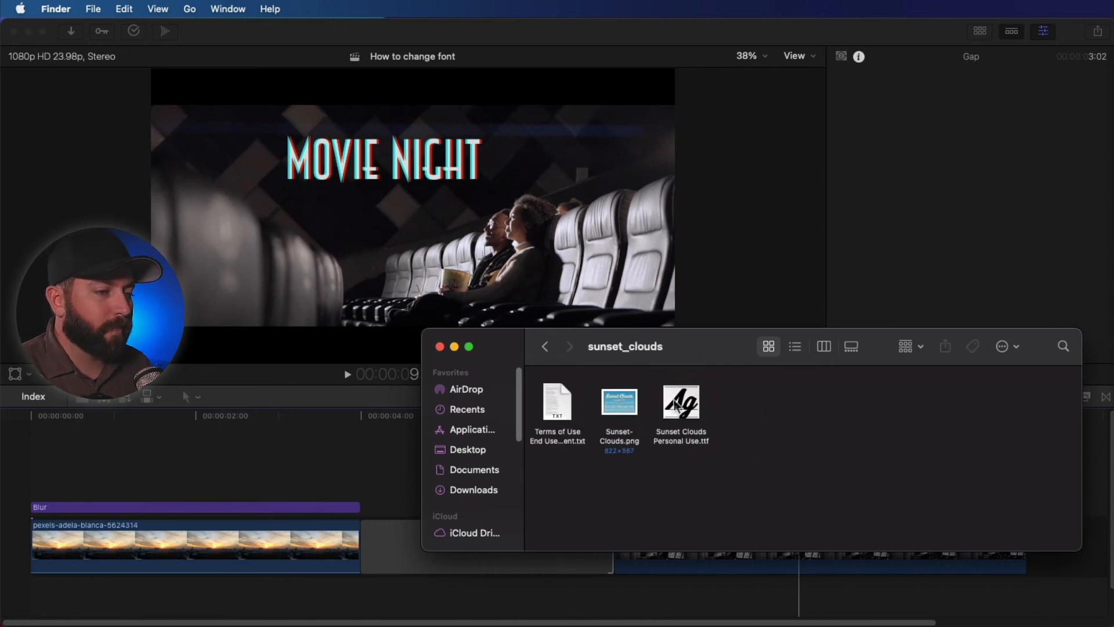
double_click(680, 403)
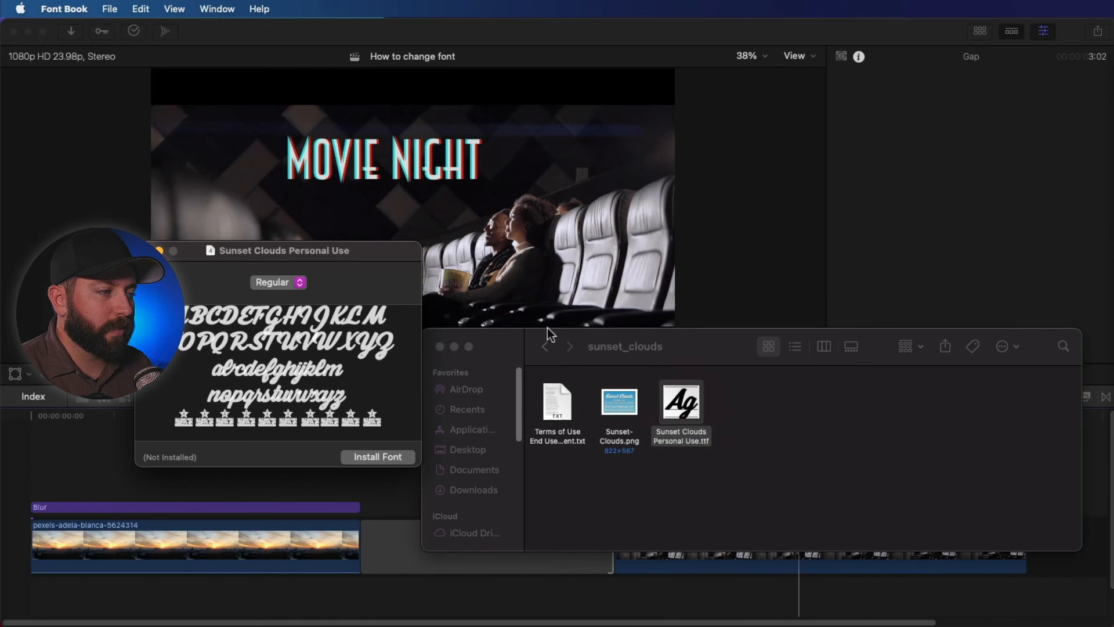
mouse_move(363, 468)
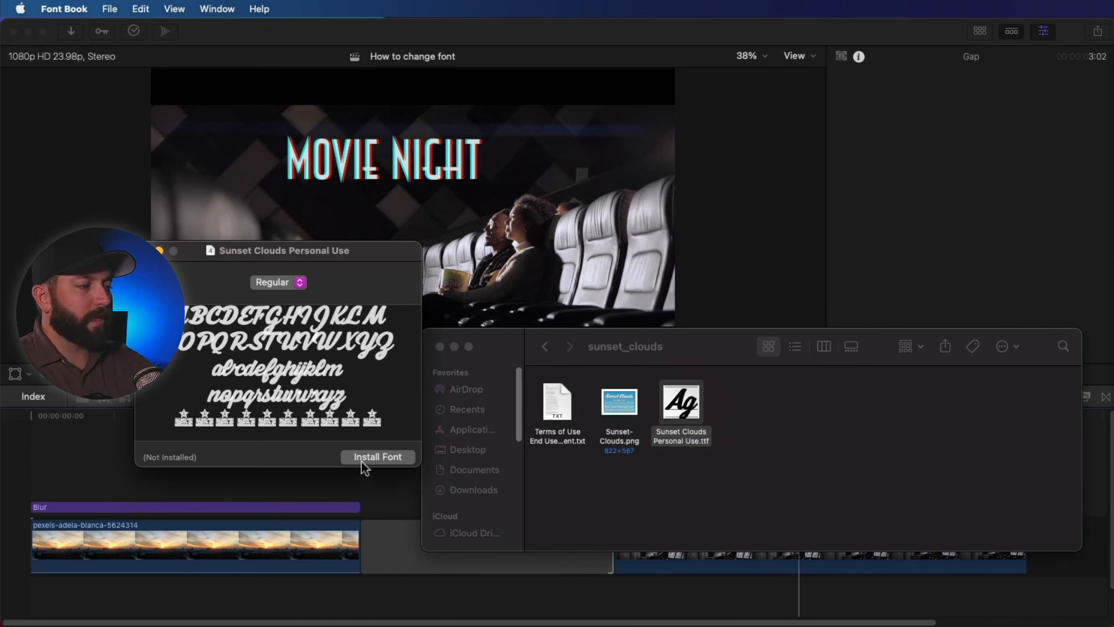
Install Sunset Clouds Personal Use in Font Book, then return to the eclipse_cinema folder.
left_click(279, 282)
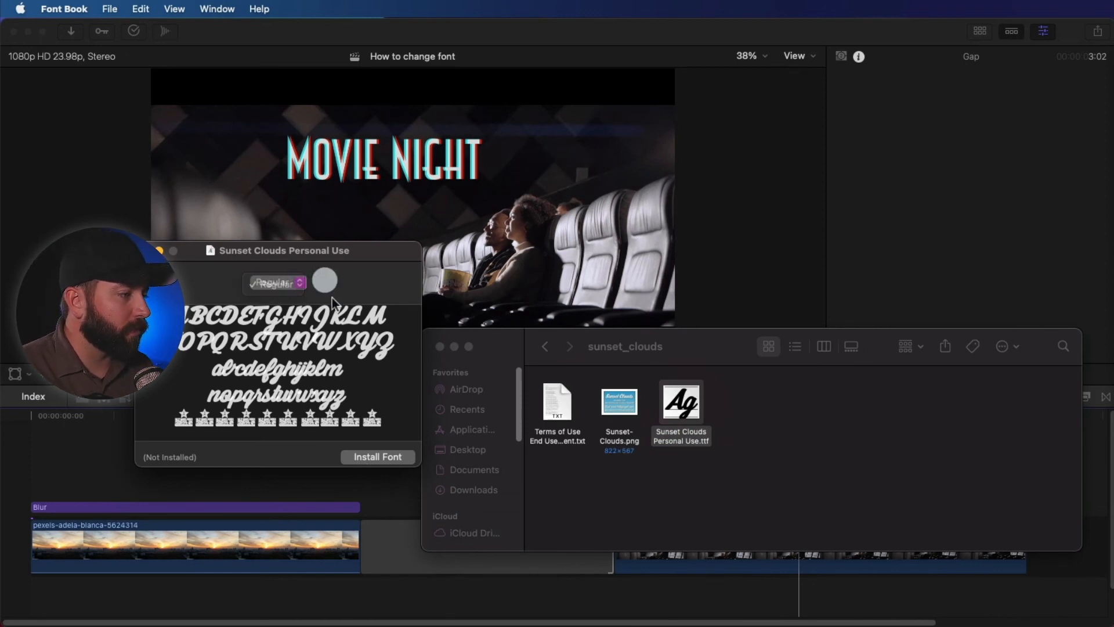
left_click(377, 456)
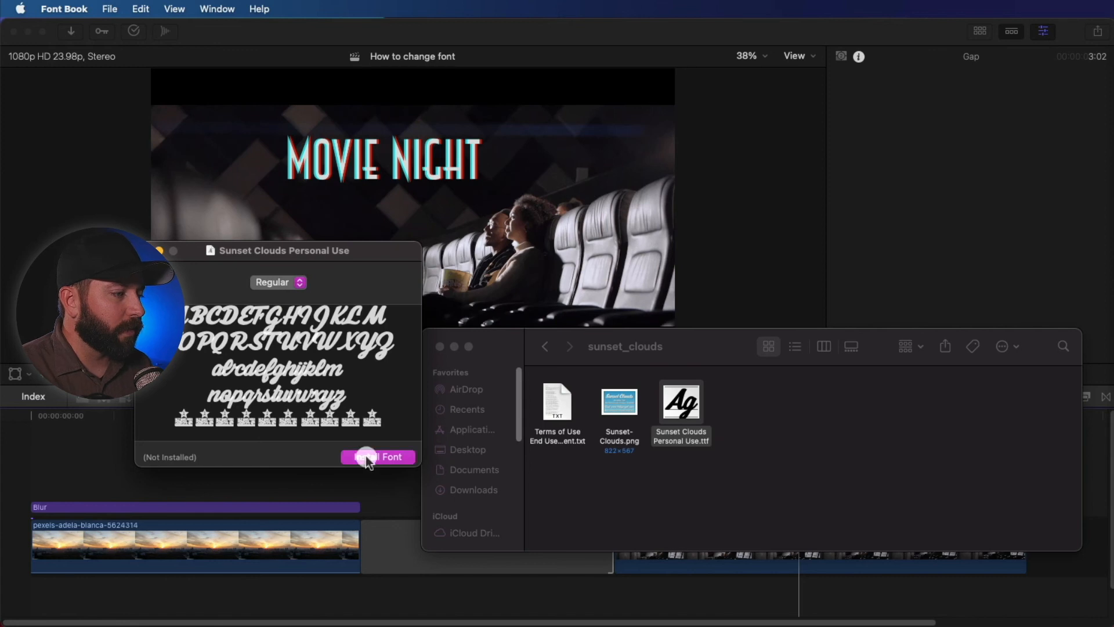
left_click(377, 458)
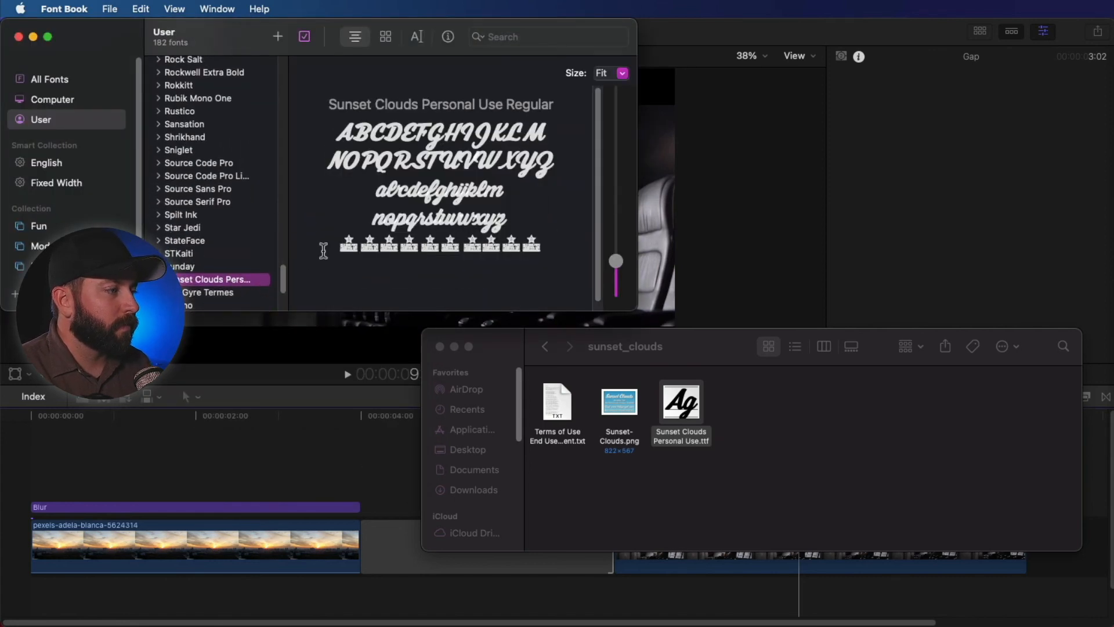
left_click(544, 347)
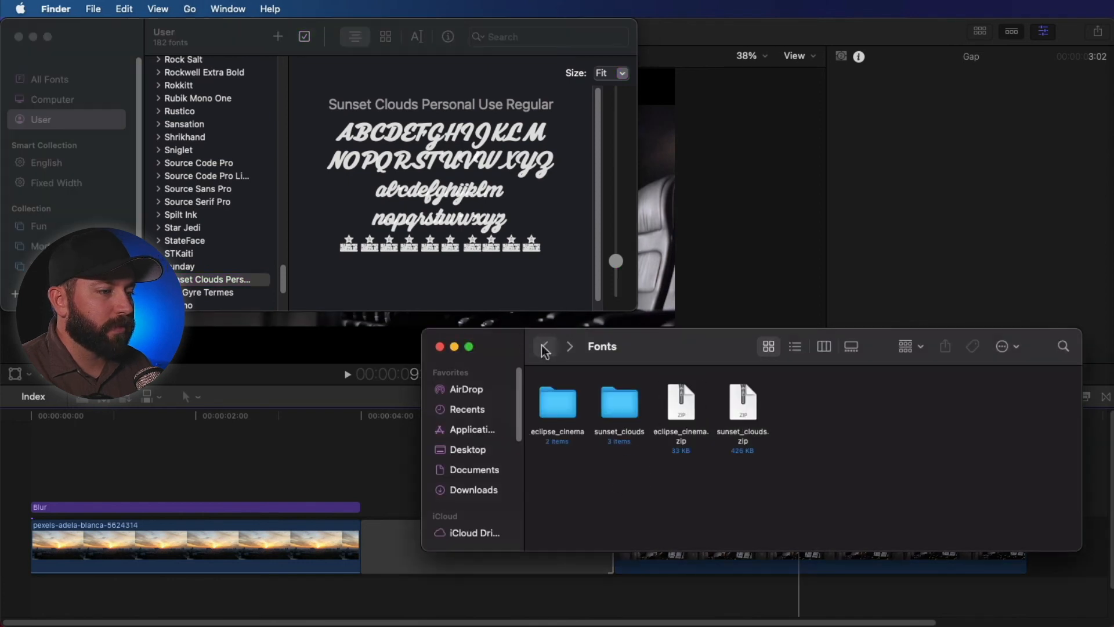
left_click(557, 403)
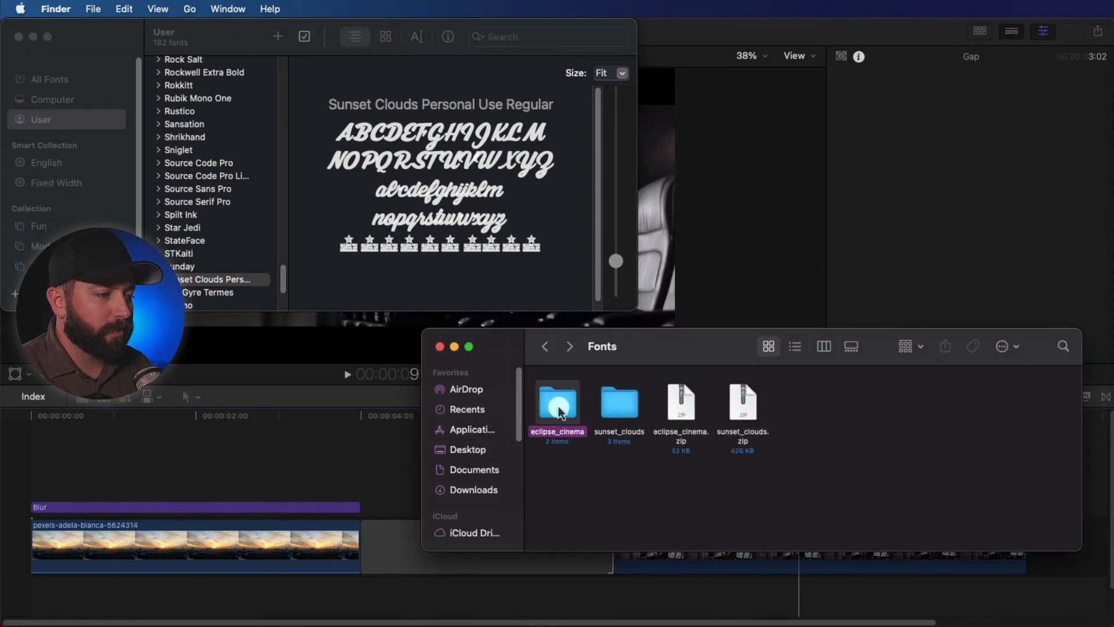
double_click(557, 401)
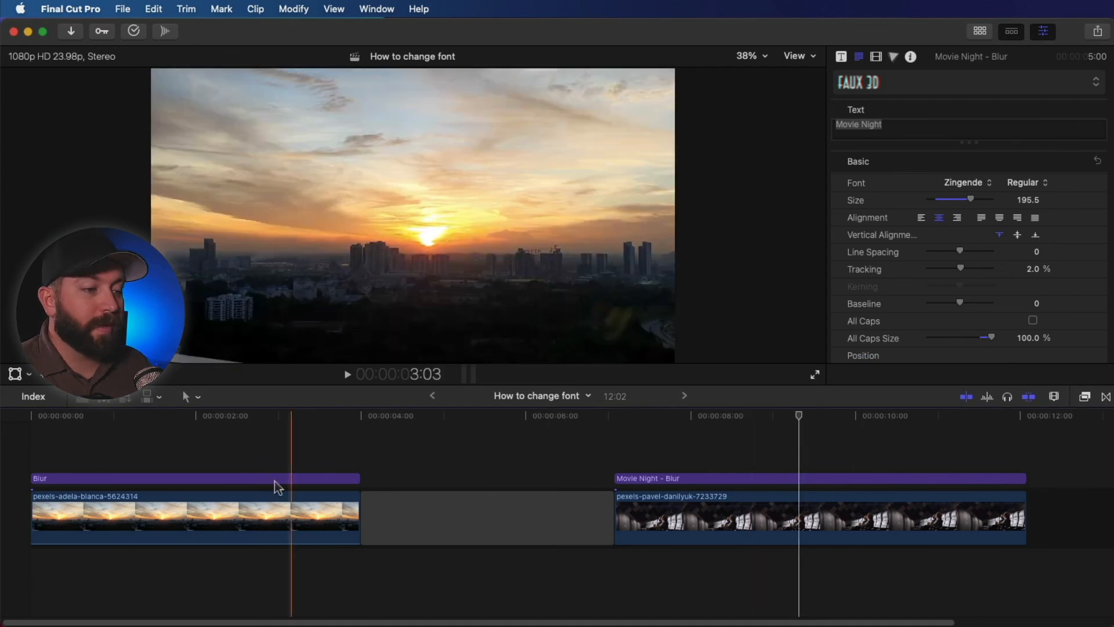
Set Sunset City in Sunset Clouds Personal Use and Movie Night in Eclipse Cinema at size 275.5, repositioned.
left_click(195, 478)
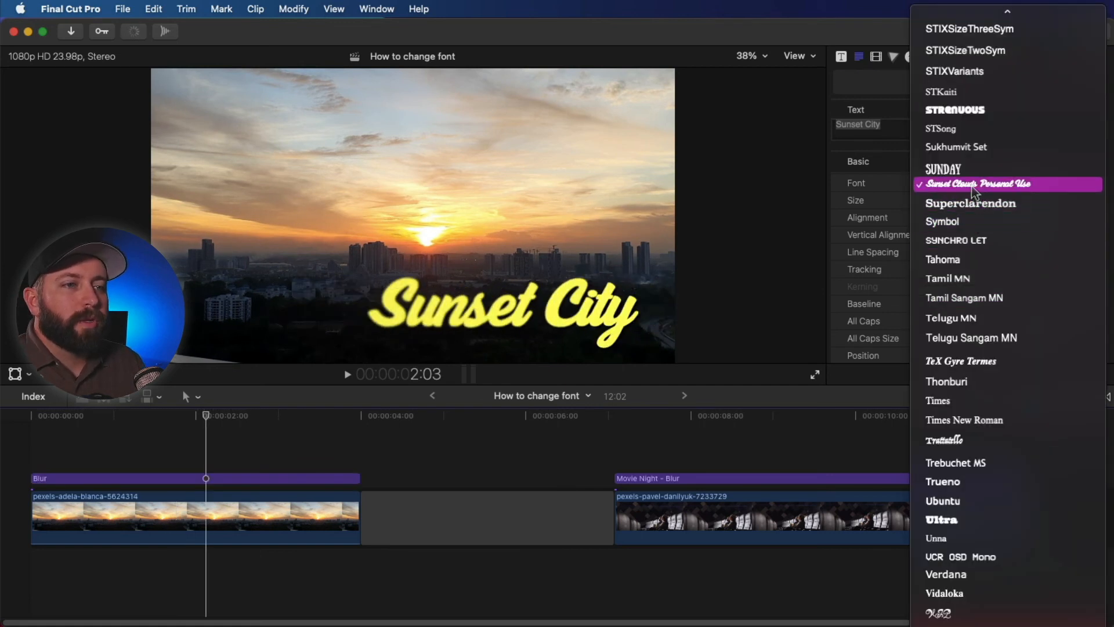
left_click(977, 183)
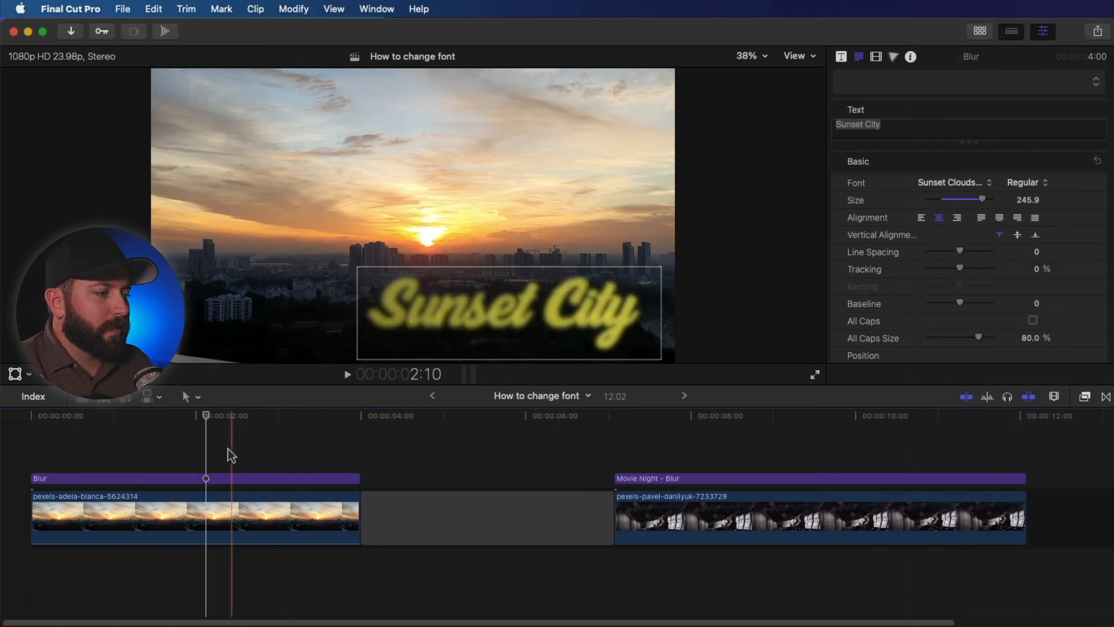
key("space")
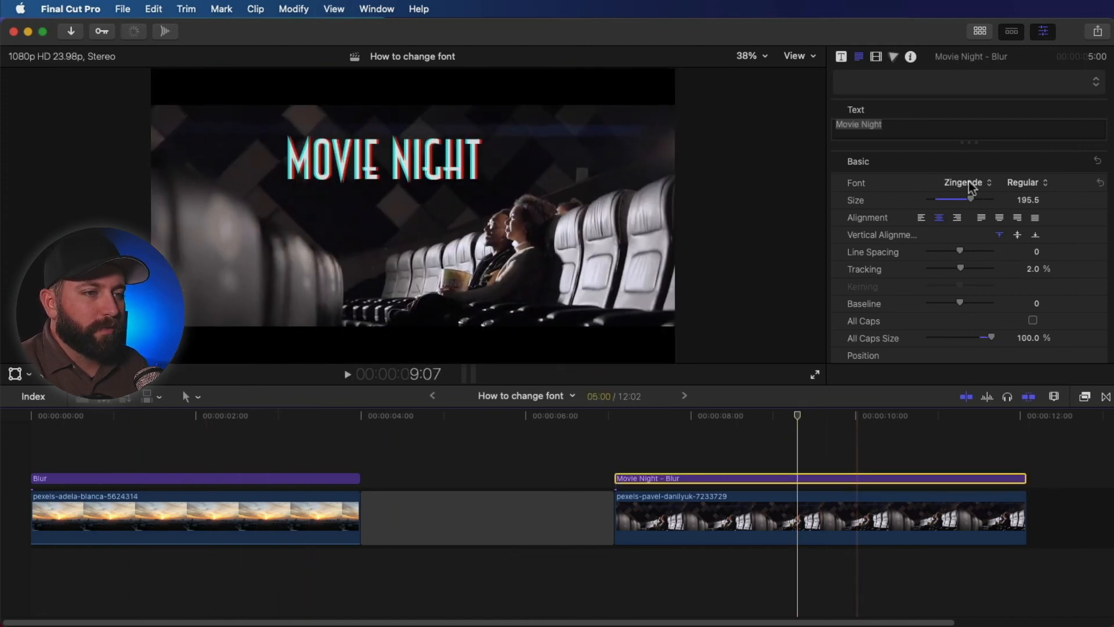
left_click(963, 183)
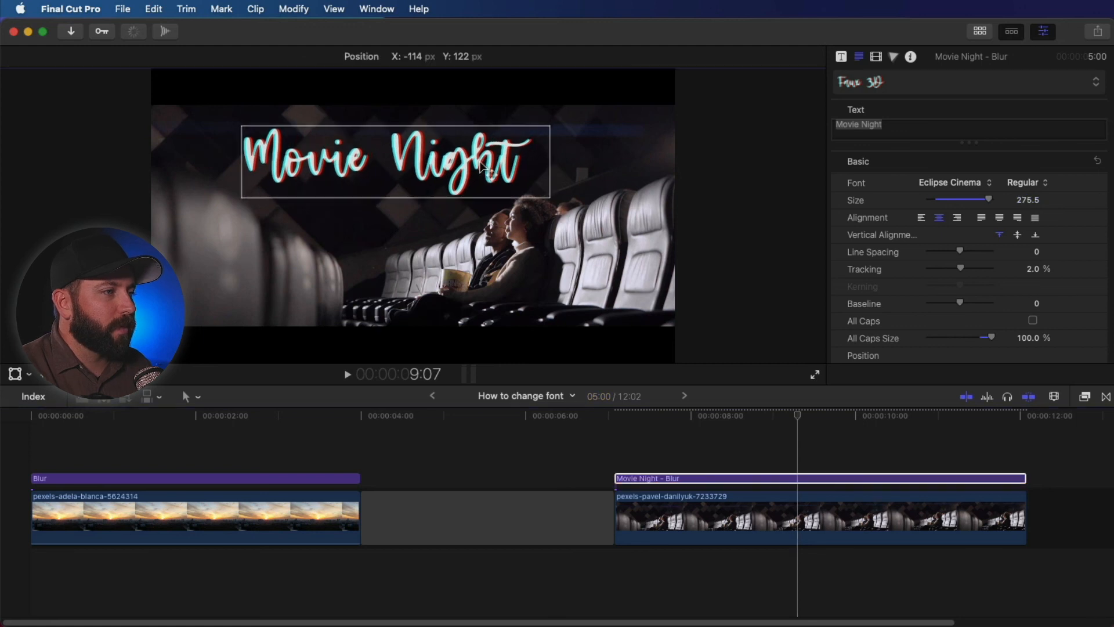
left_click(746, 490)
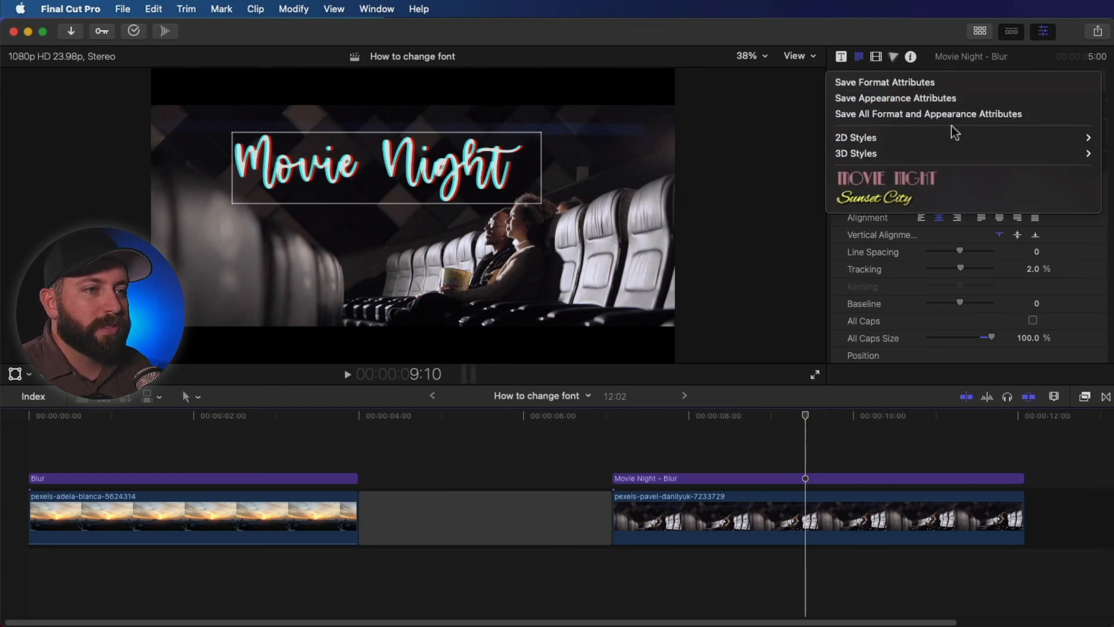
Save the Movie Night title's format and appearance as a preset named 'Movie Night 1'.
type("M")
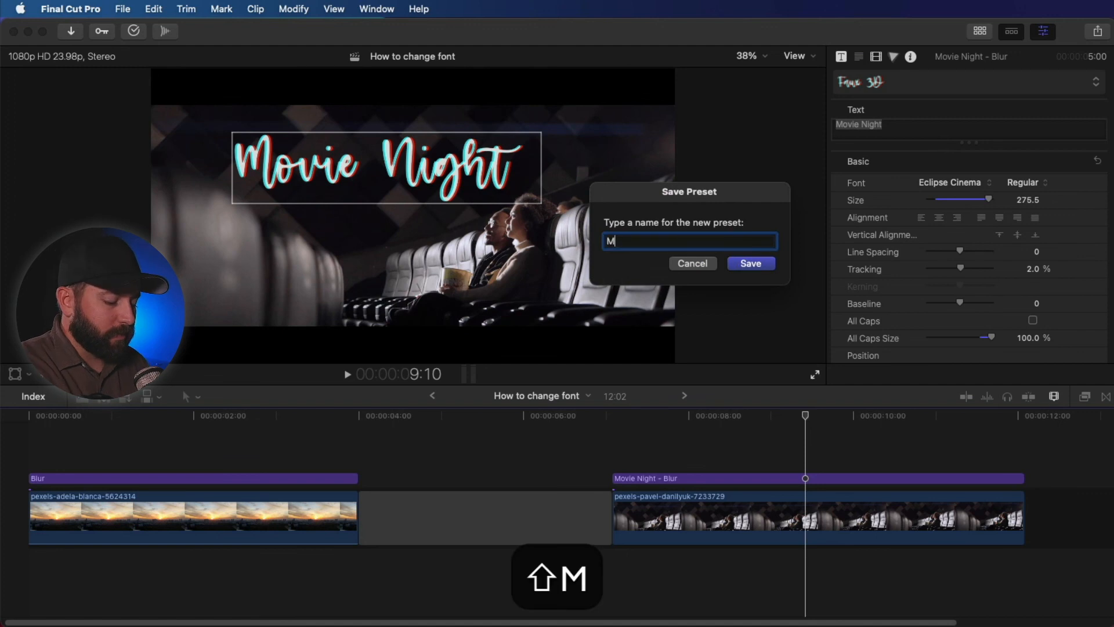
type("Movie Night 1")
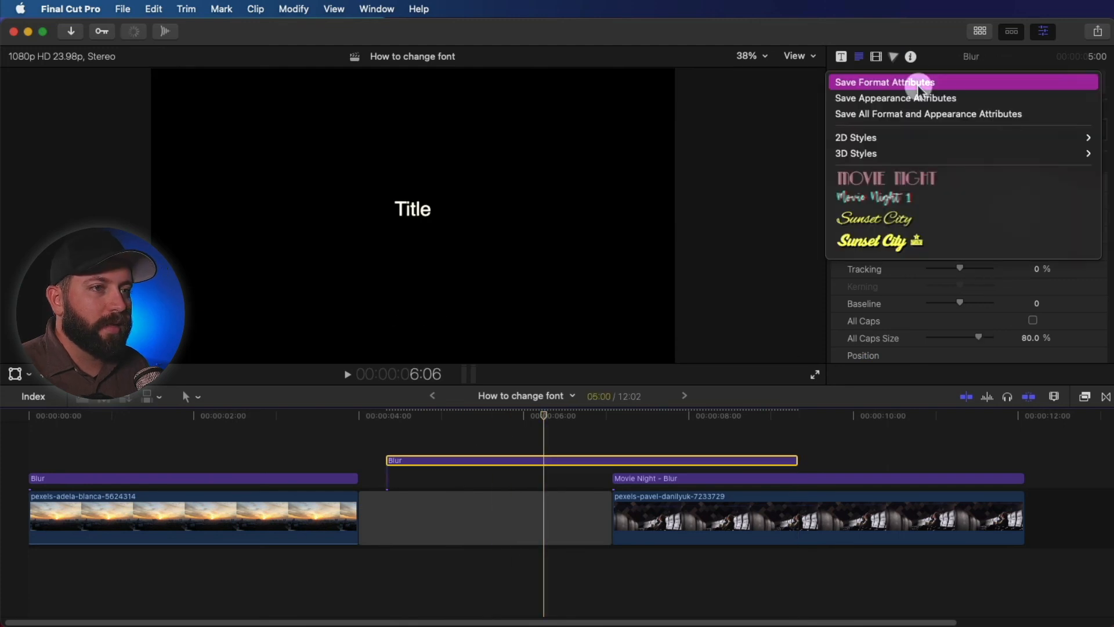
mouse_move(910, 241)
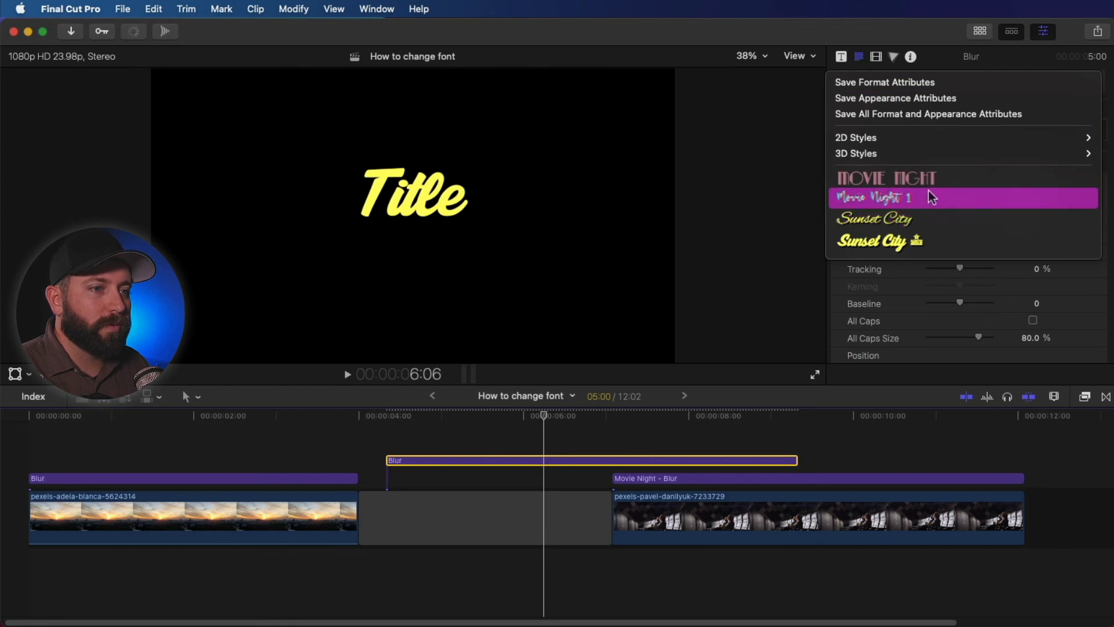
Apply the Movie Night 1 preset to the new gap title and set its text to 'Blank Screen'.
left_click(876, 197)
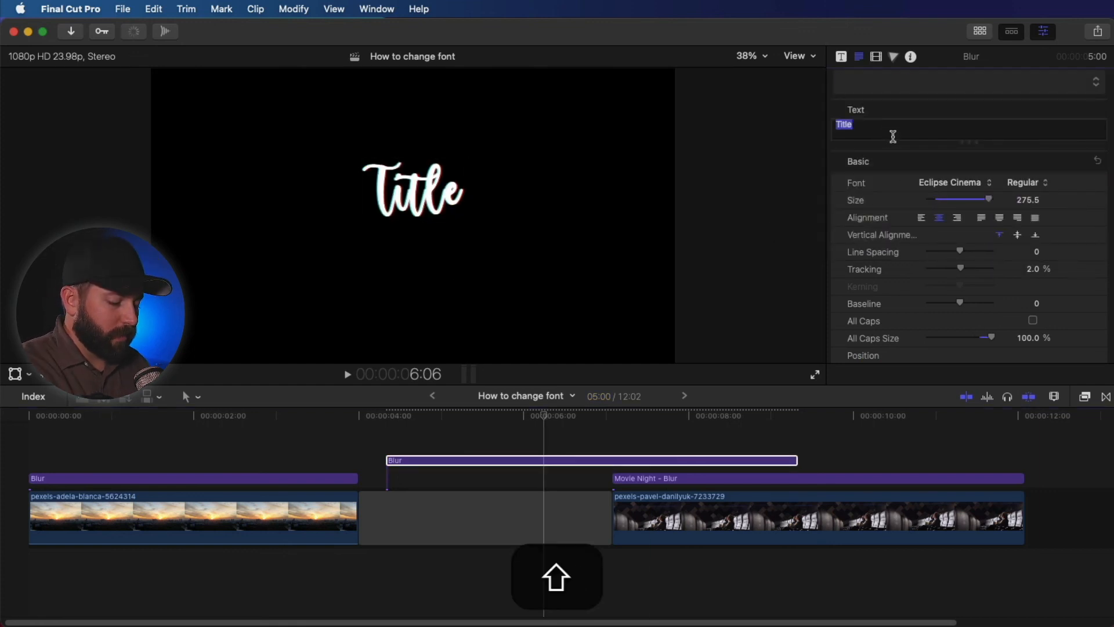
type("Blank Scre")
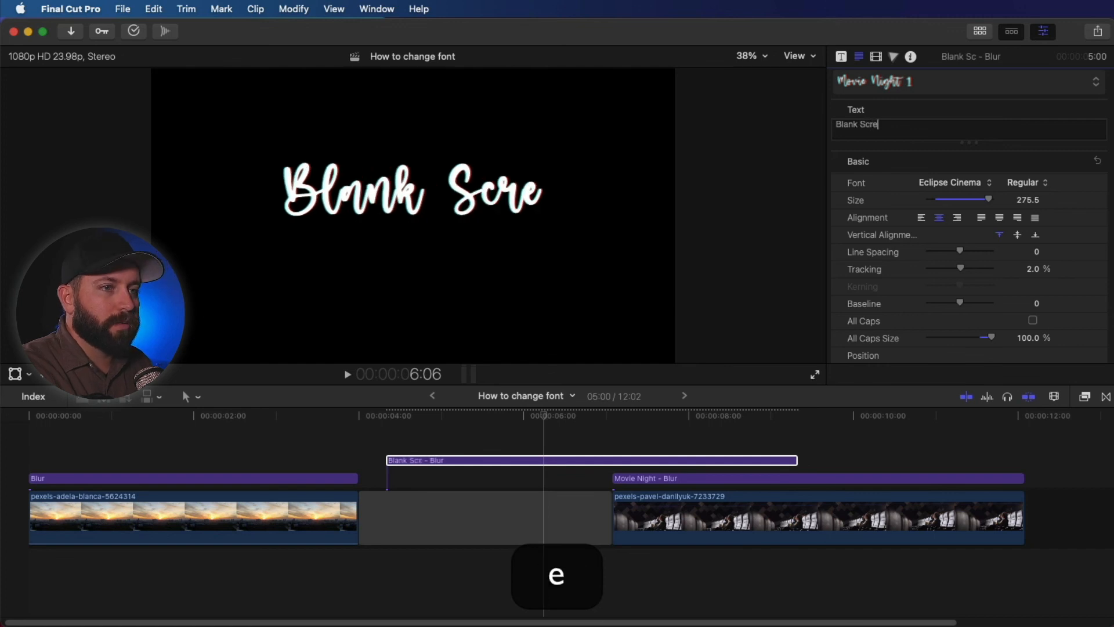
type("en")
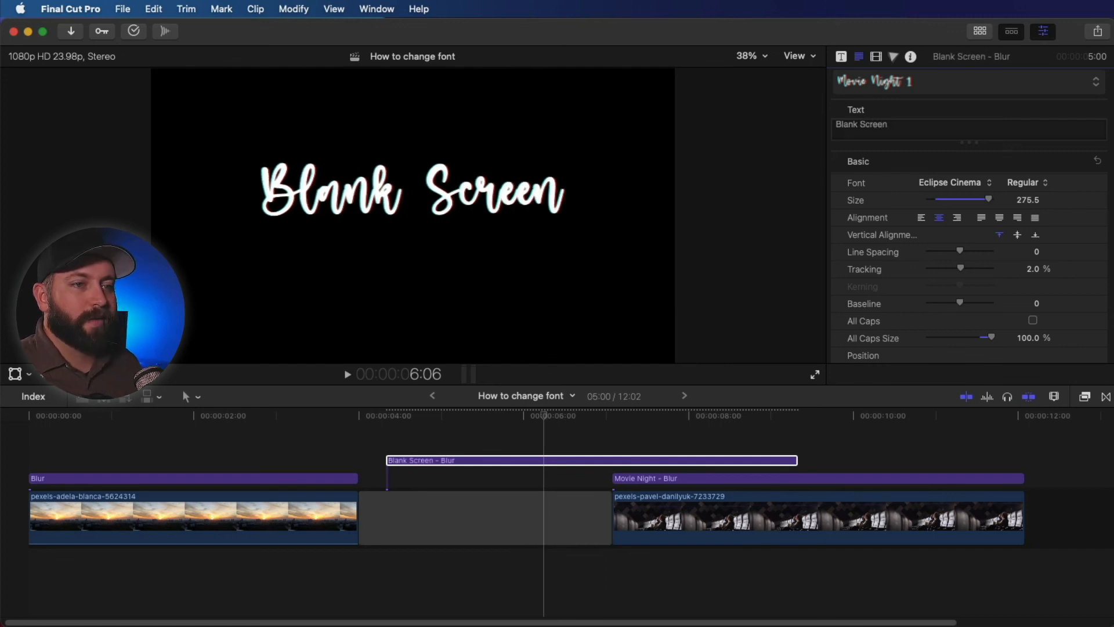